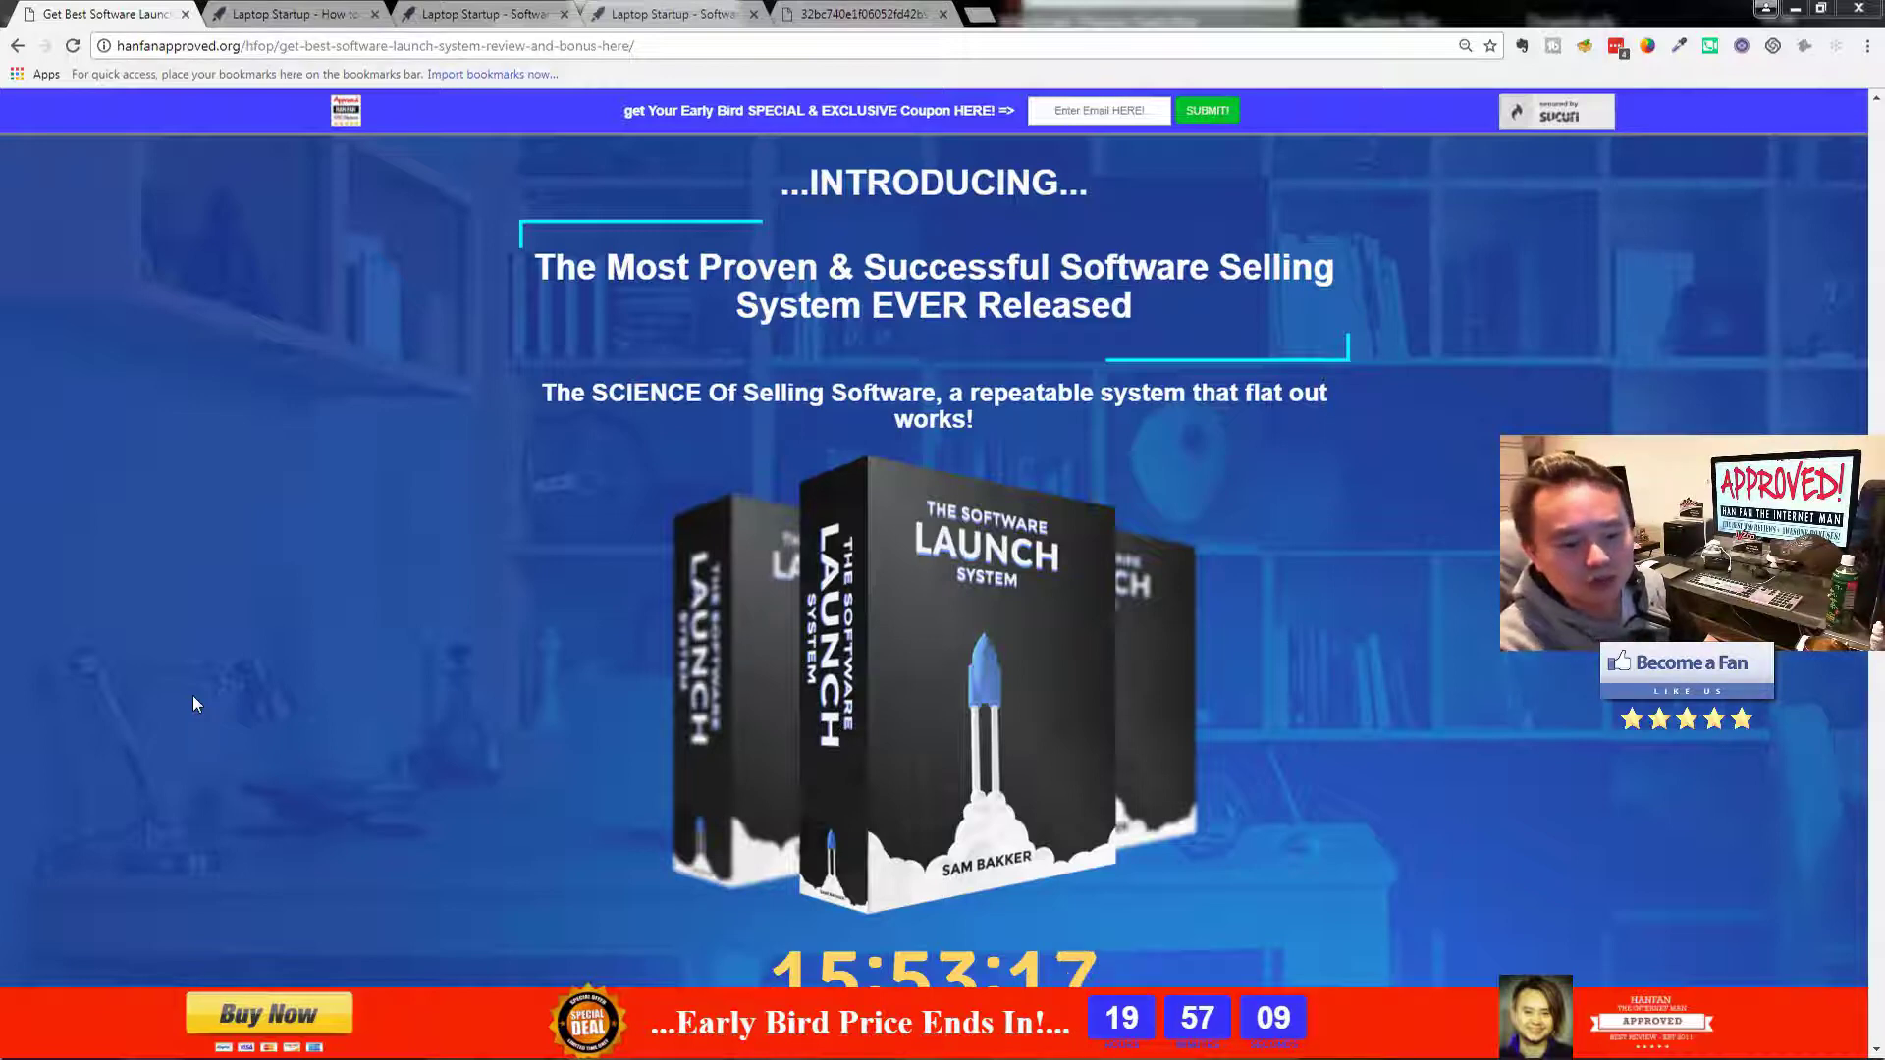
Switch to the Laptop Startup tab and reach the Software Launch MasterClass course overview
scroll(down, 3)
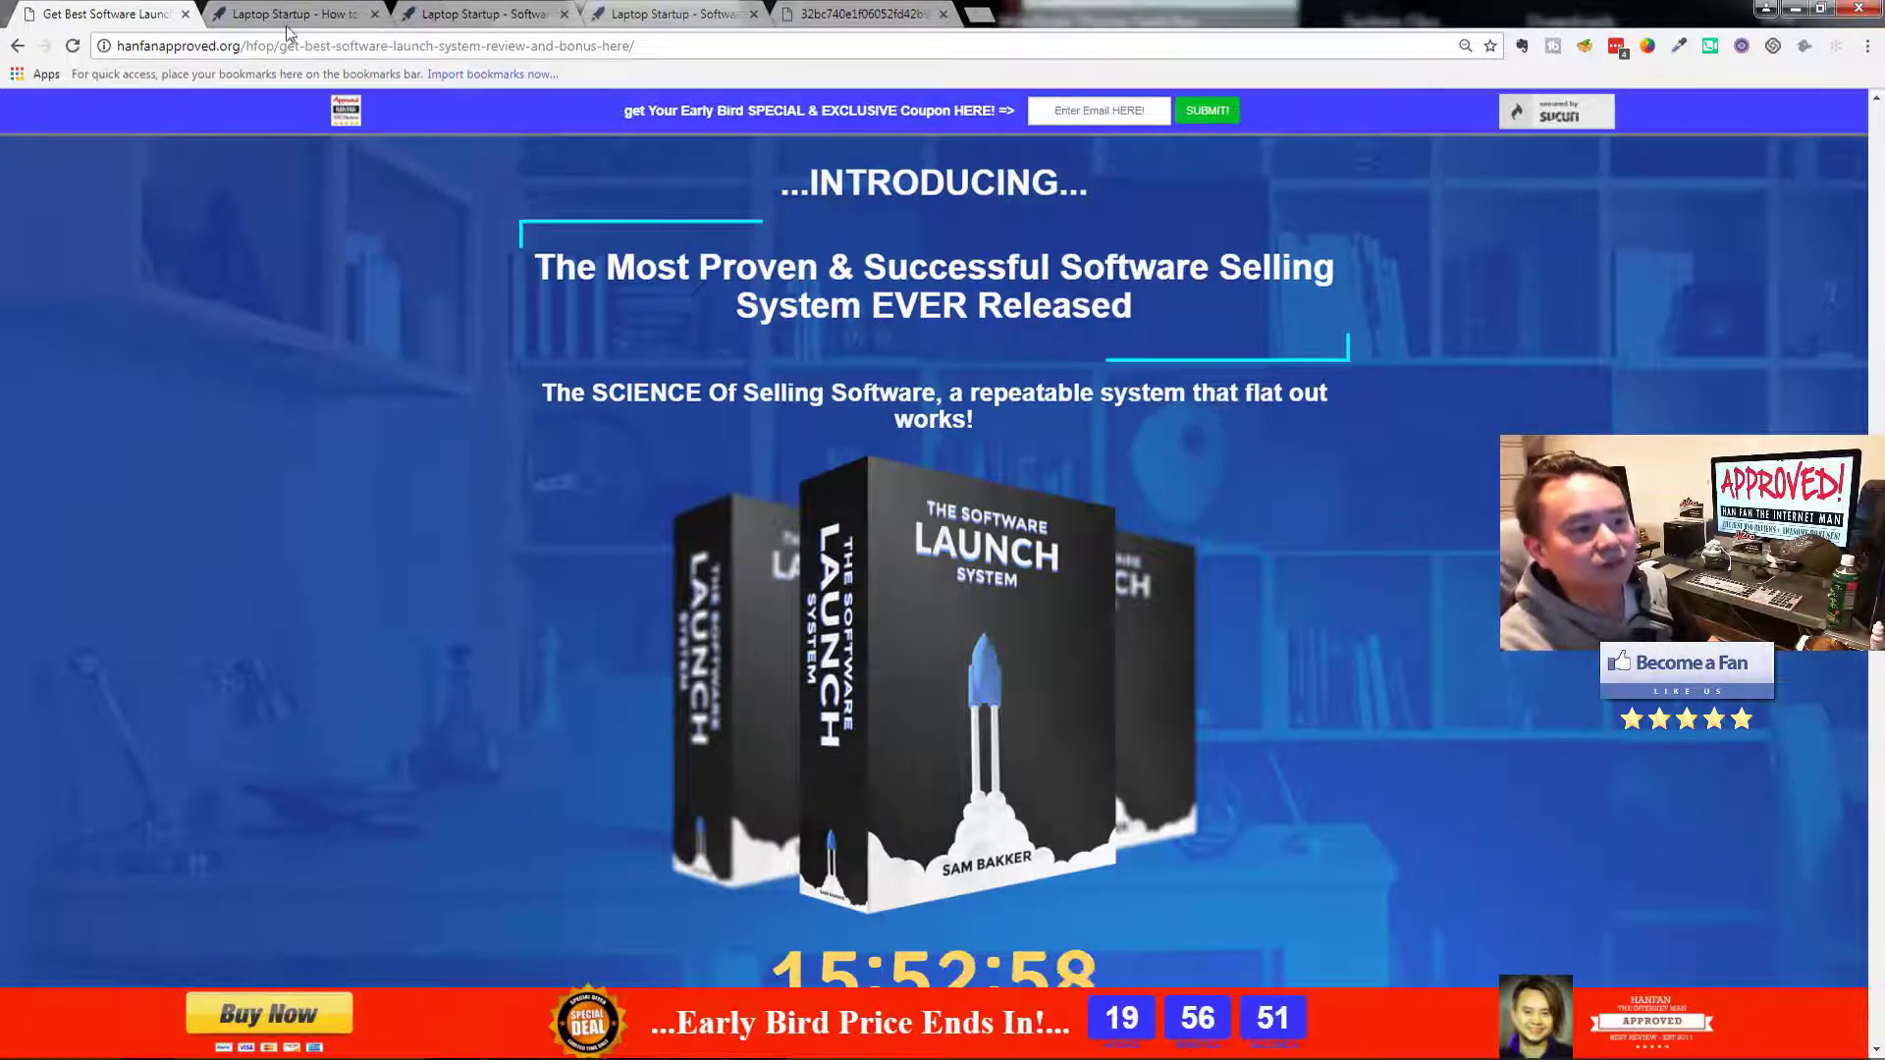
click(295, 13)
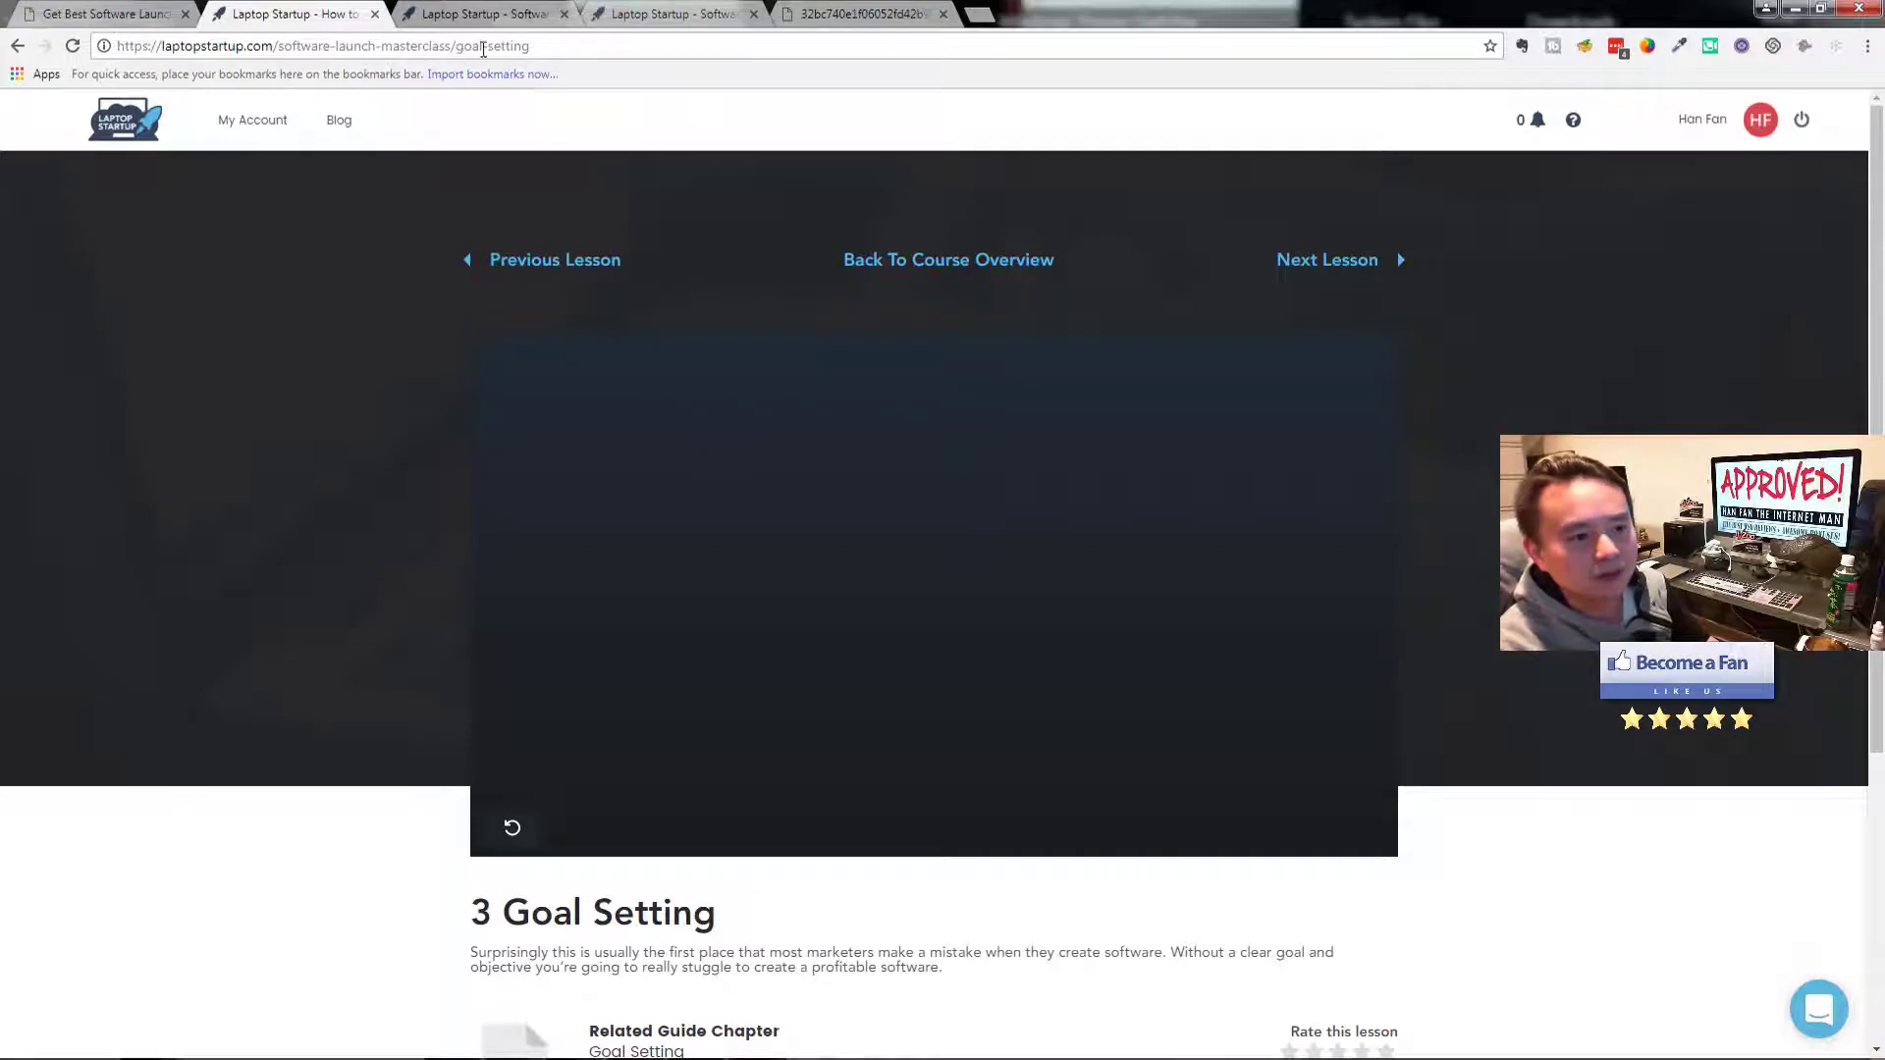
click(668, 13)
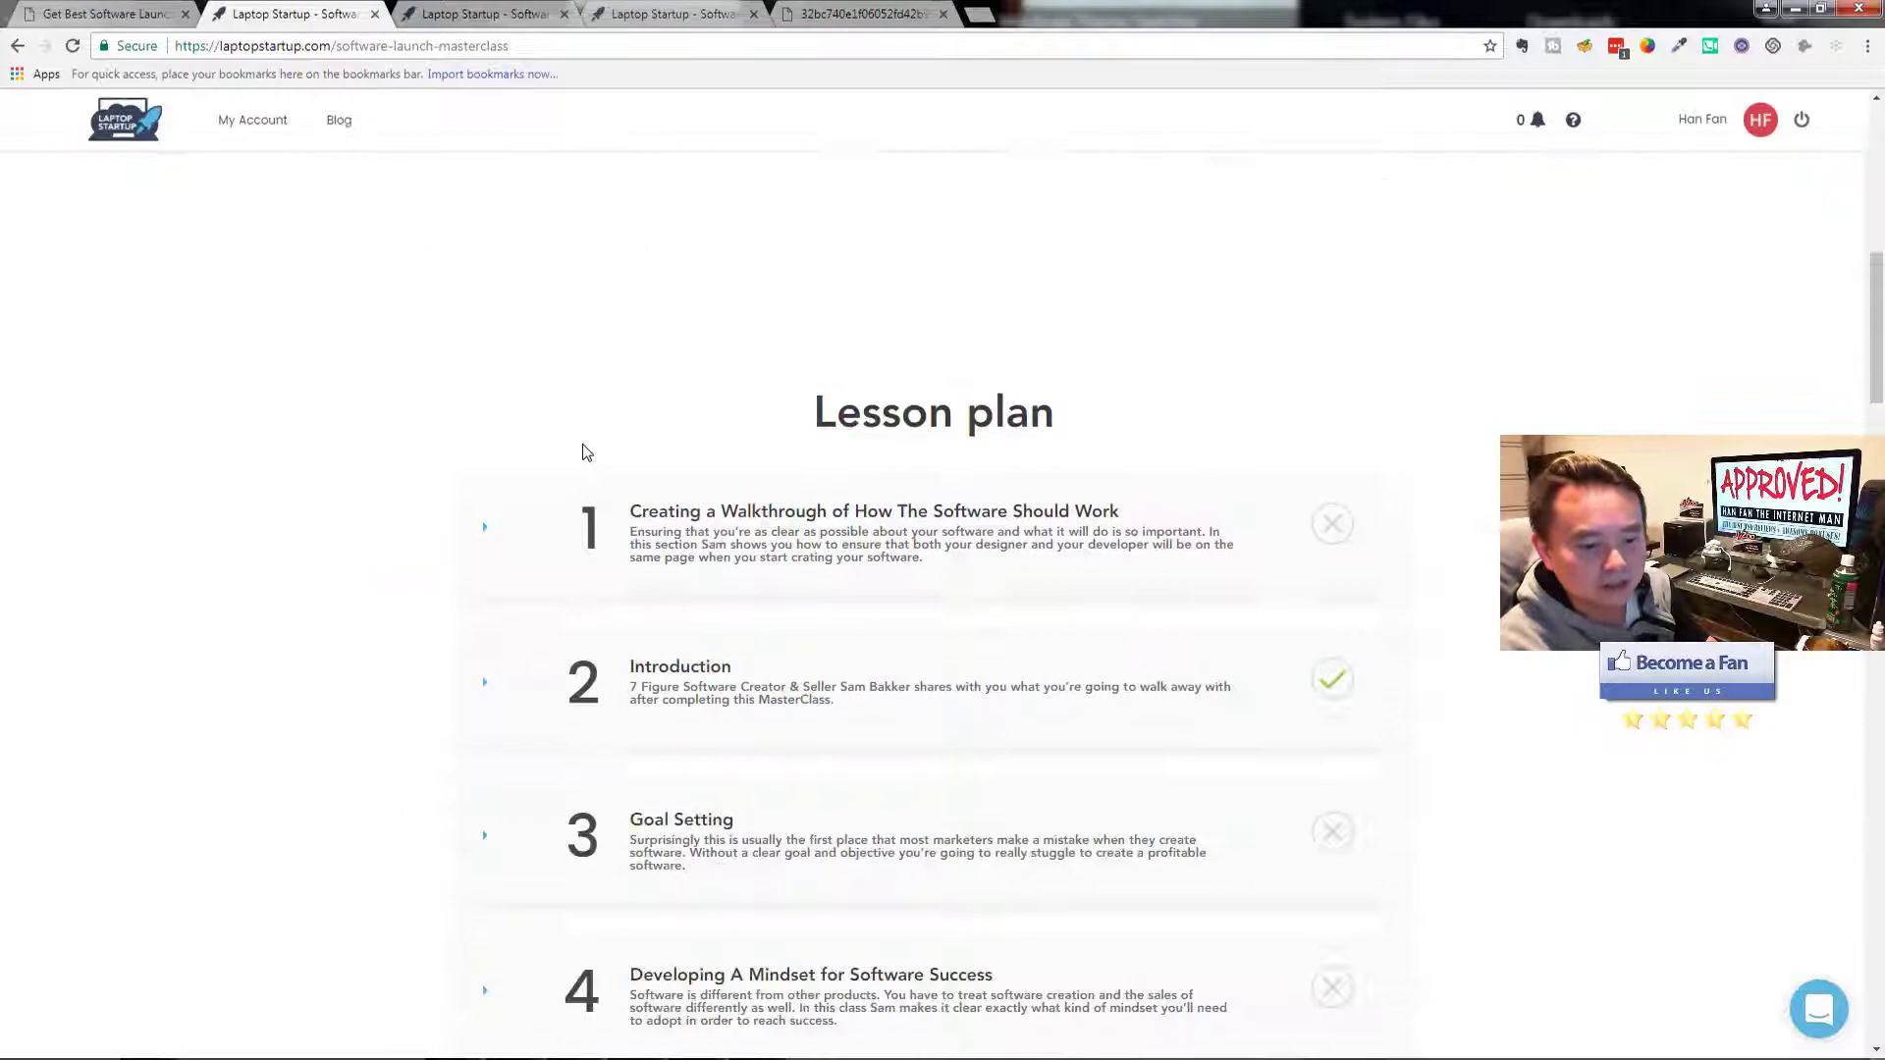
scroll(down, 3)
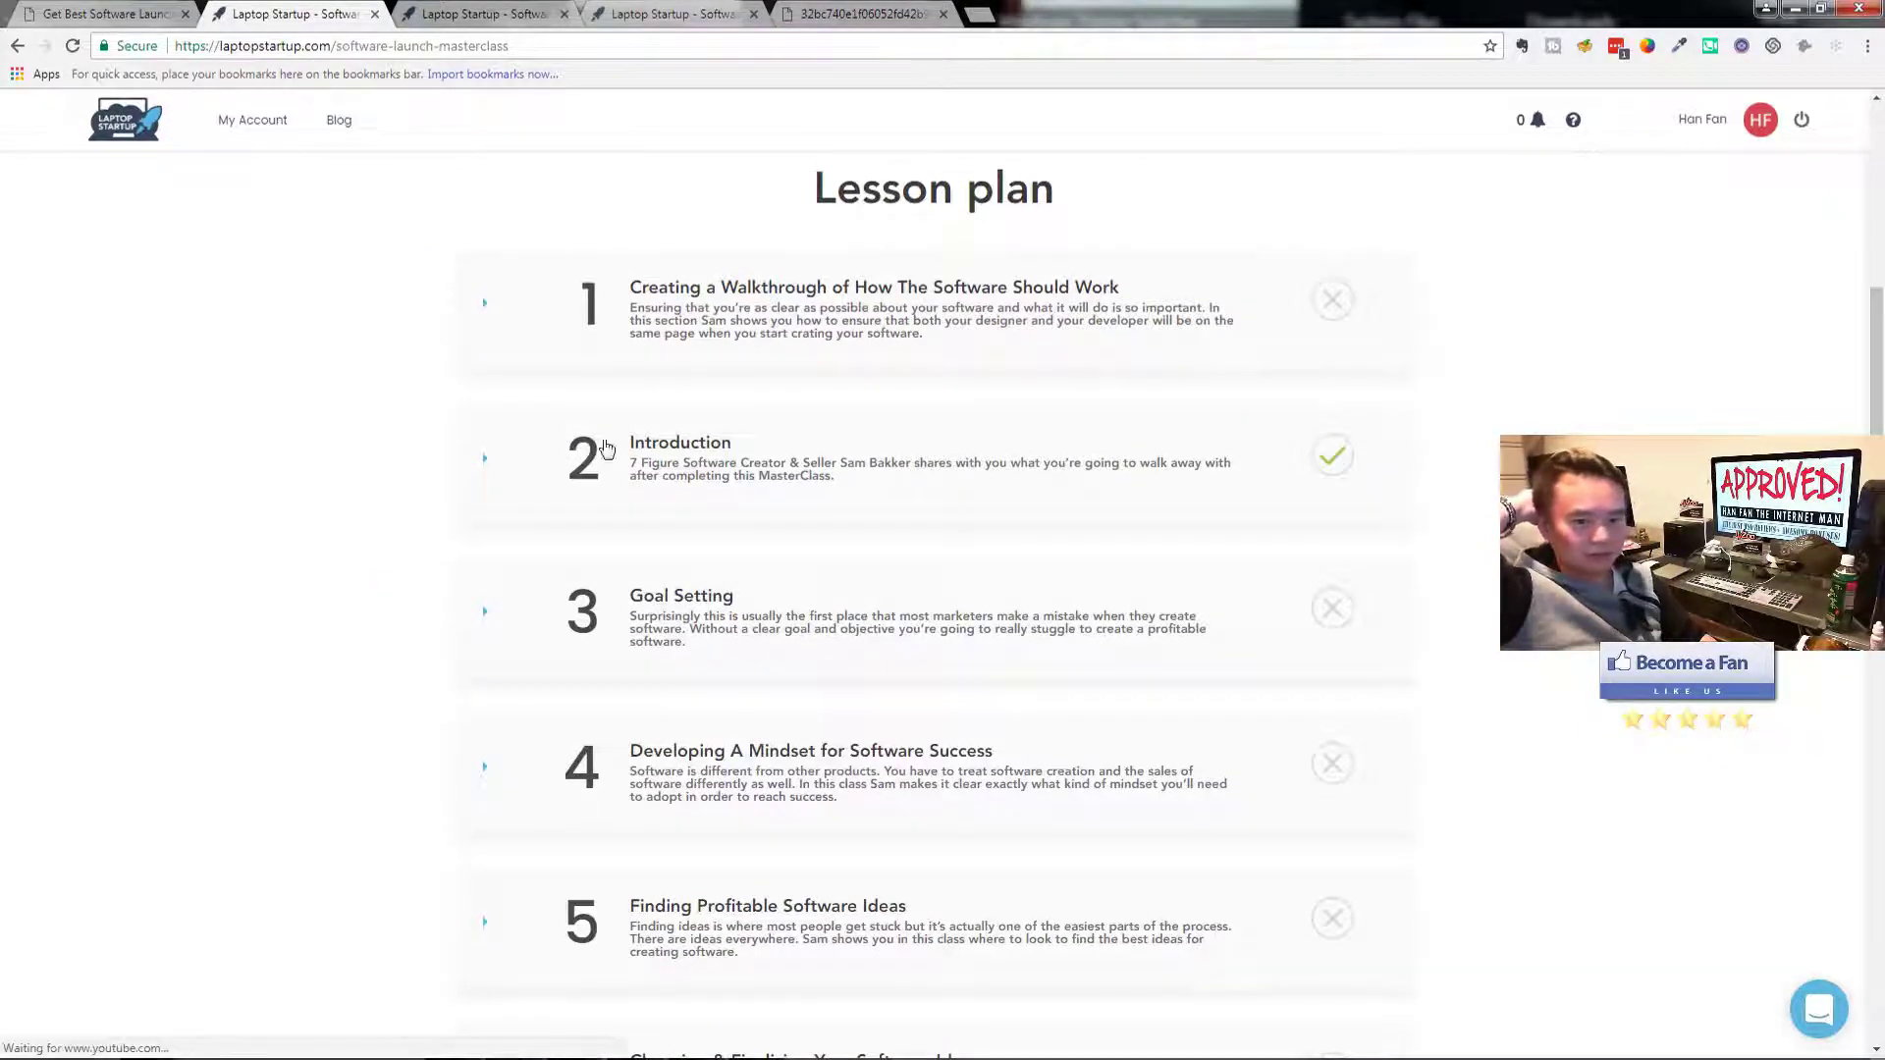
scroll(down, 3)
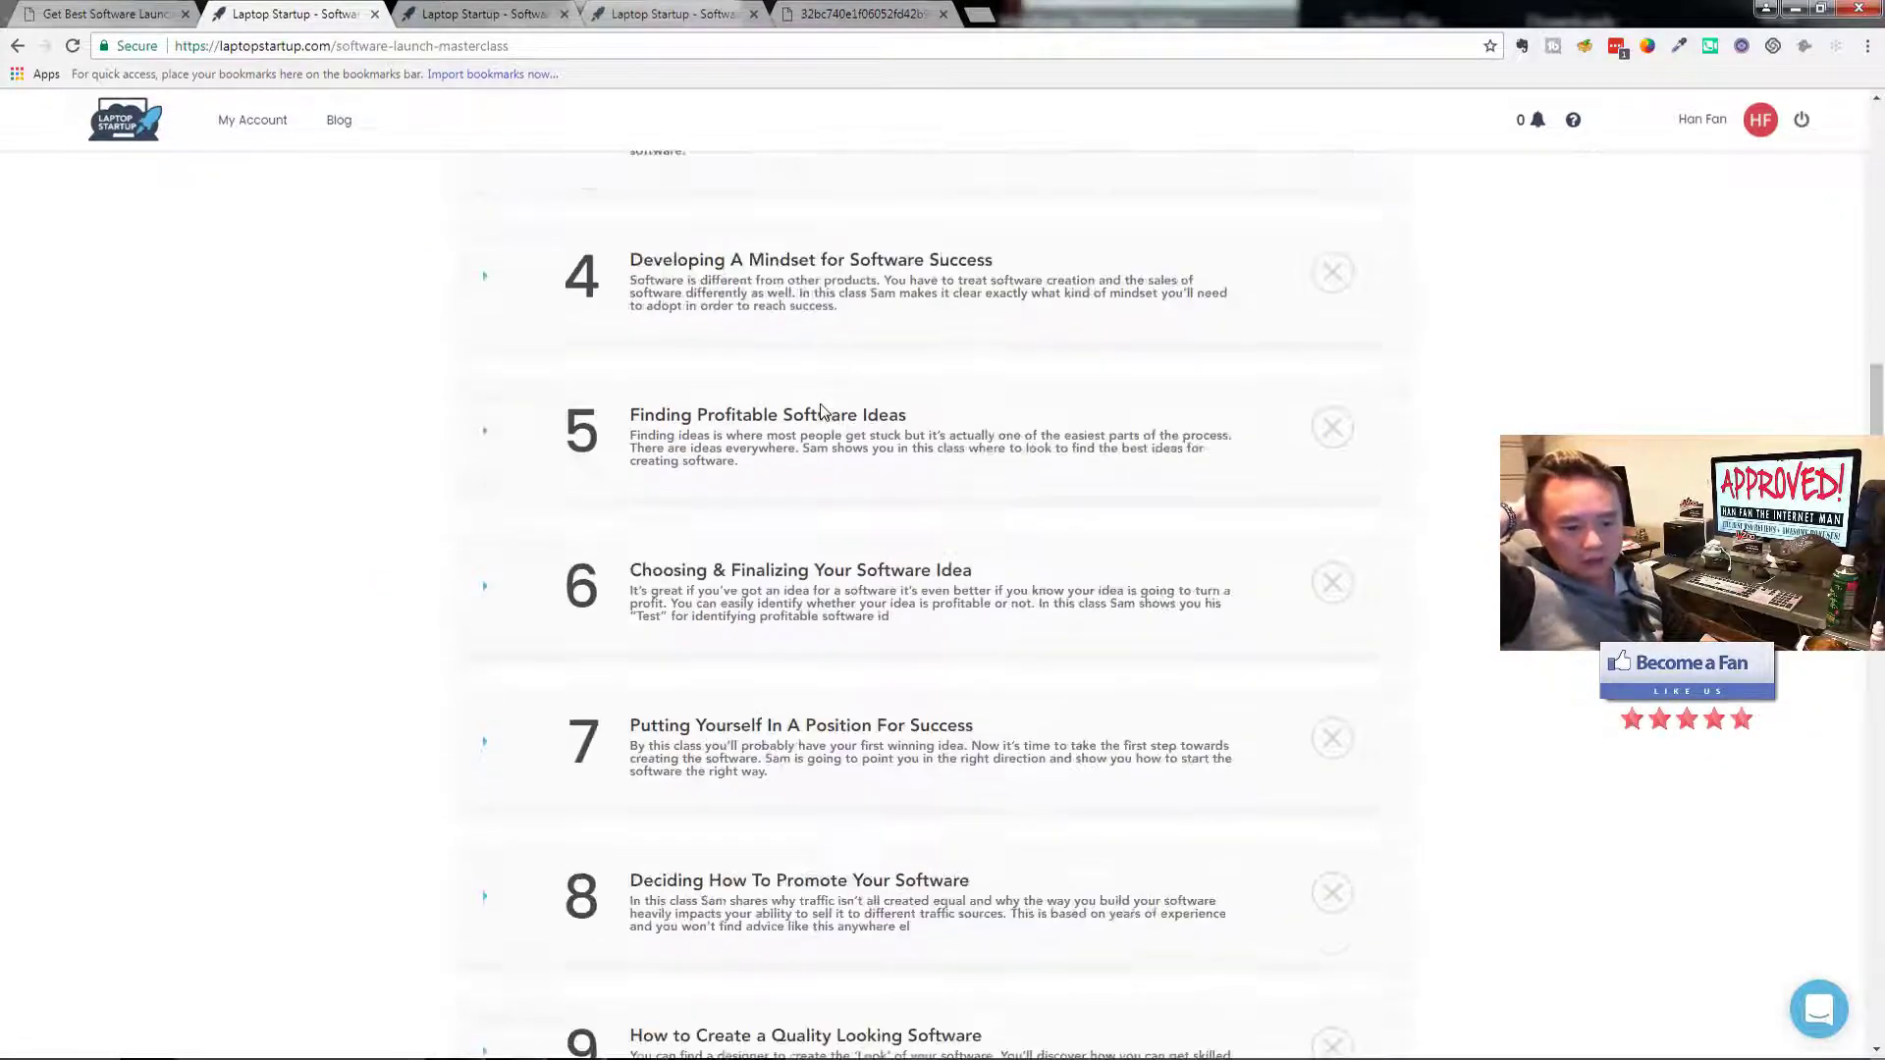
scroll(down, 3)
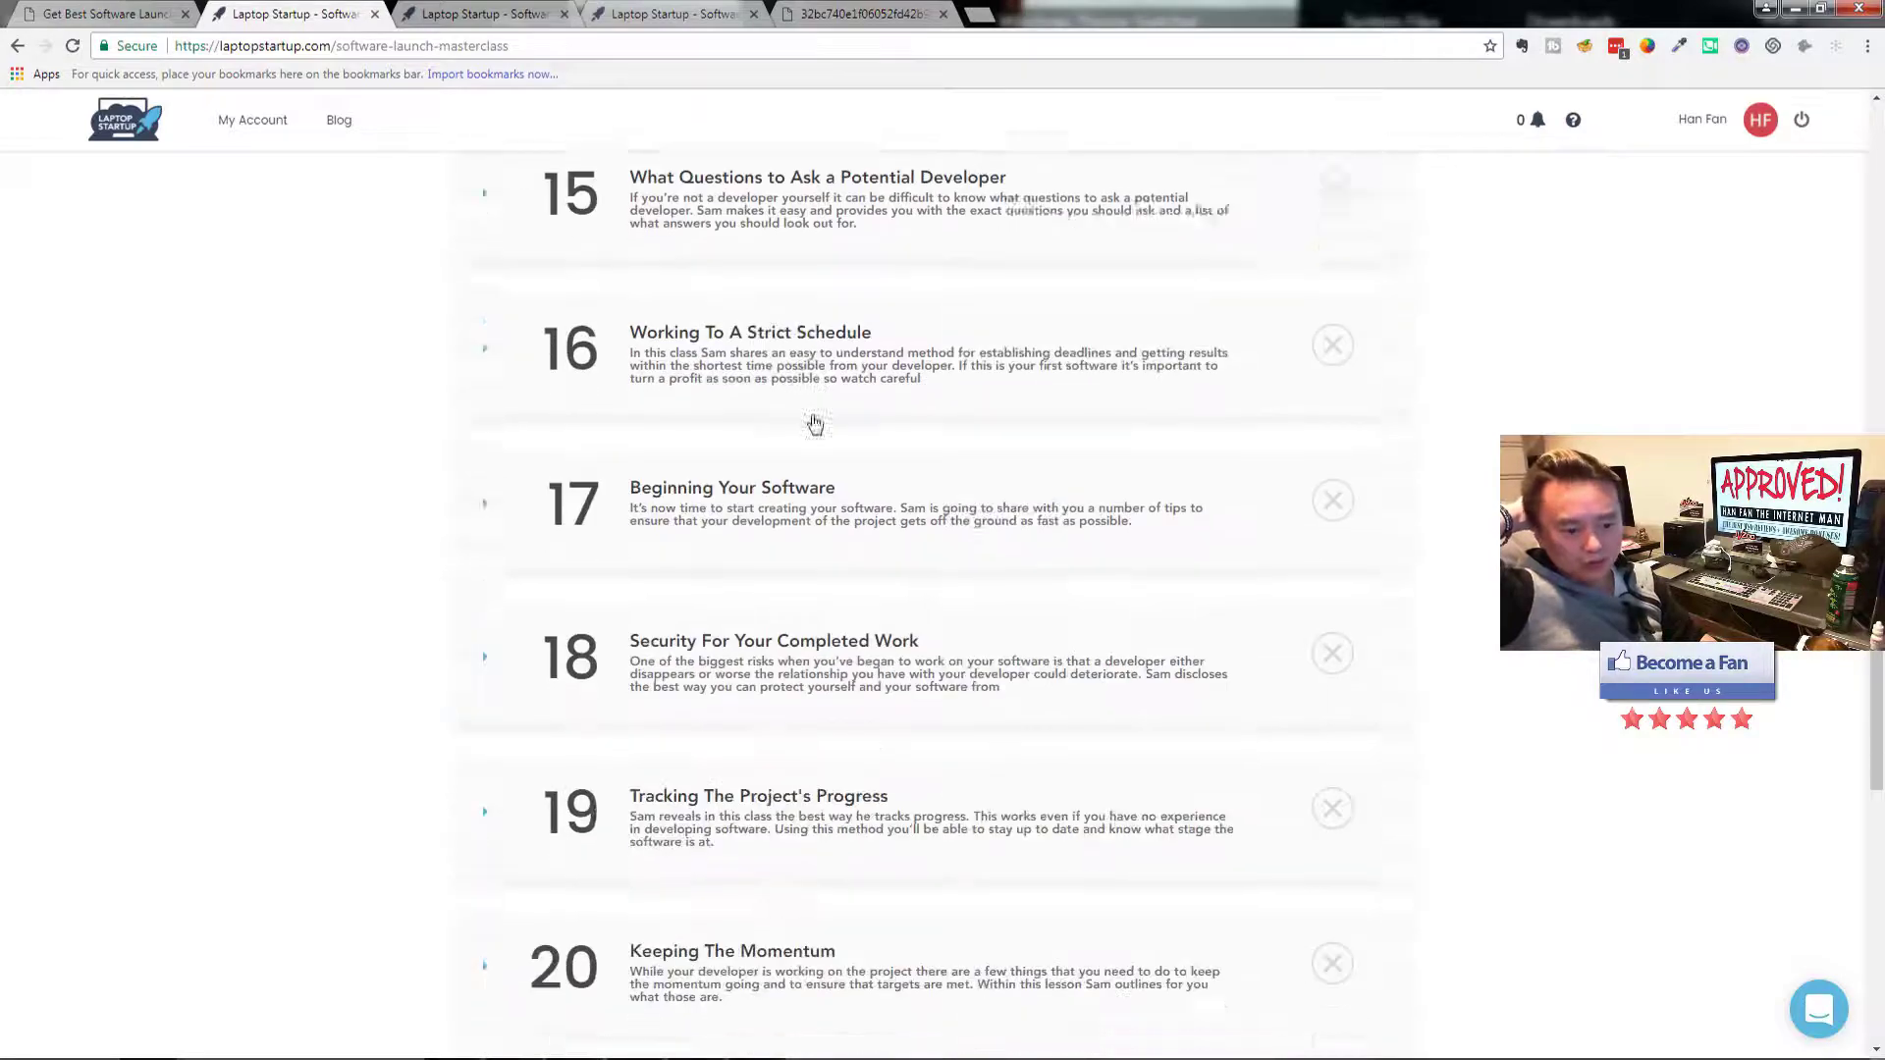
scroll(down, 3)
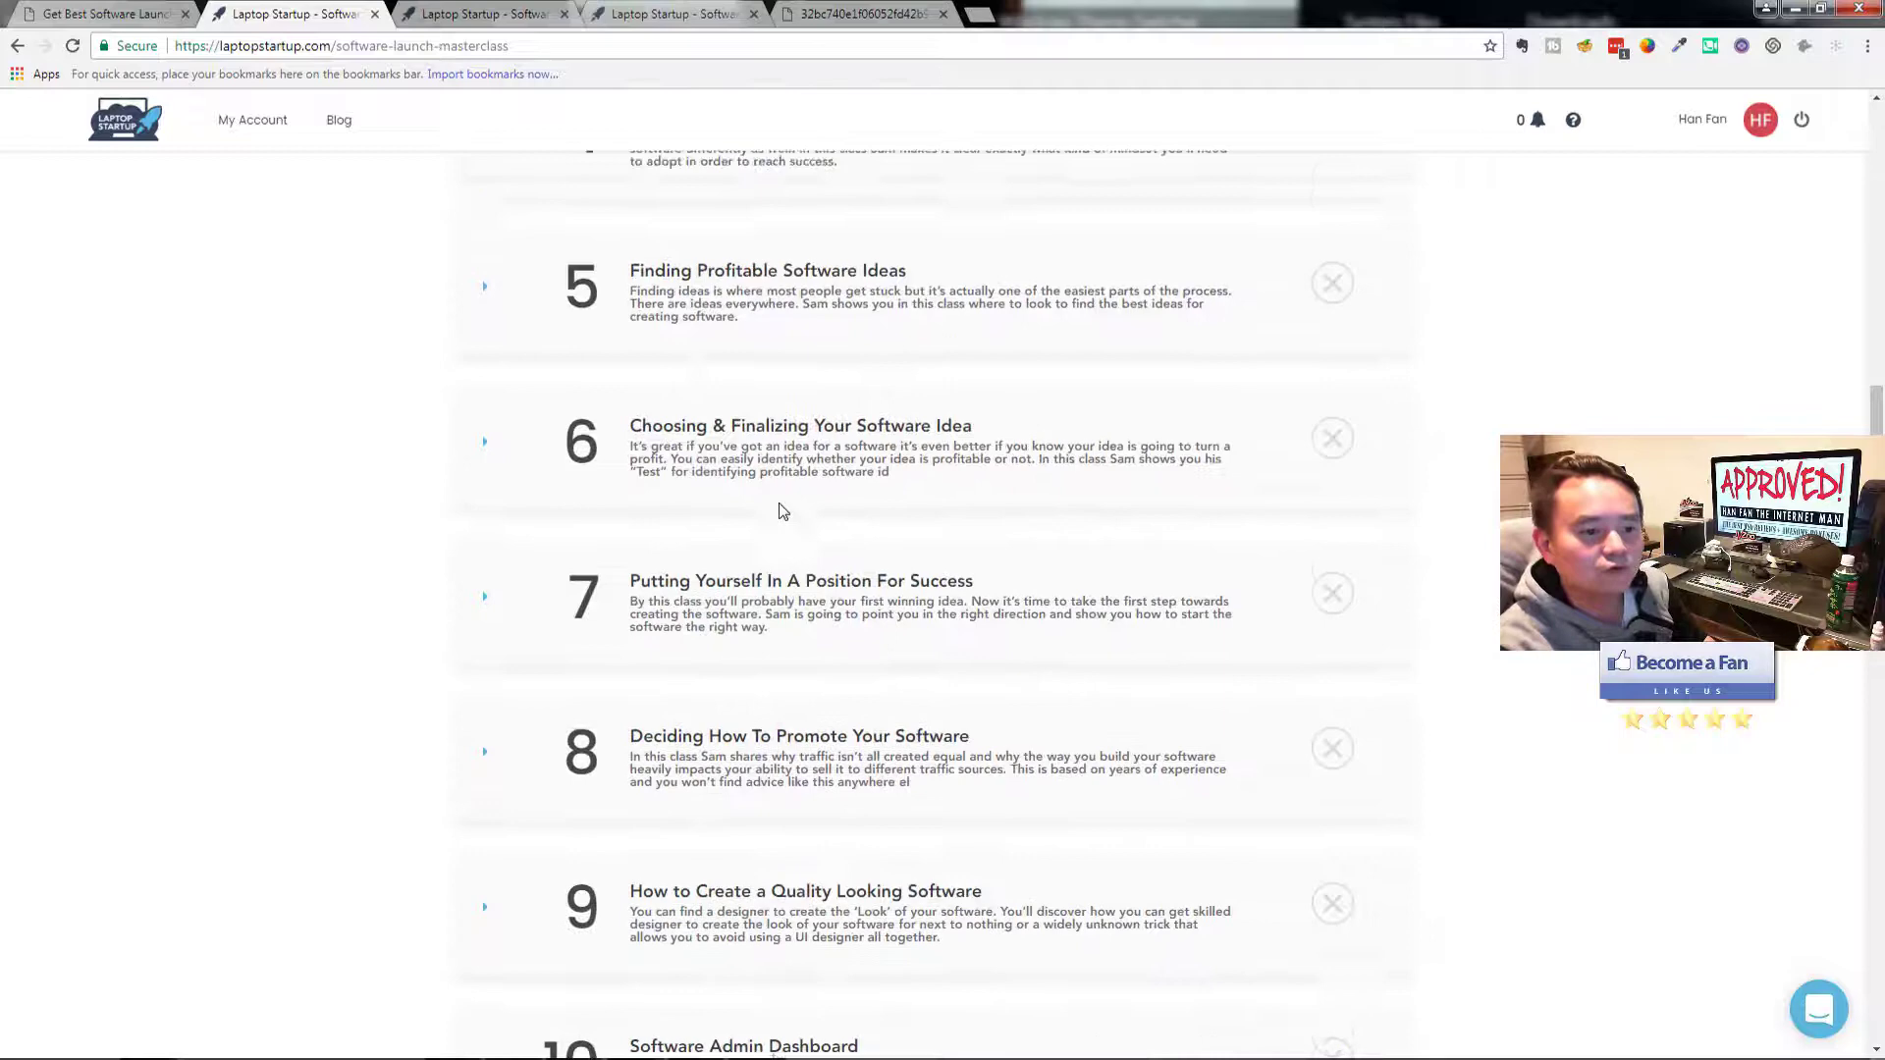
scroll(up, 3)
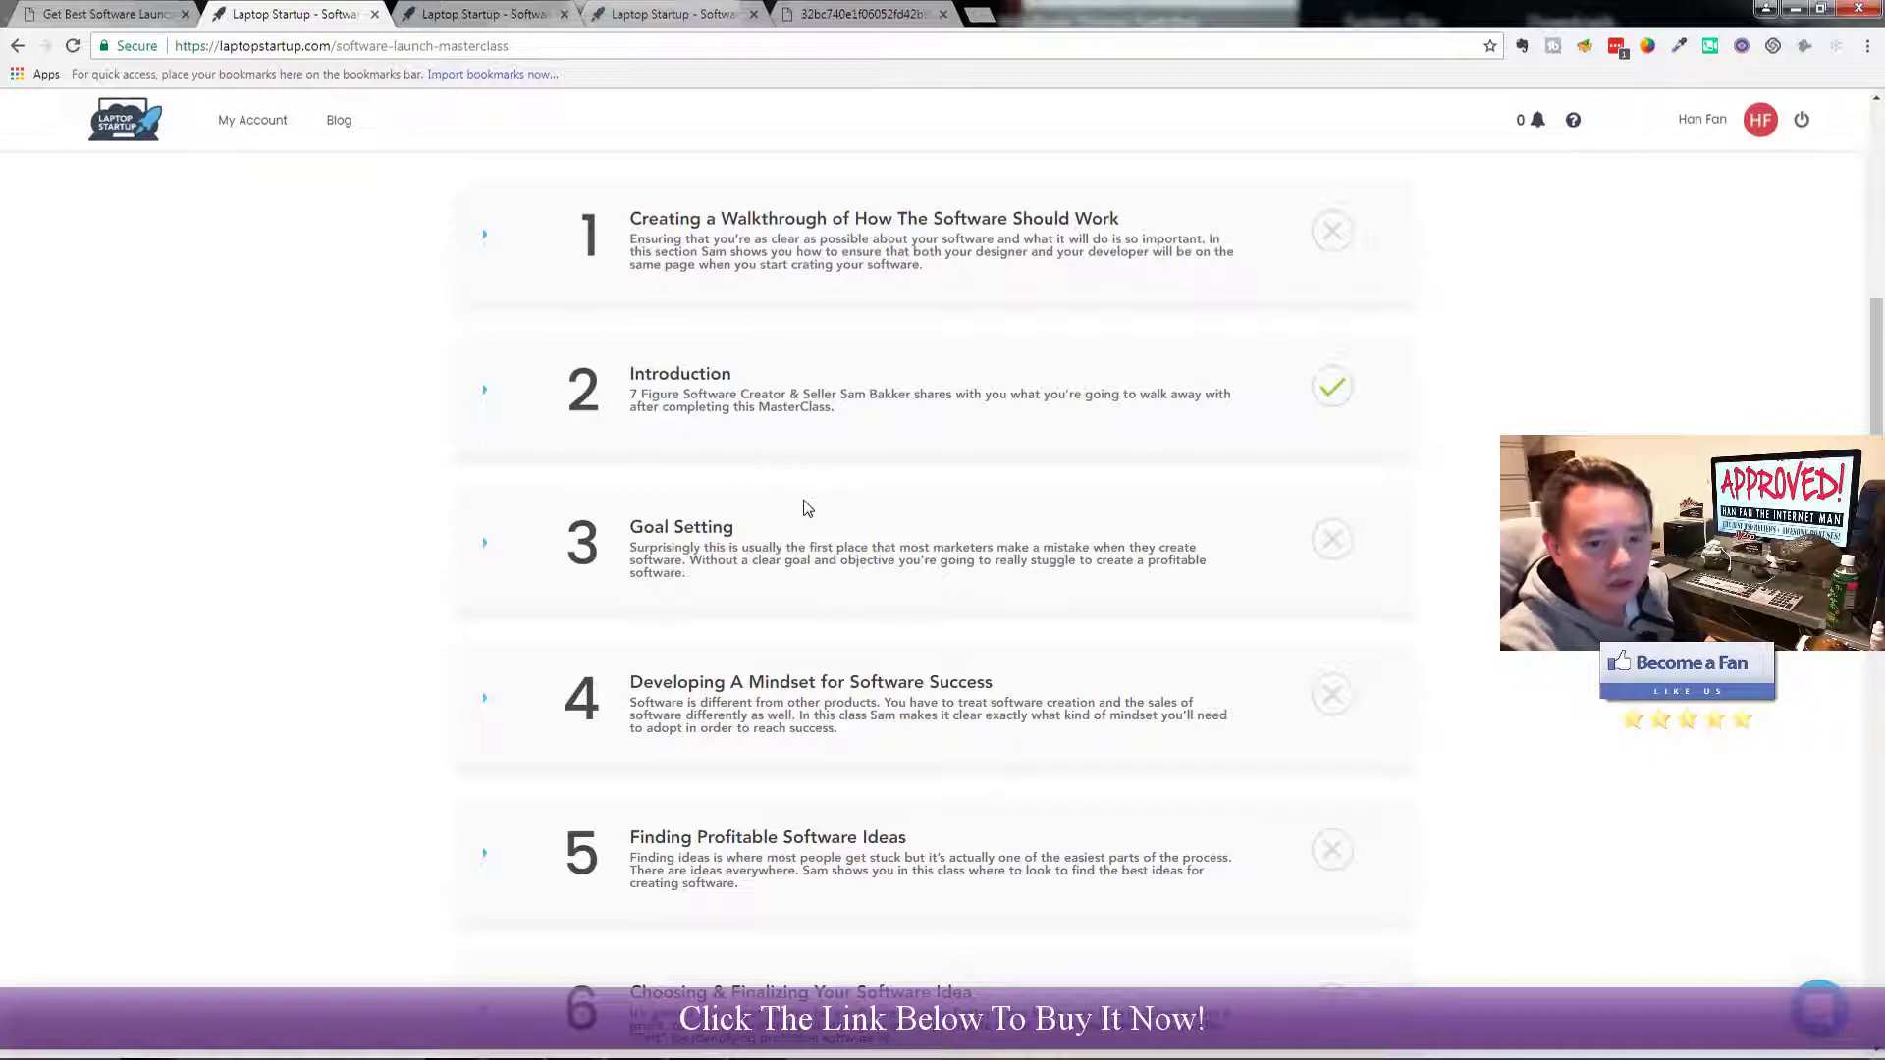
mouse_move(846, 502)
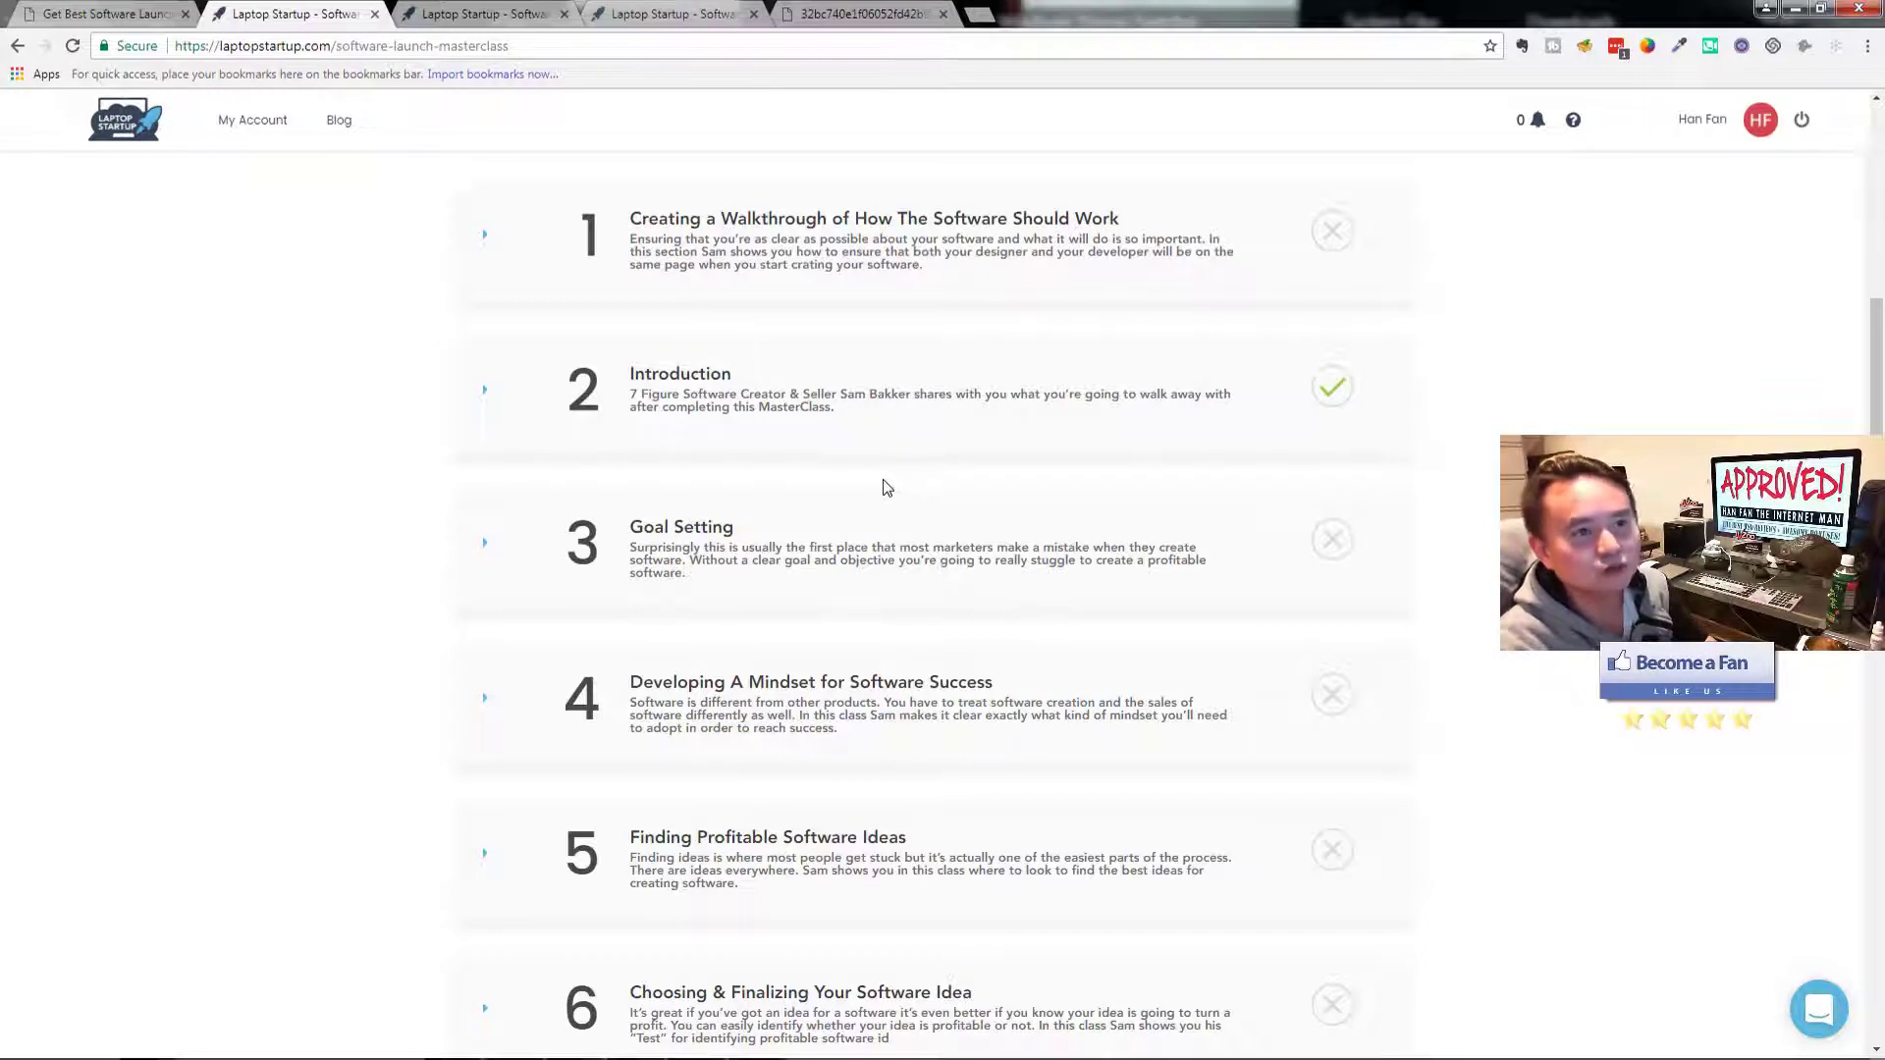
mouse_move(904, 488)
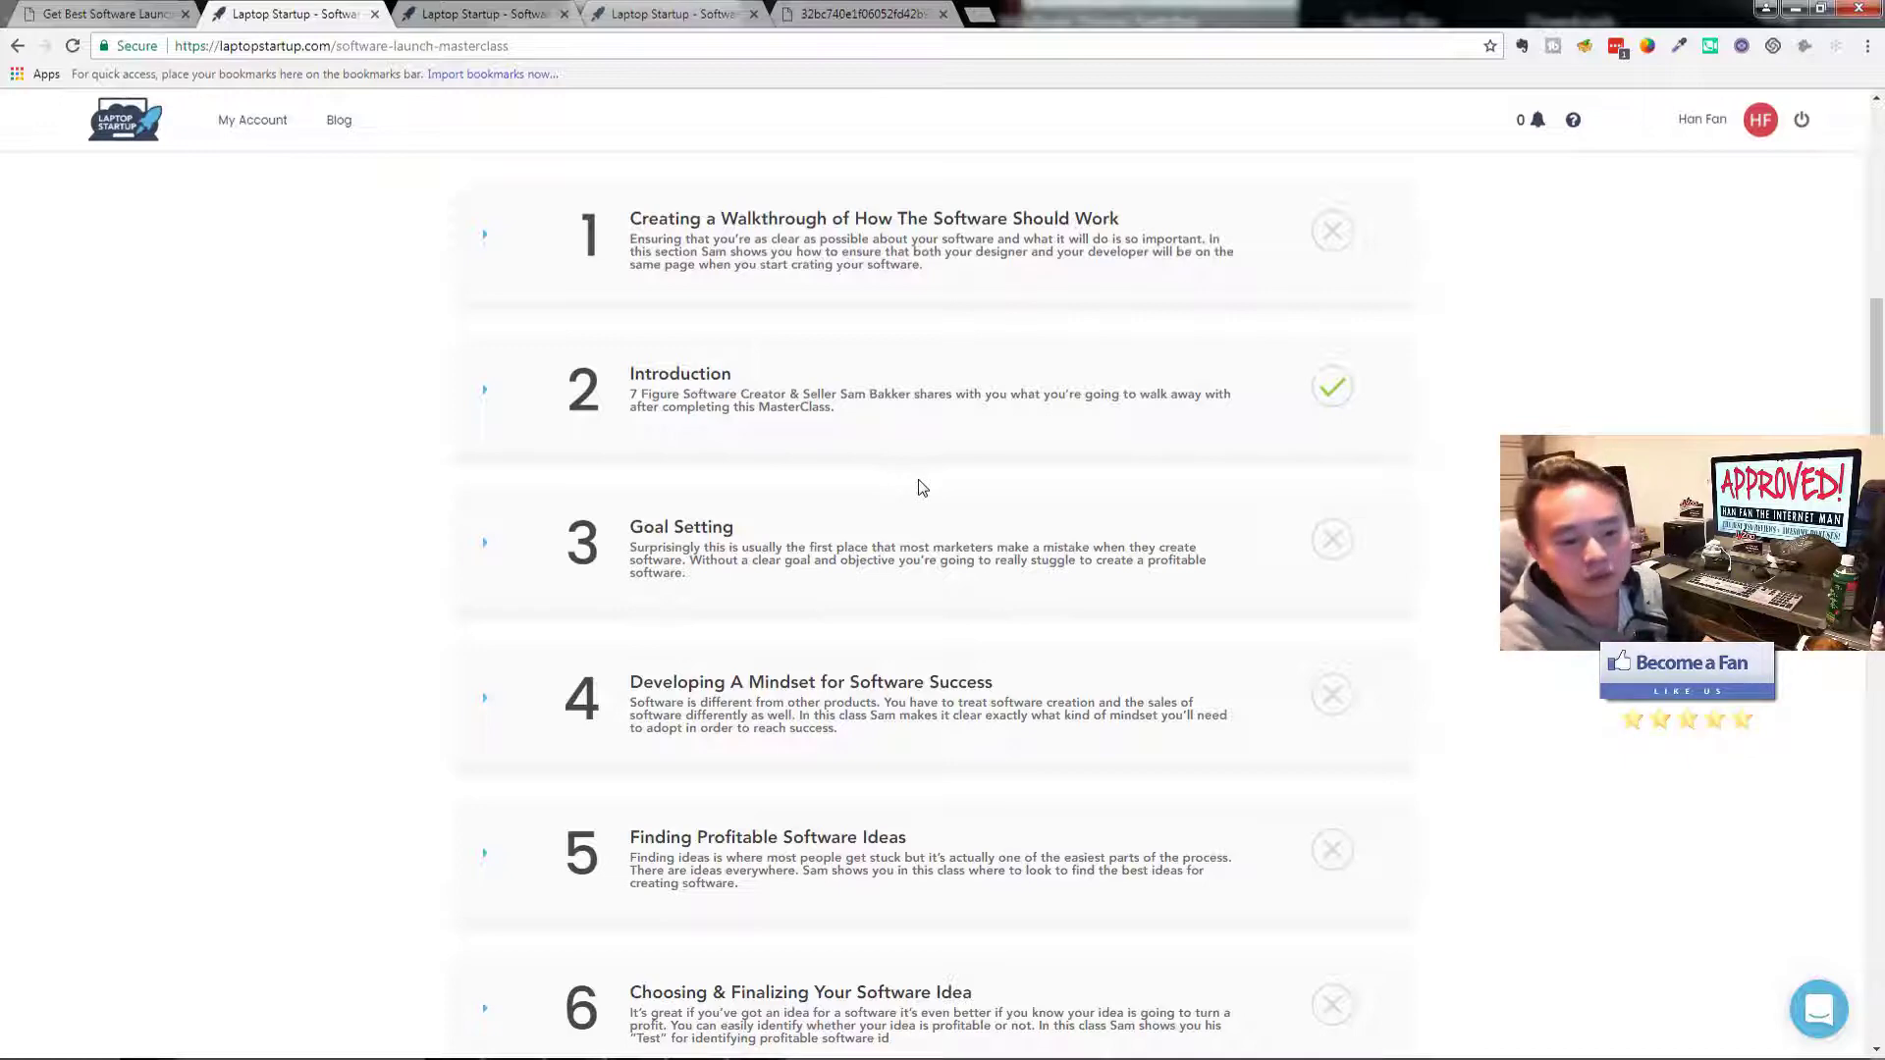
scroll(down, 3)
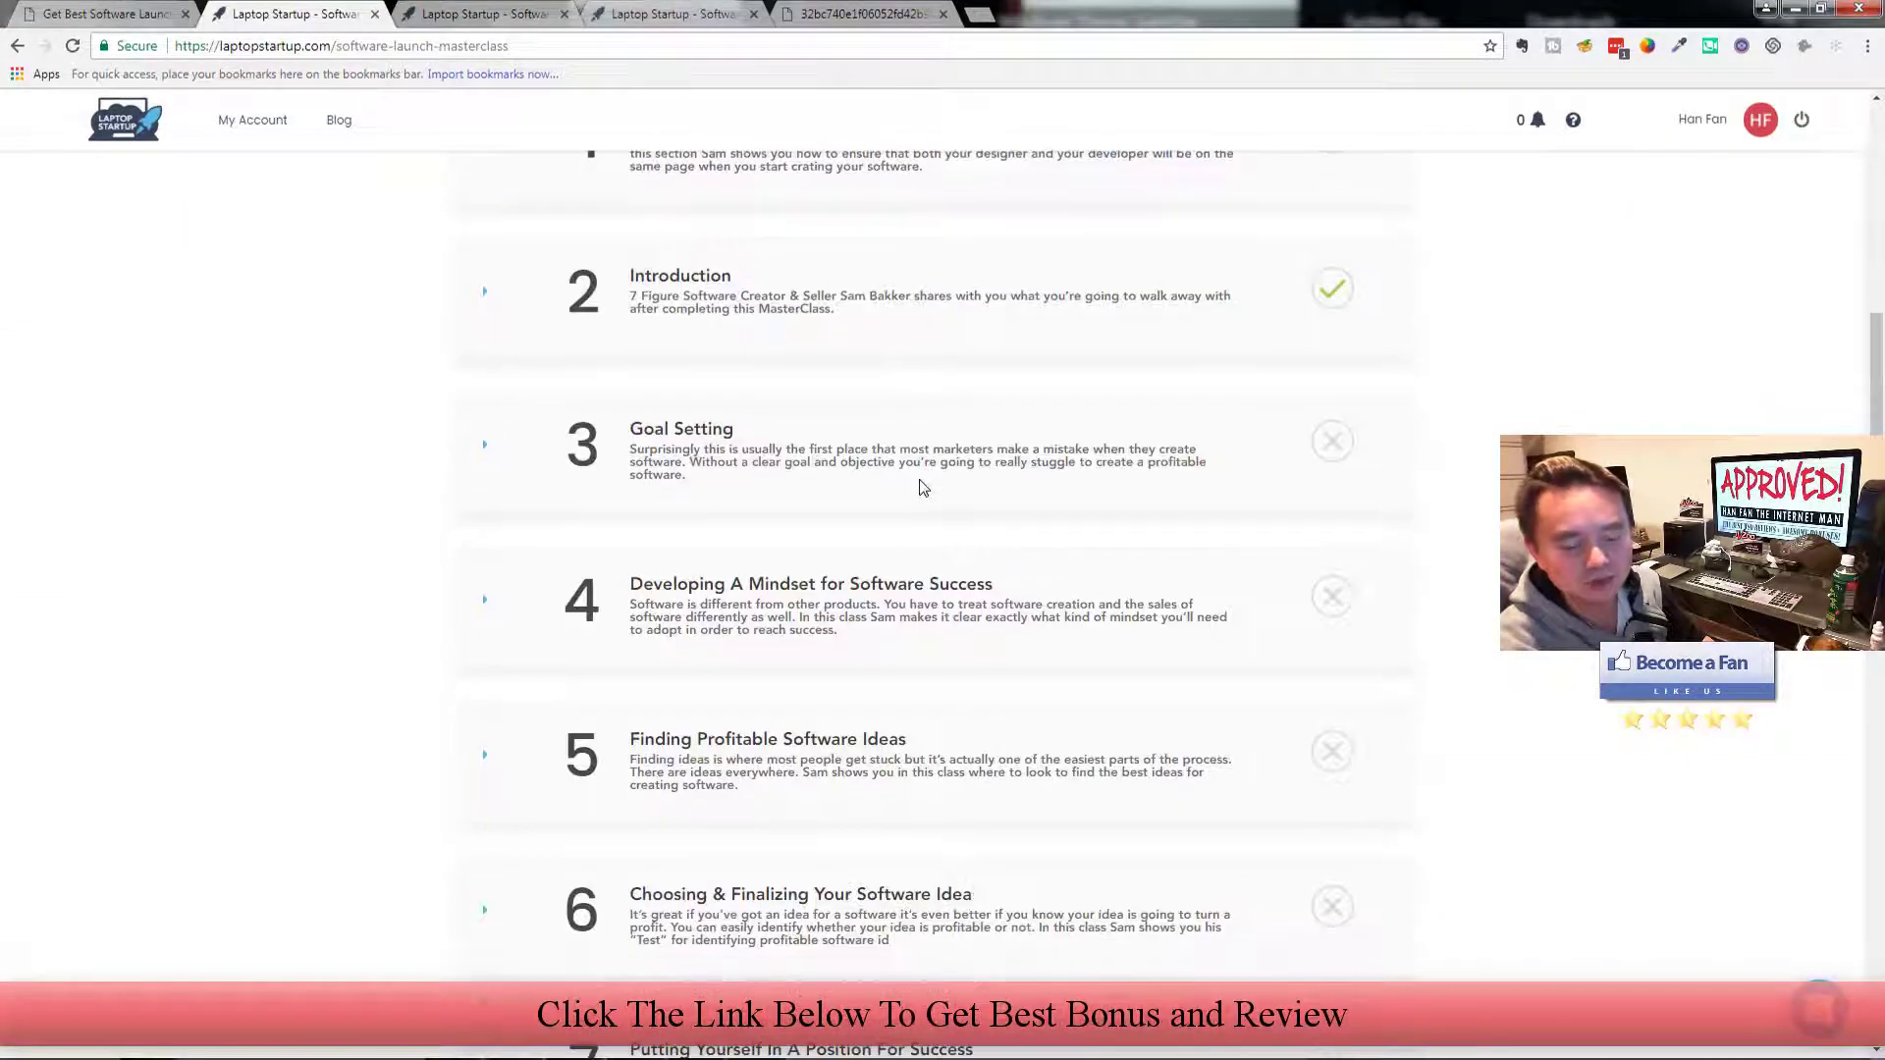
scroll(down, 3)
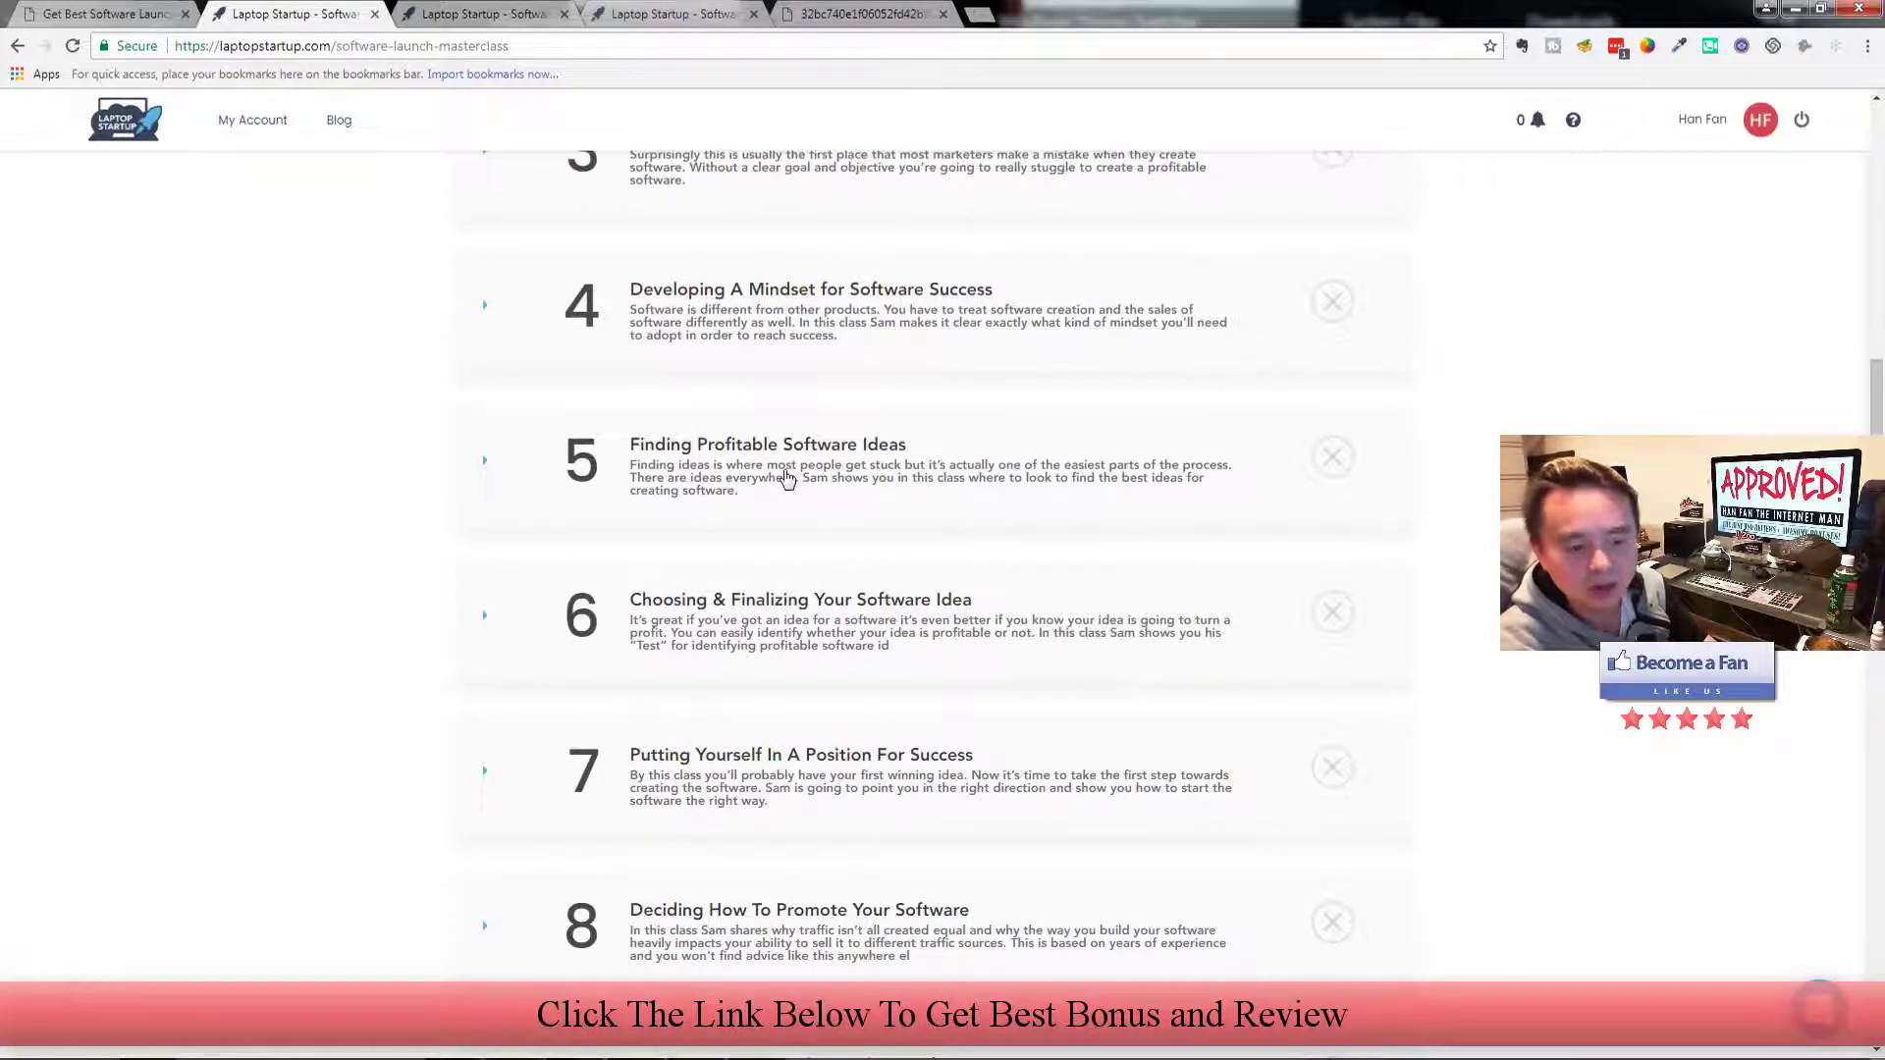
scroll(down, 3)
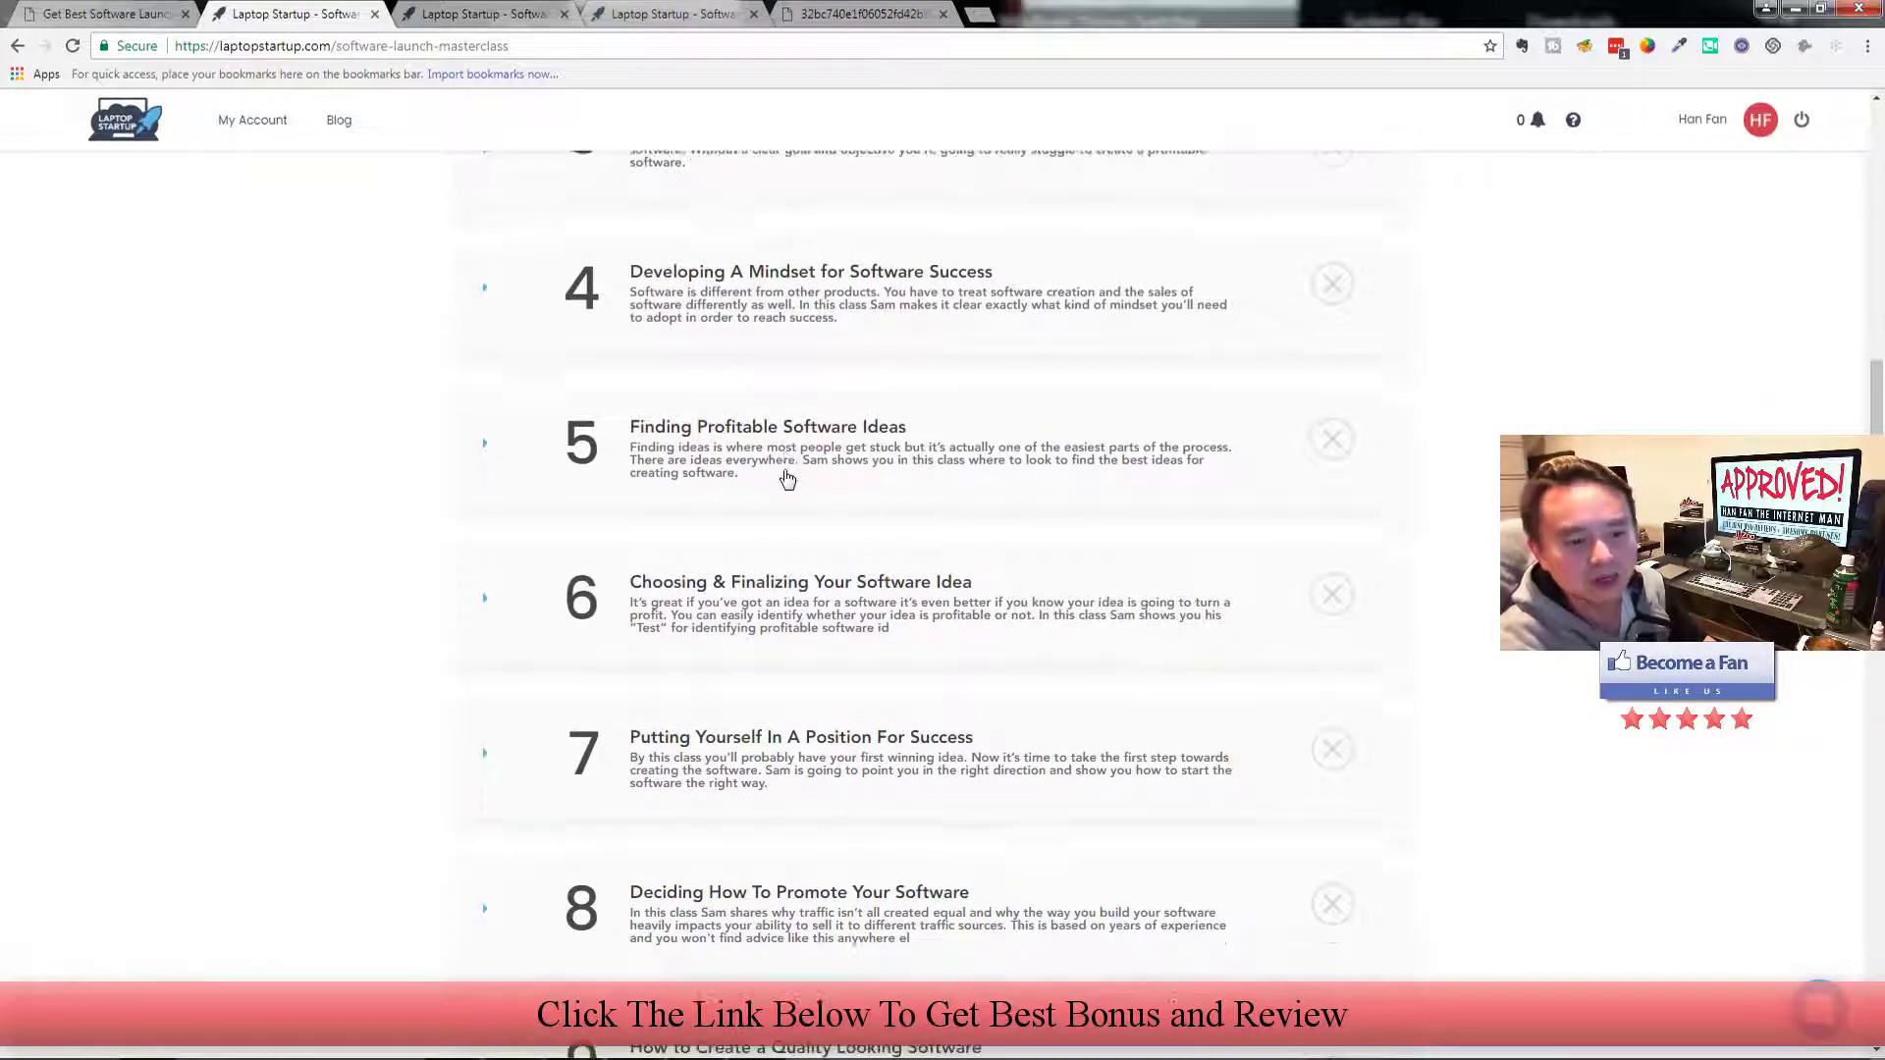
scroll(down, 3)
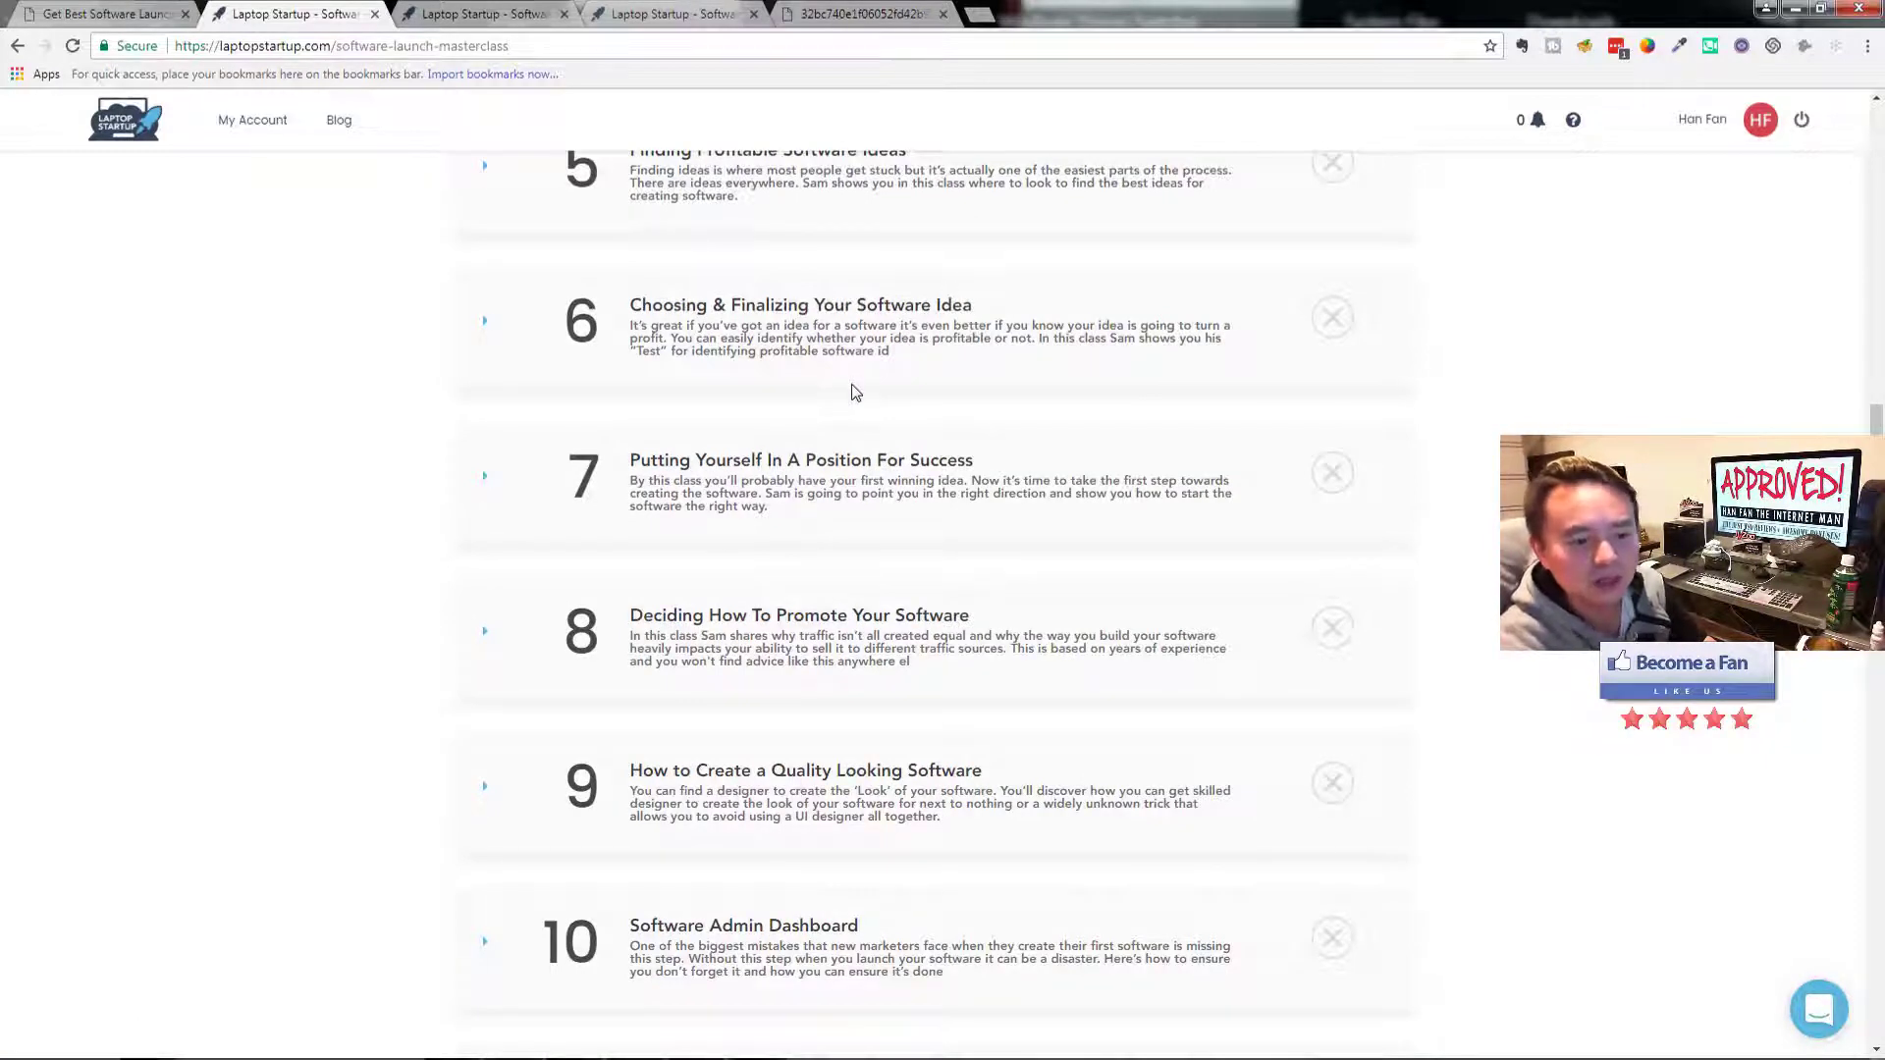
scroll(down, 3)
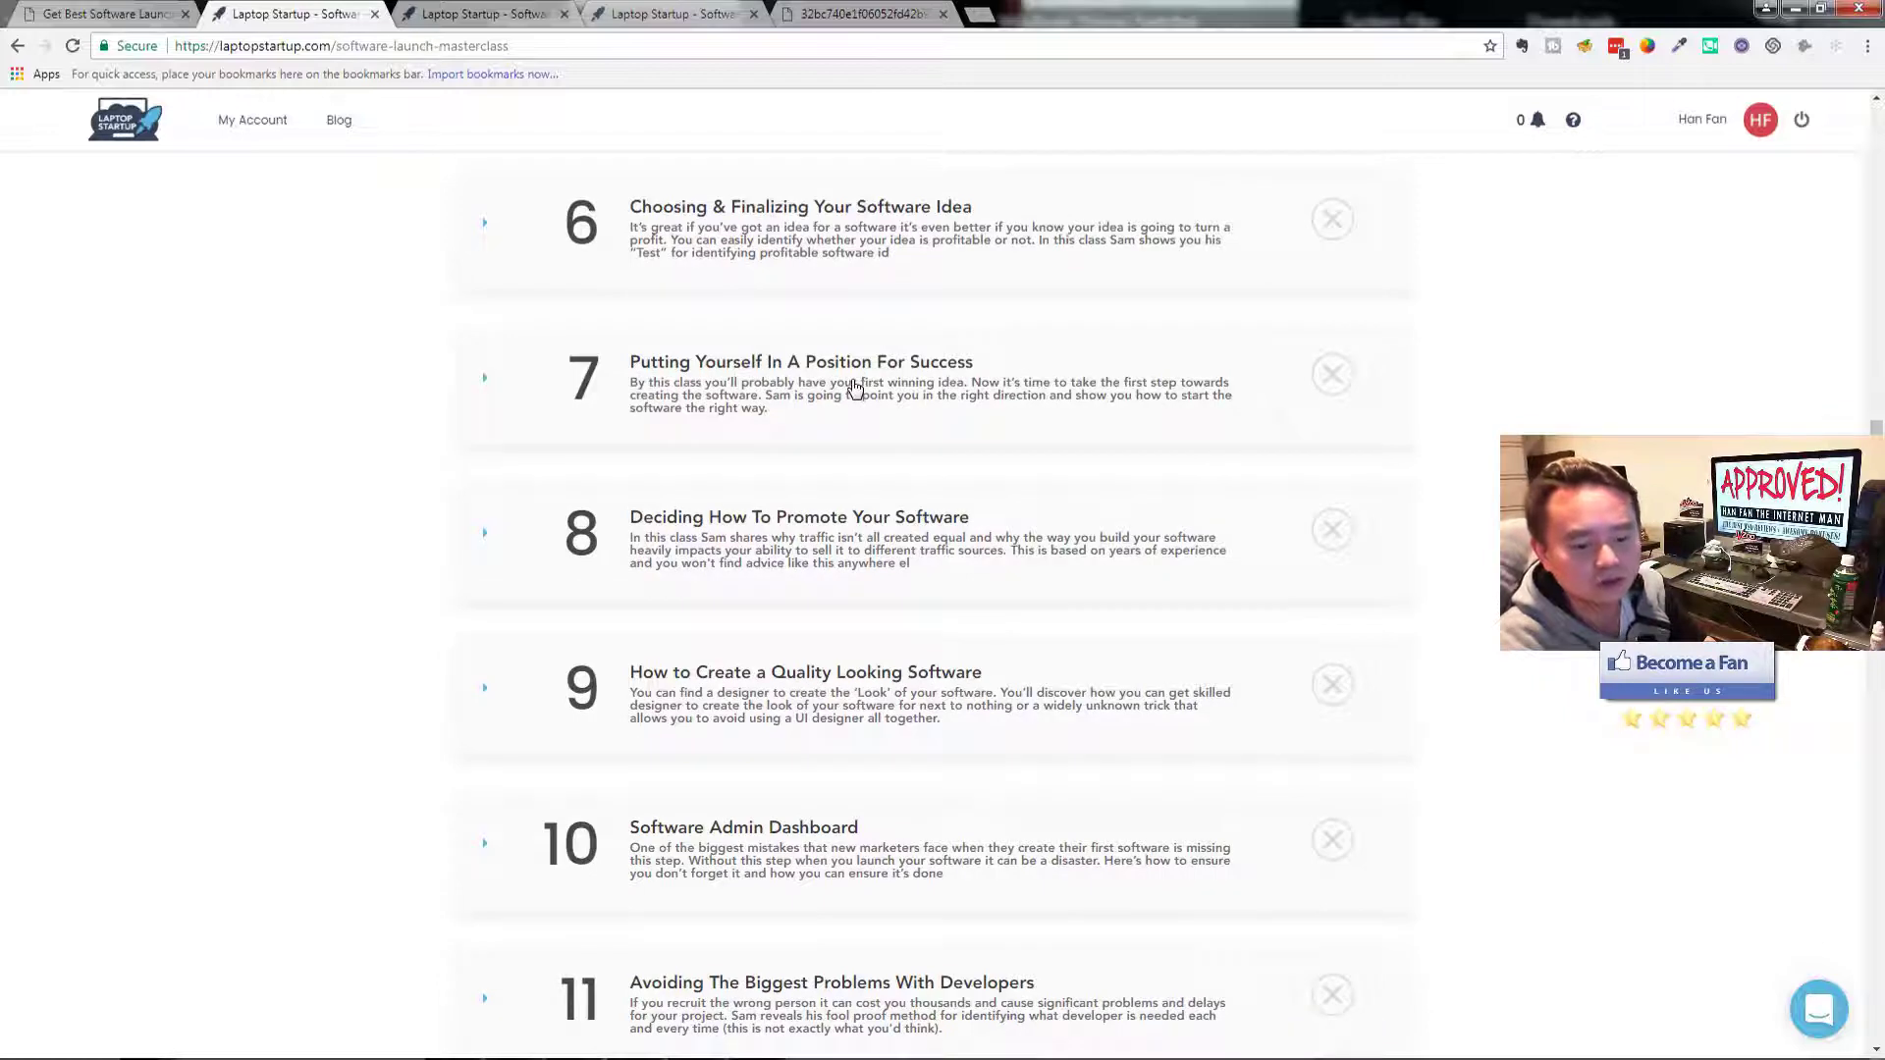
scroll(down, 3)
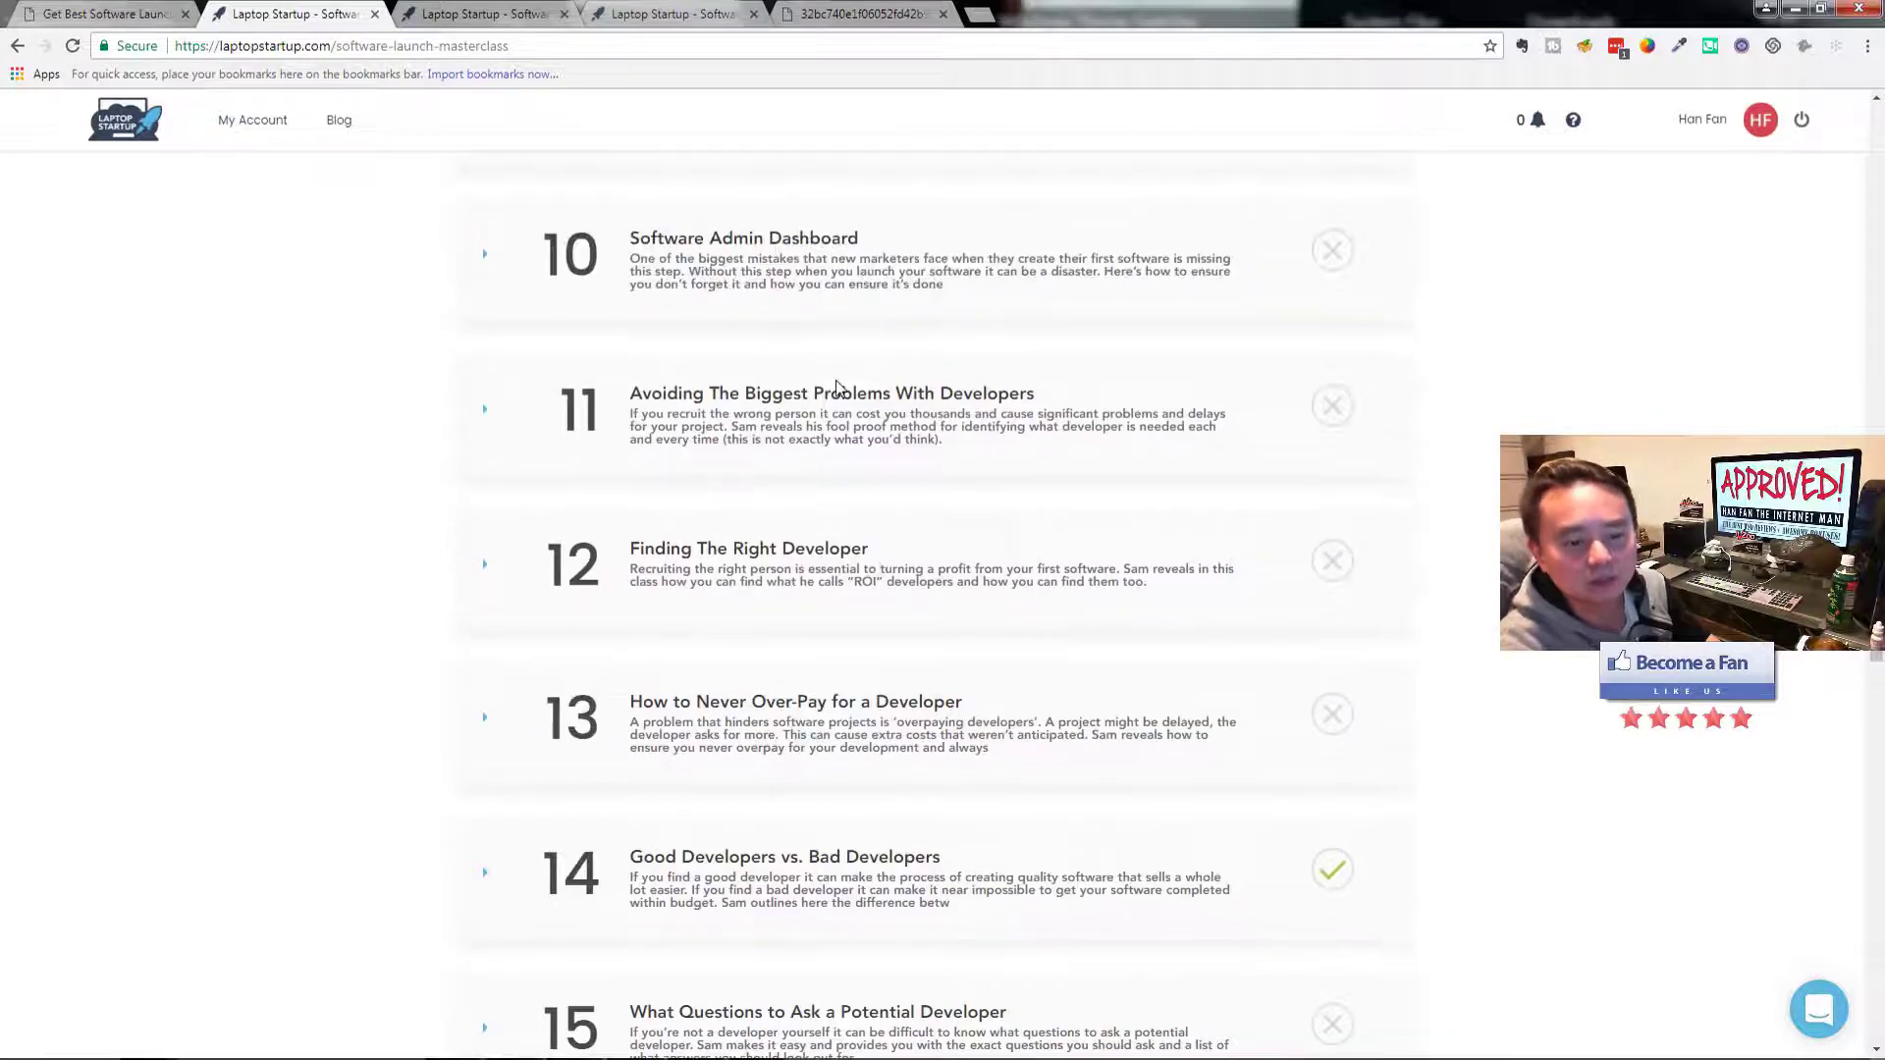
scroll(down, 3)
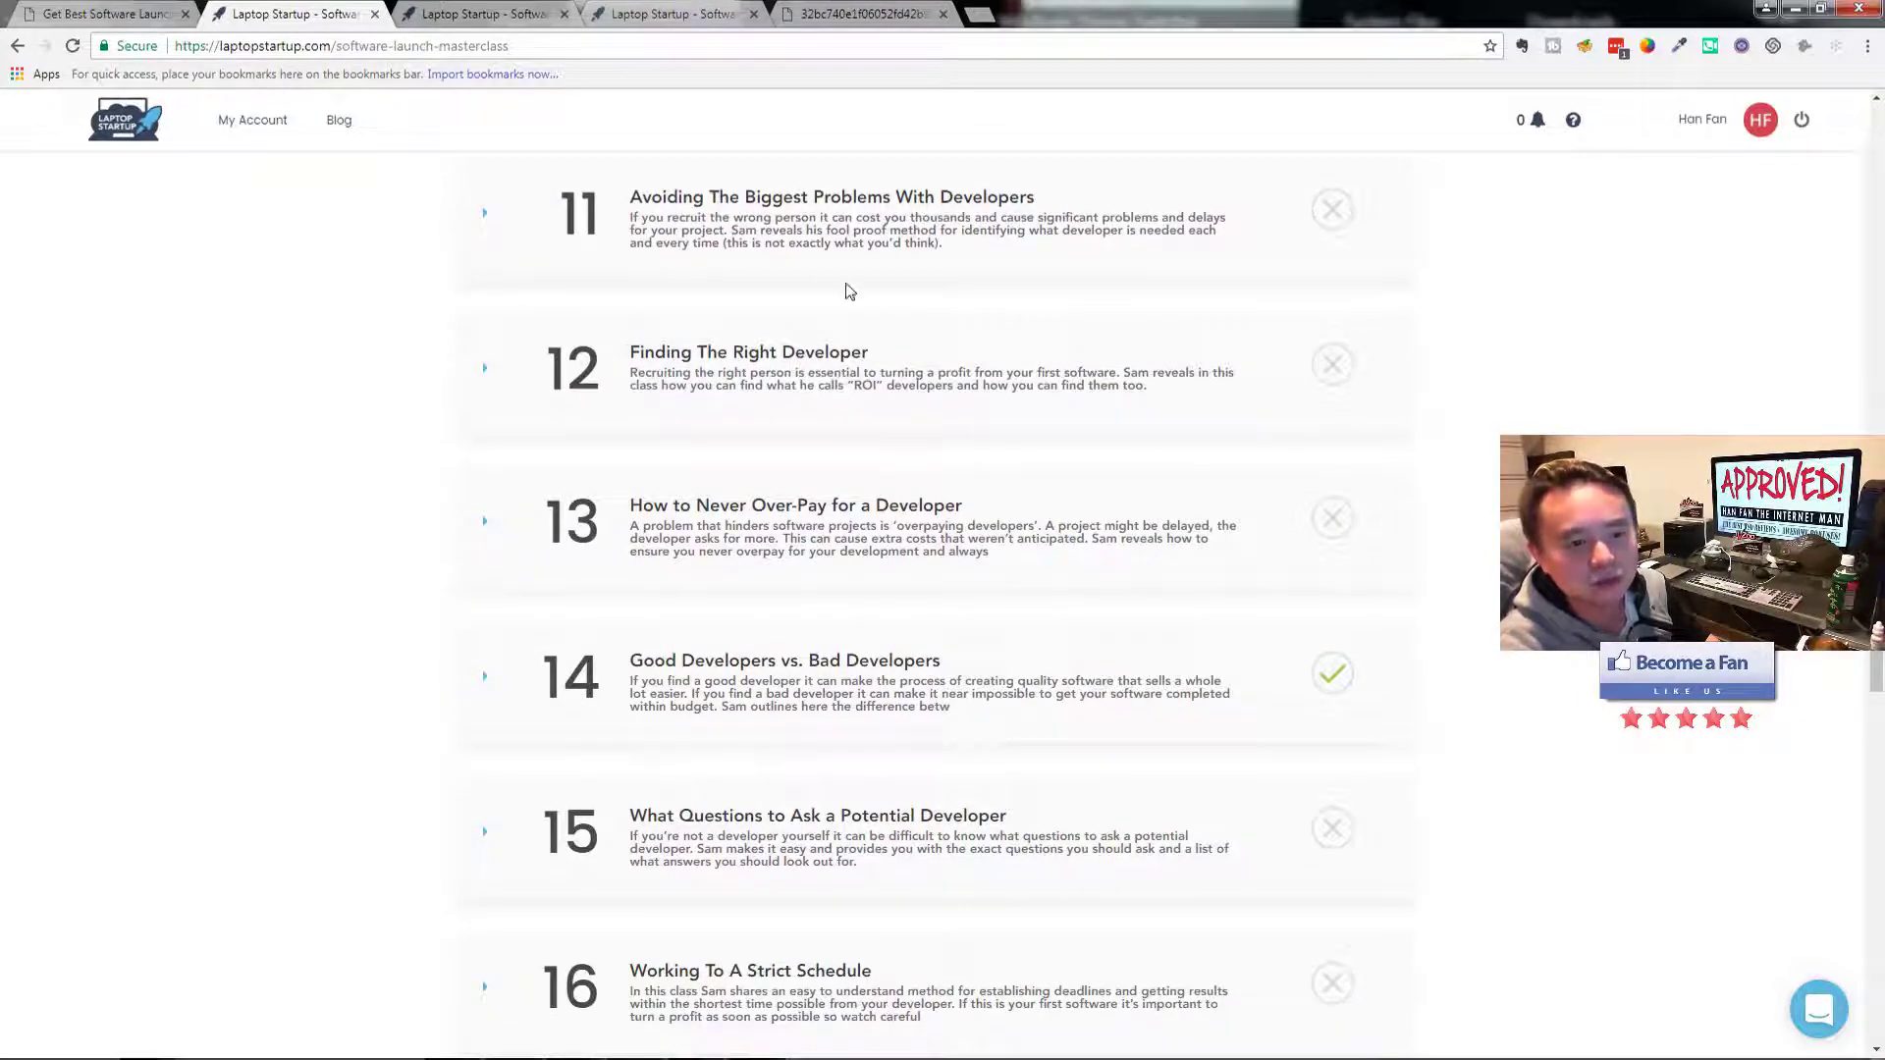
scroll(down, 3)
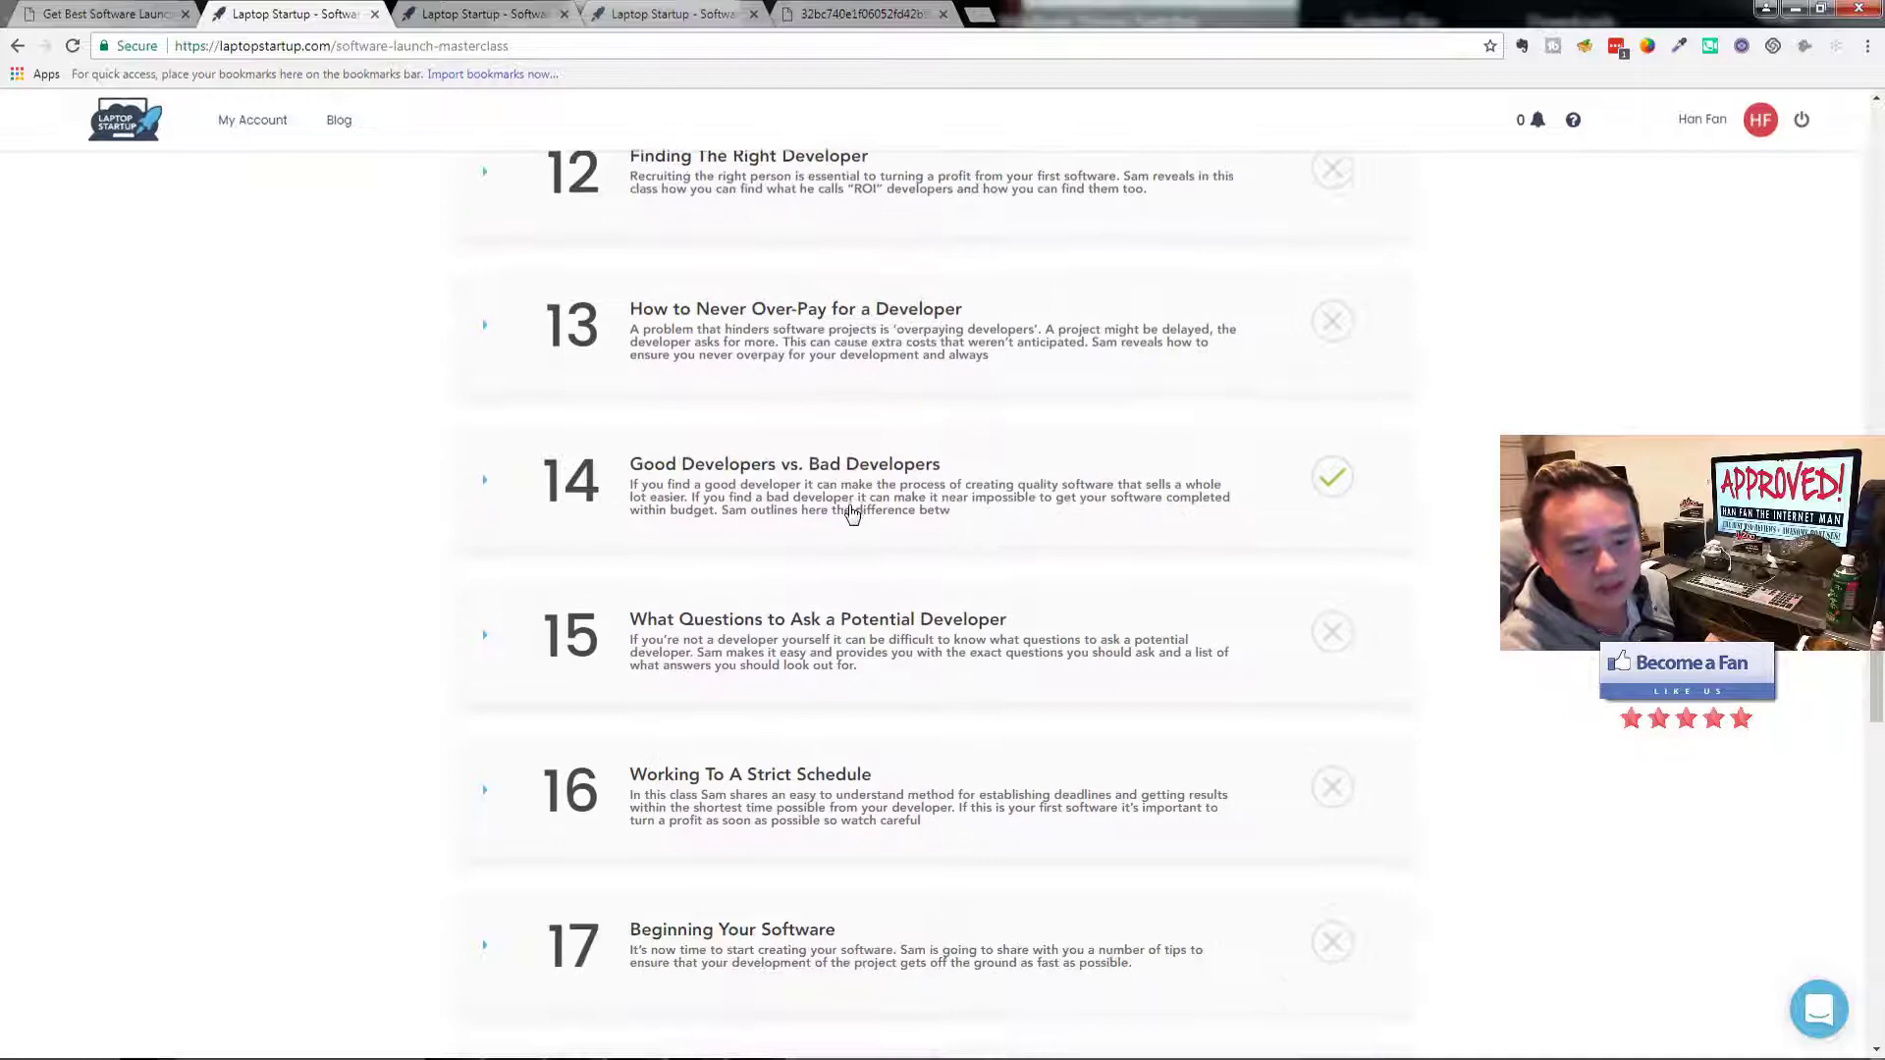
scroll(down, 3)
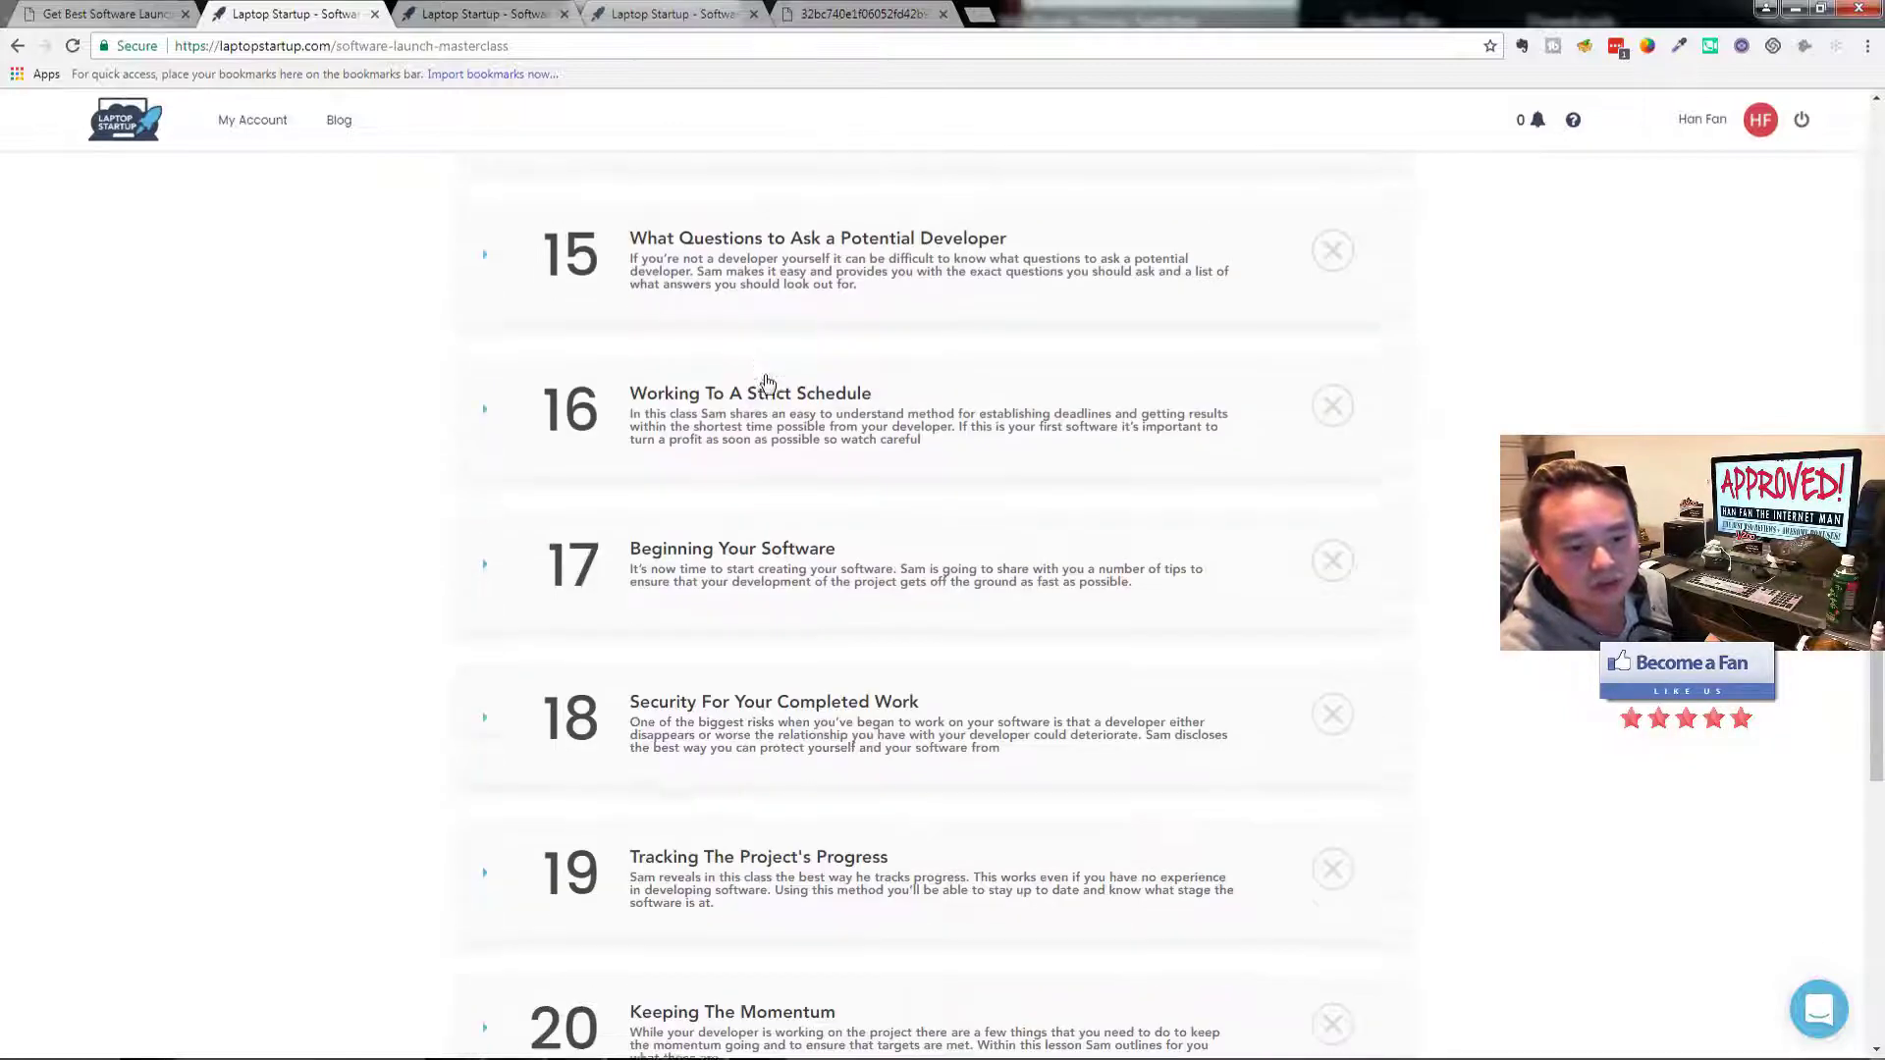
scroll(down, 3)
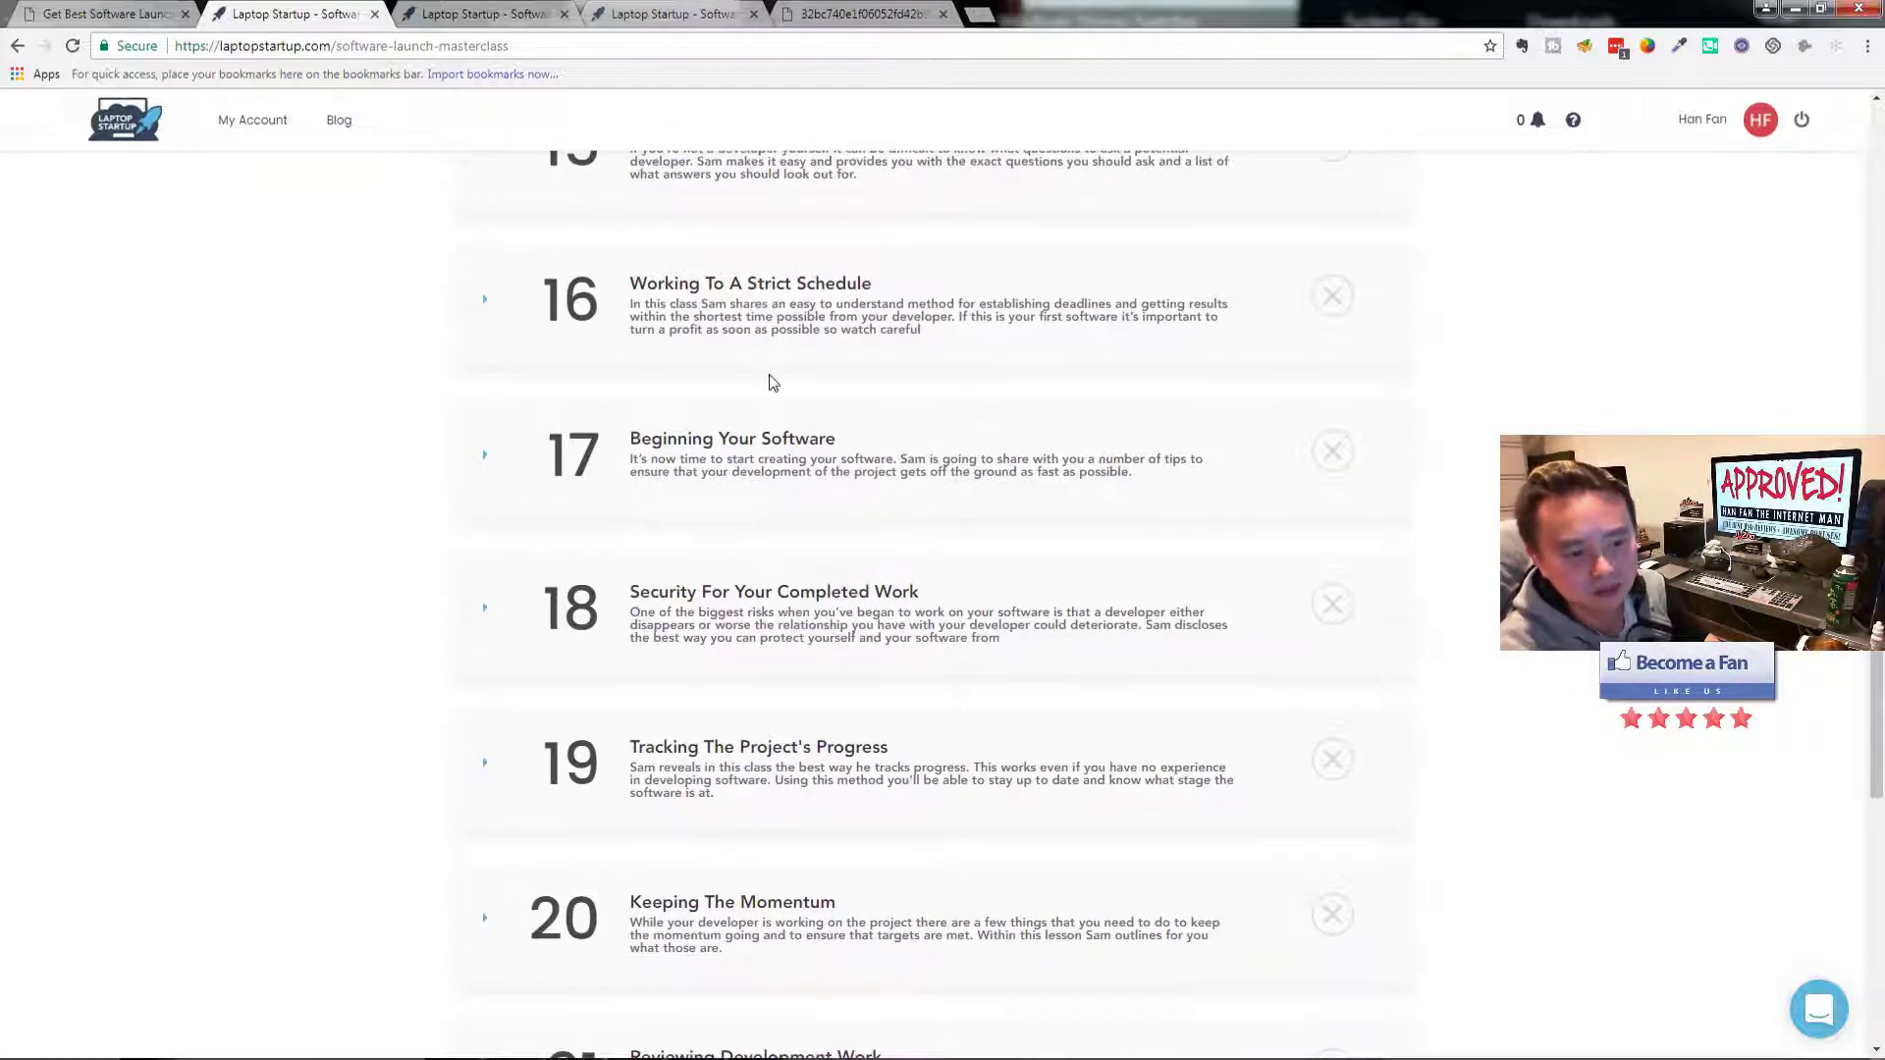
scroll(down, 3)
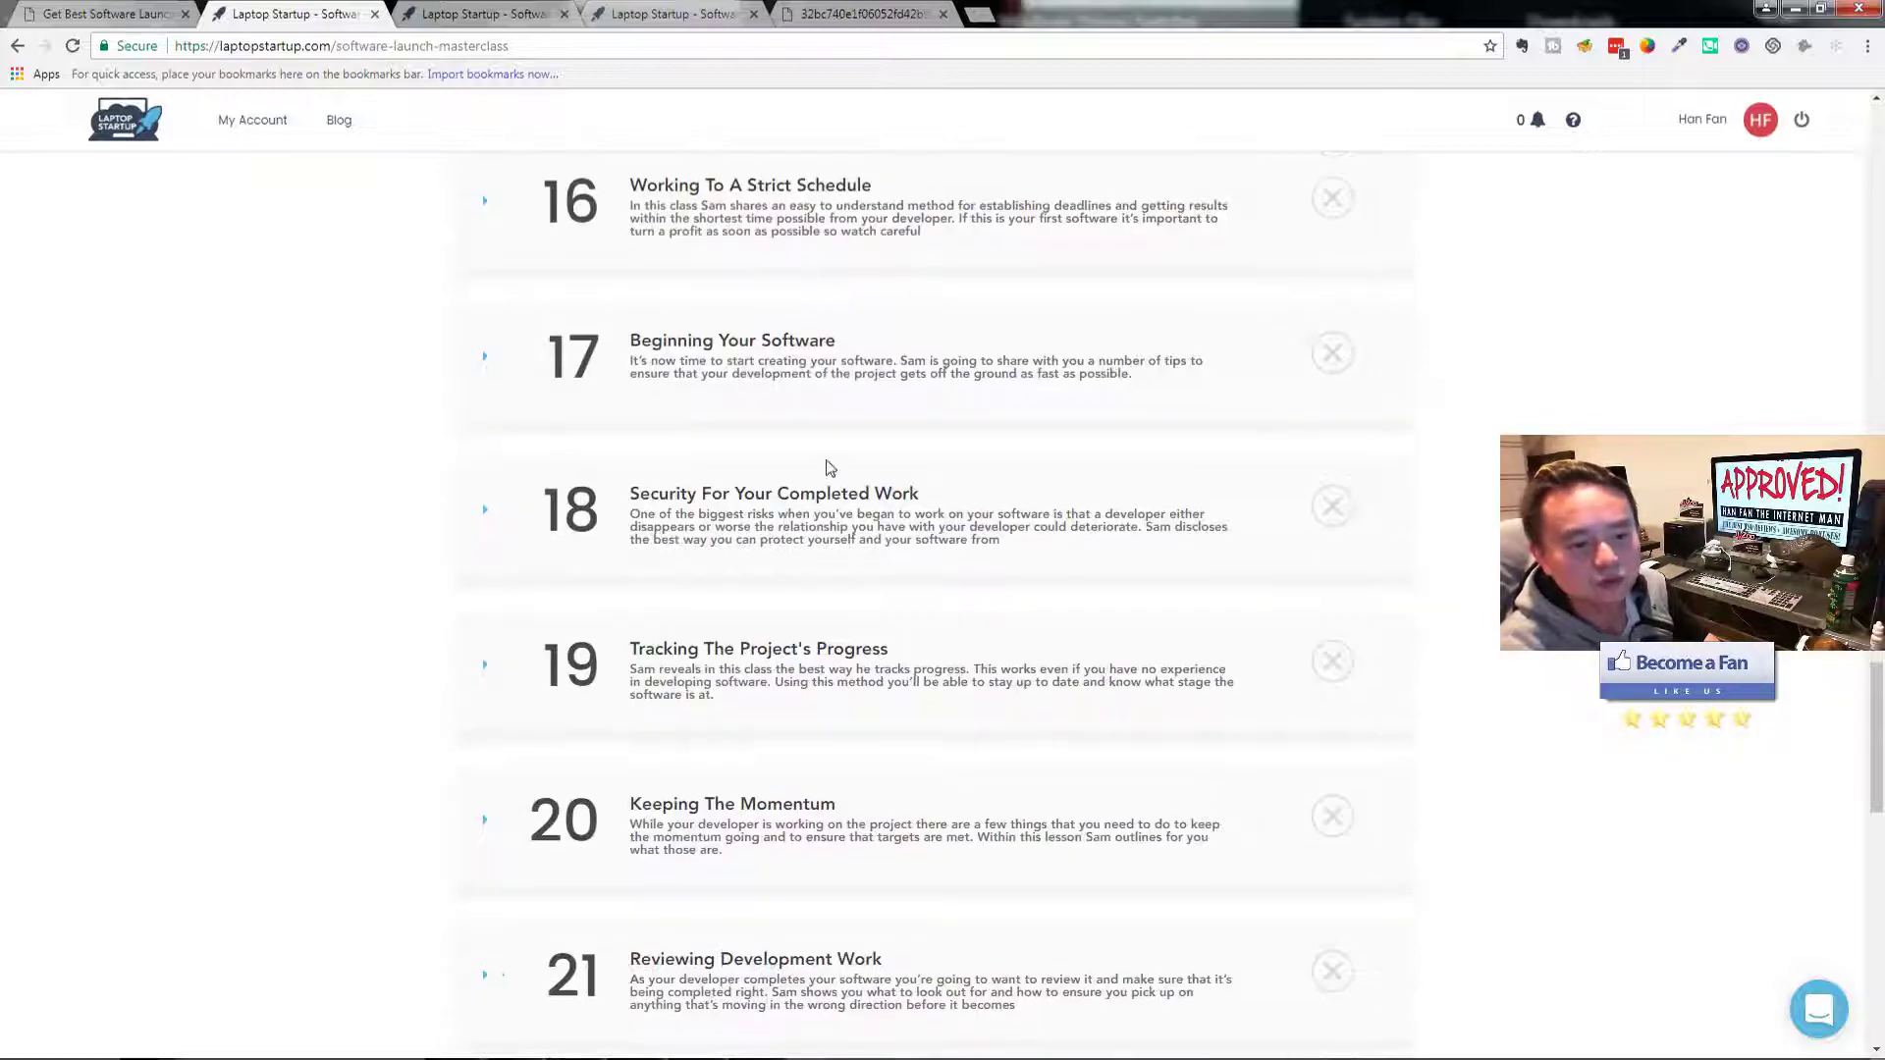
scroll(down, 3)
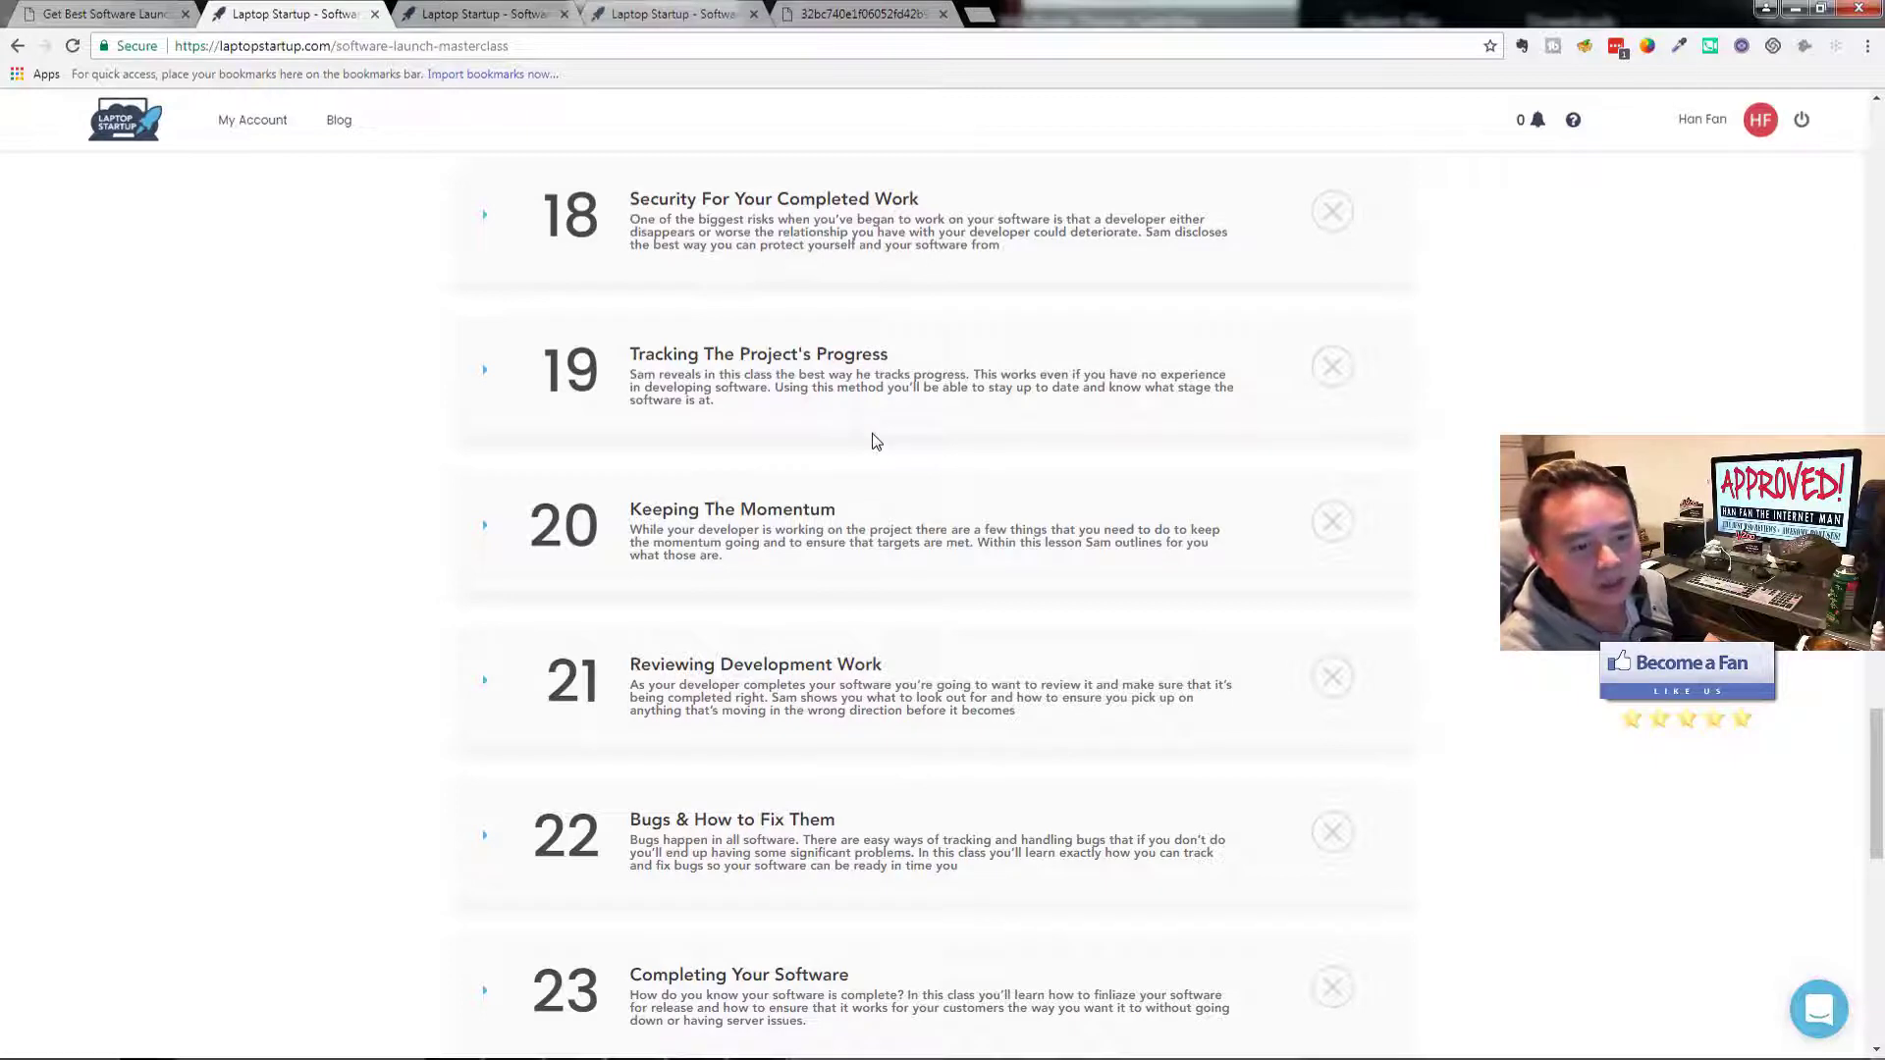
mouse_move(823, 450)
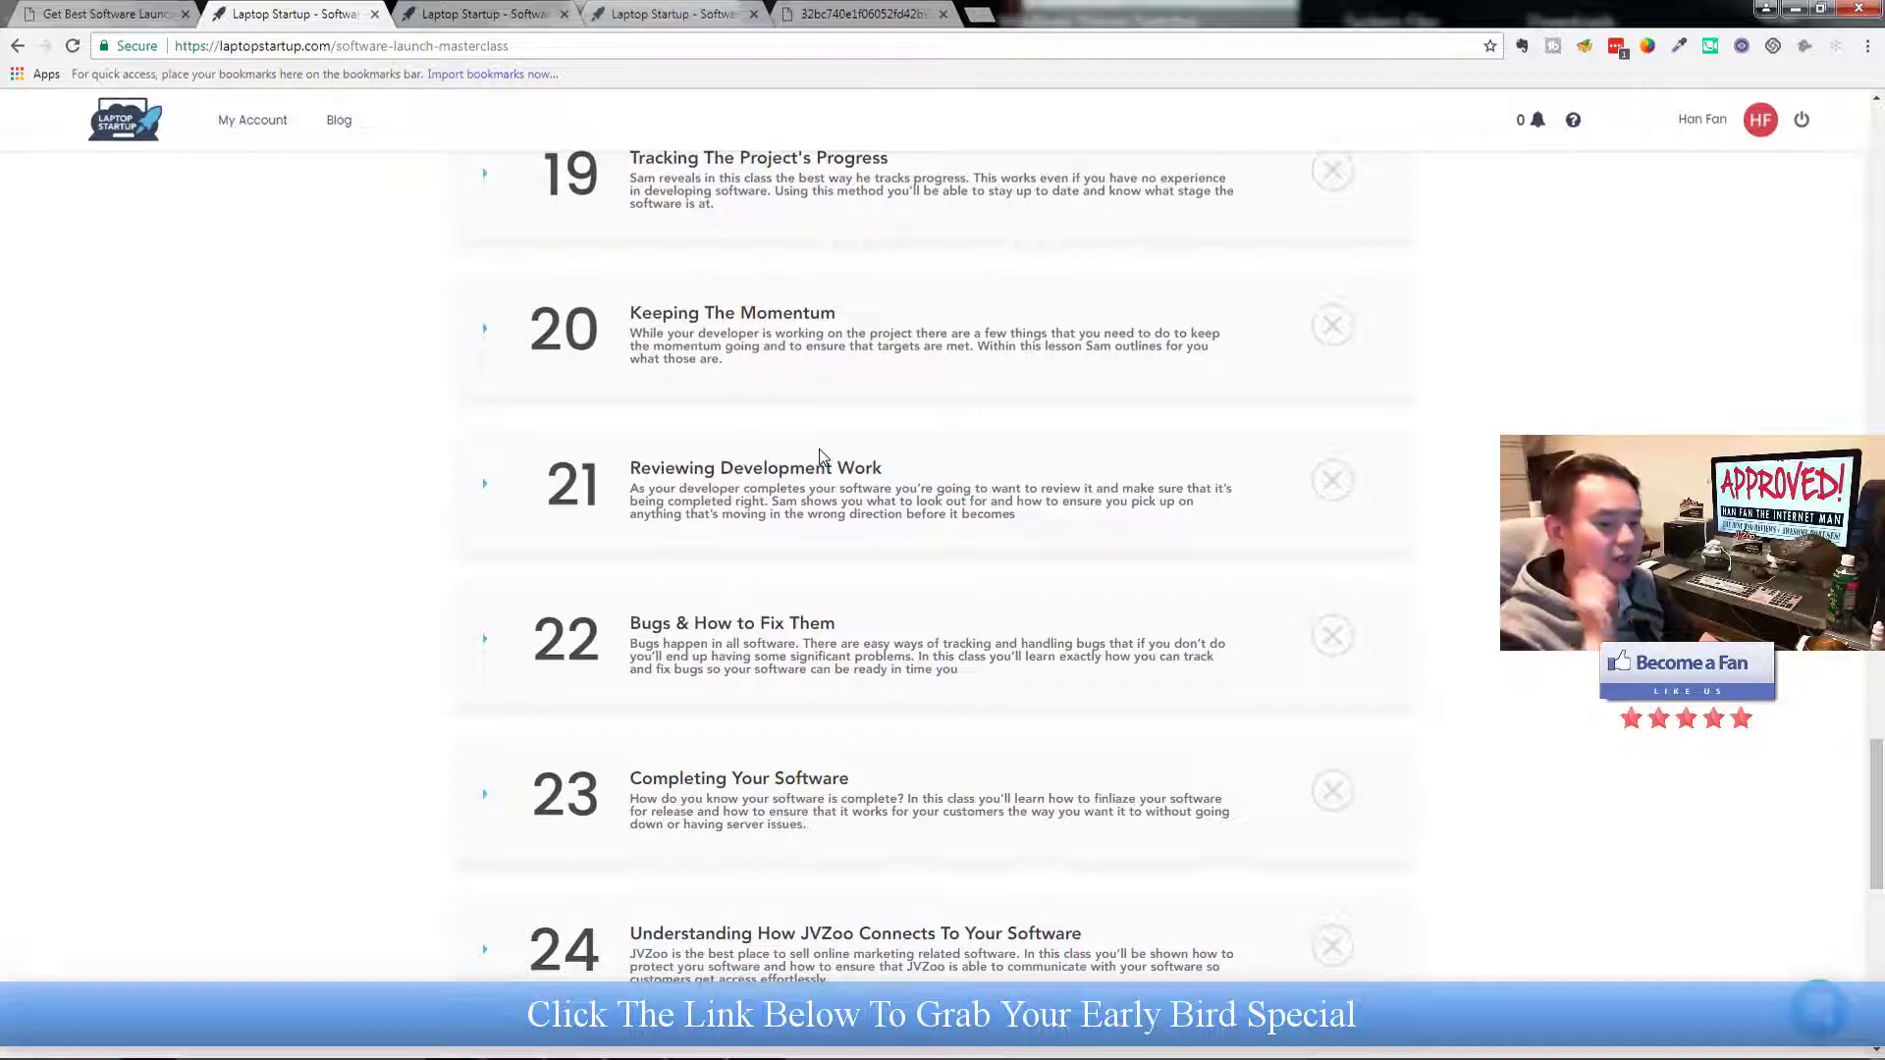
scroll(down, 3)
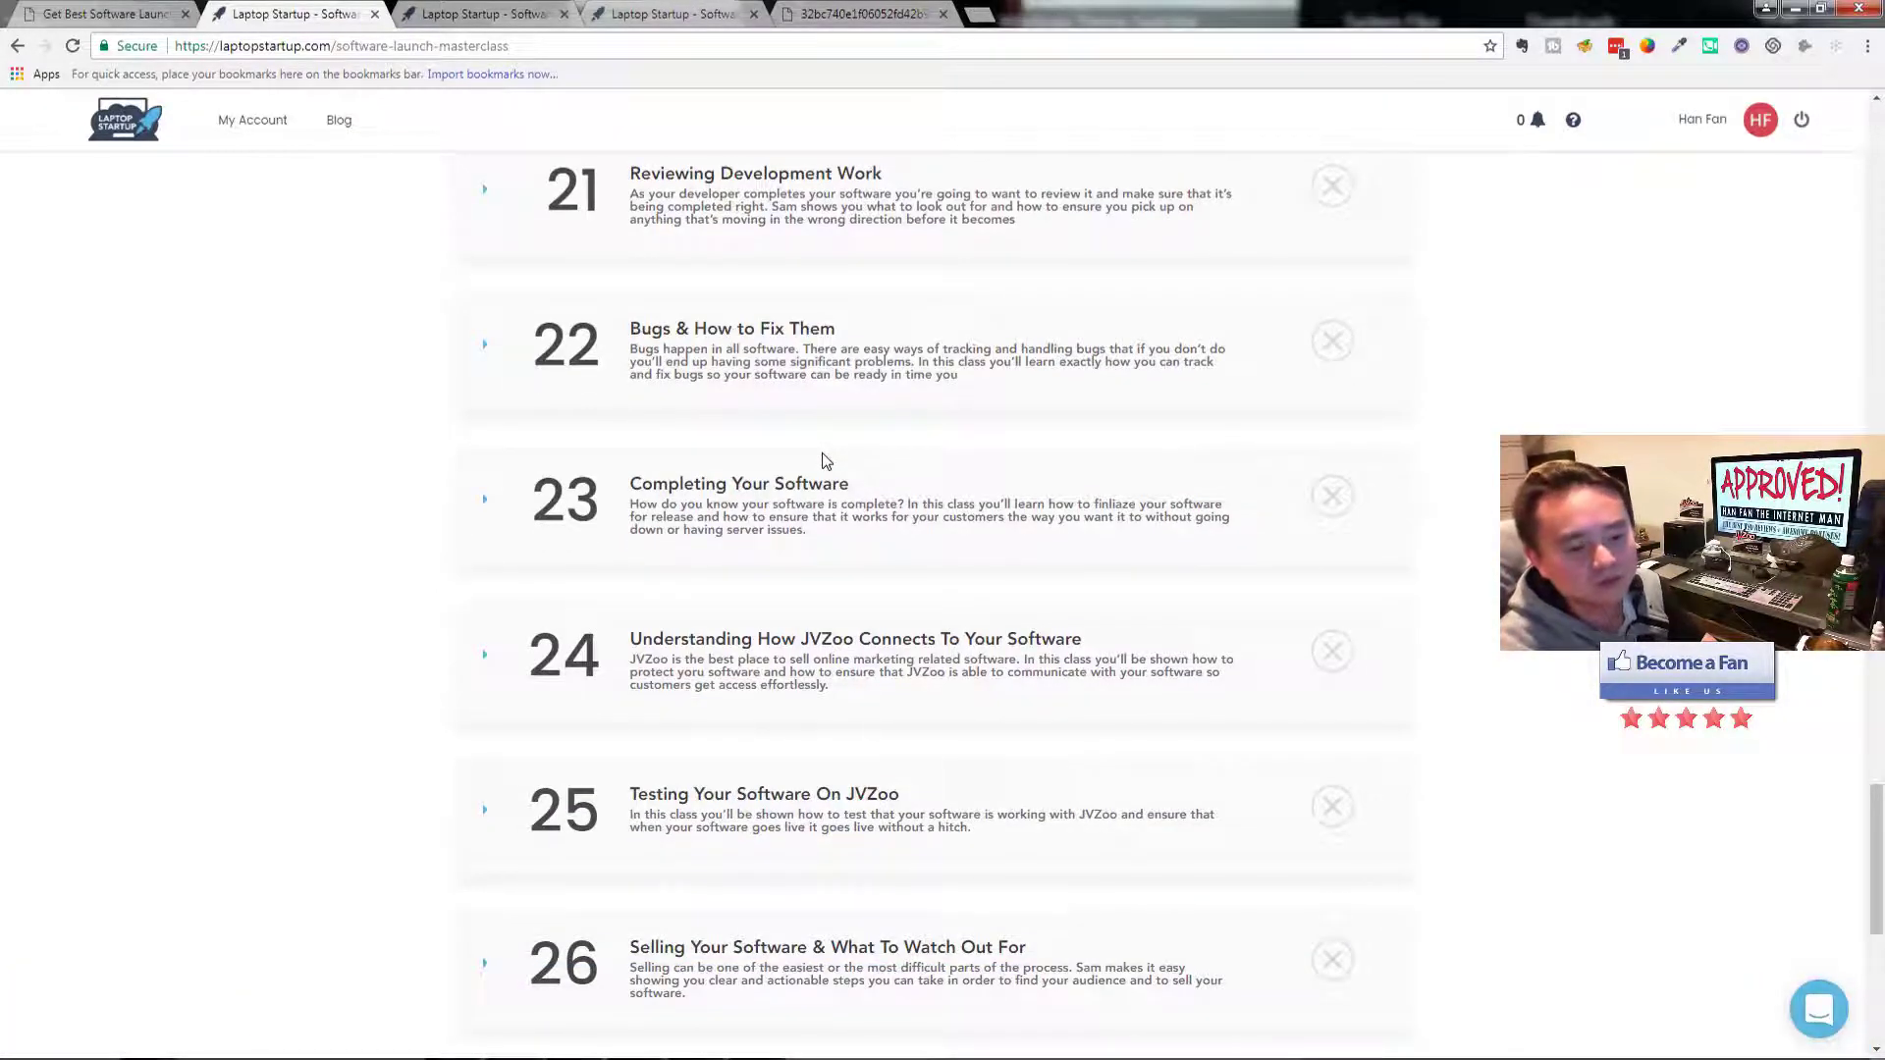
scroll(down, 3)
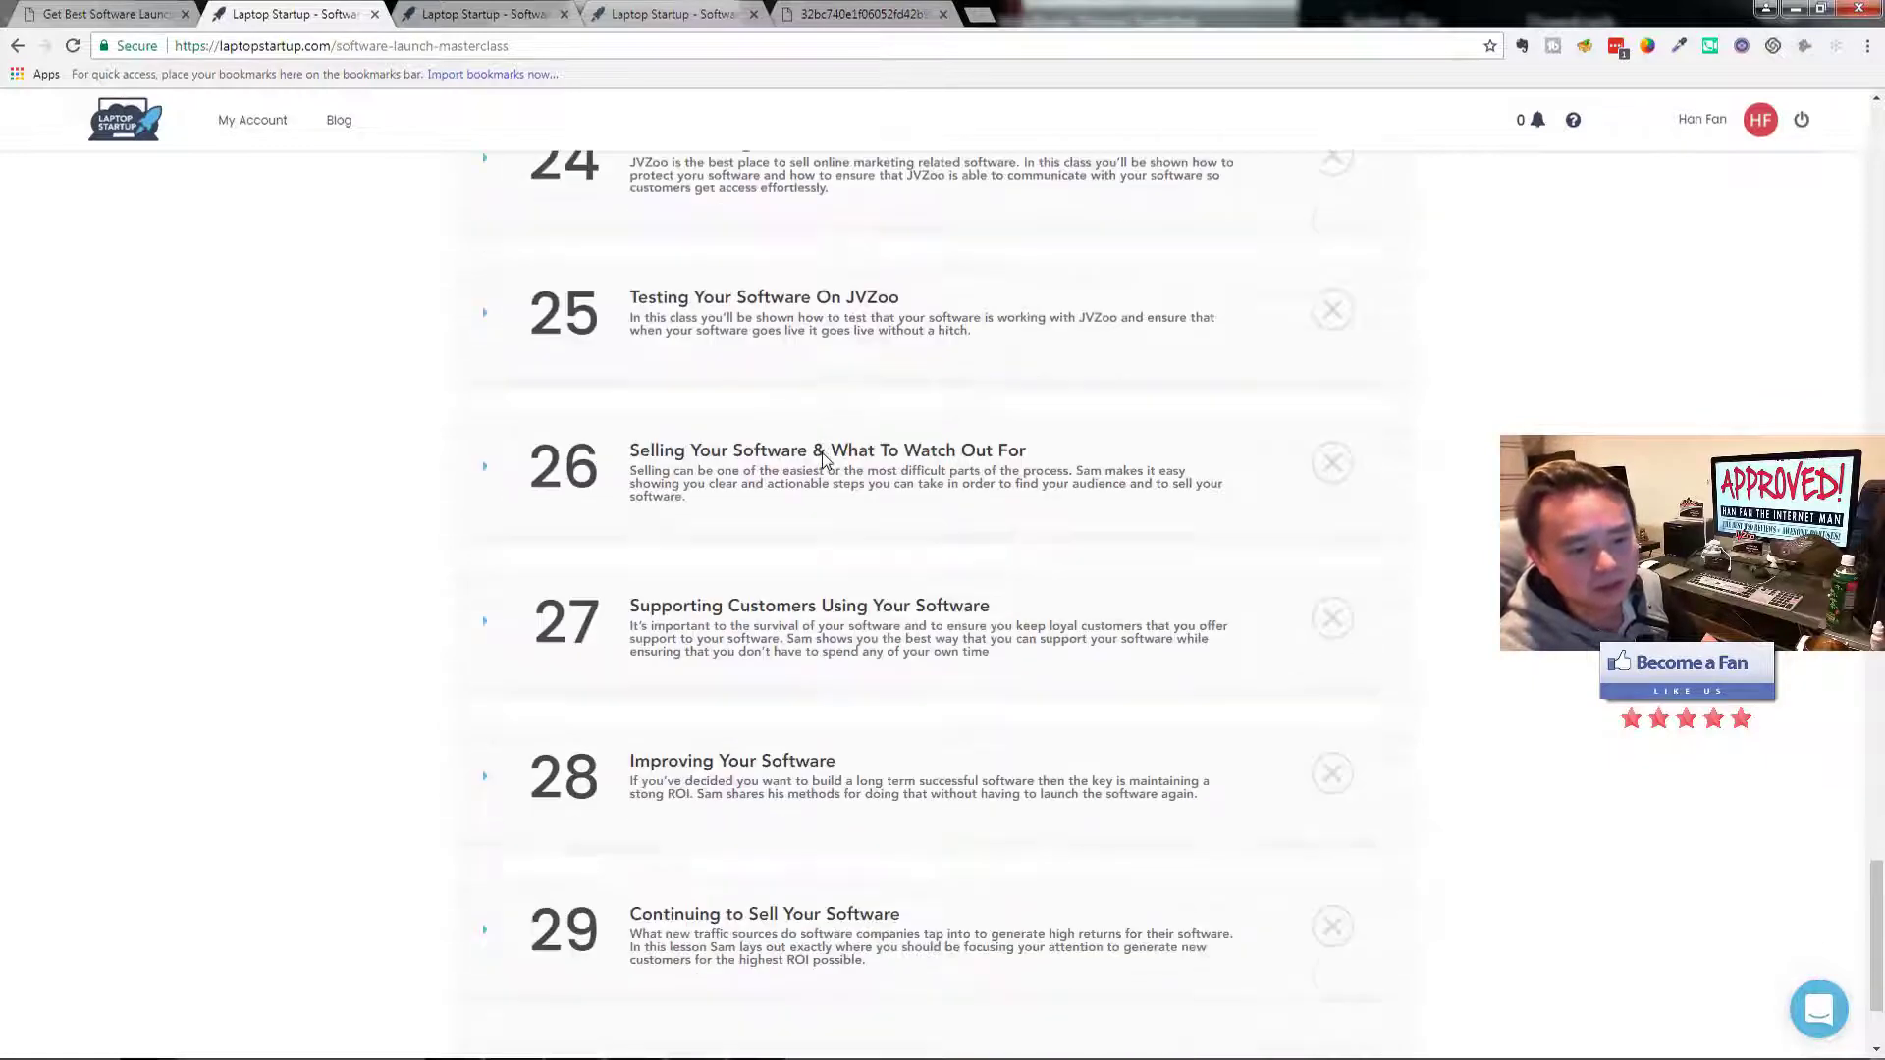
scroll(down, 3)
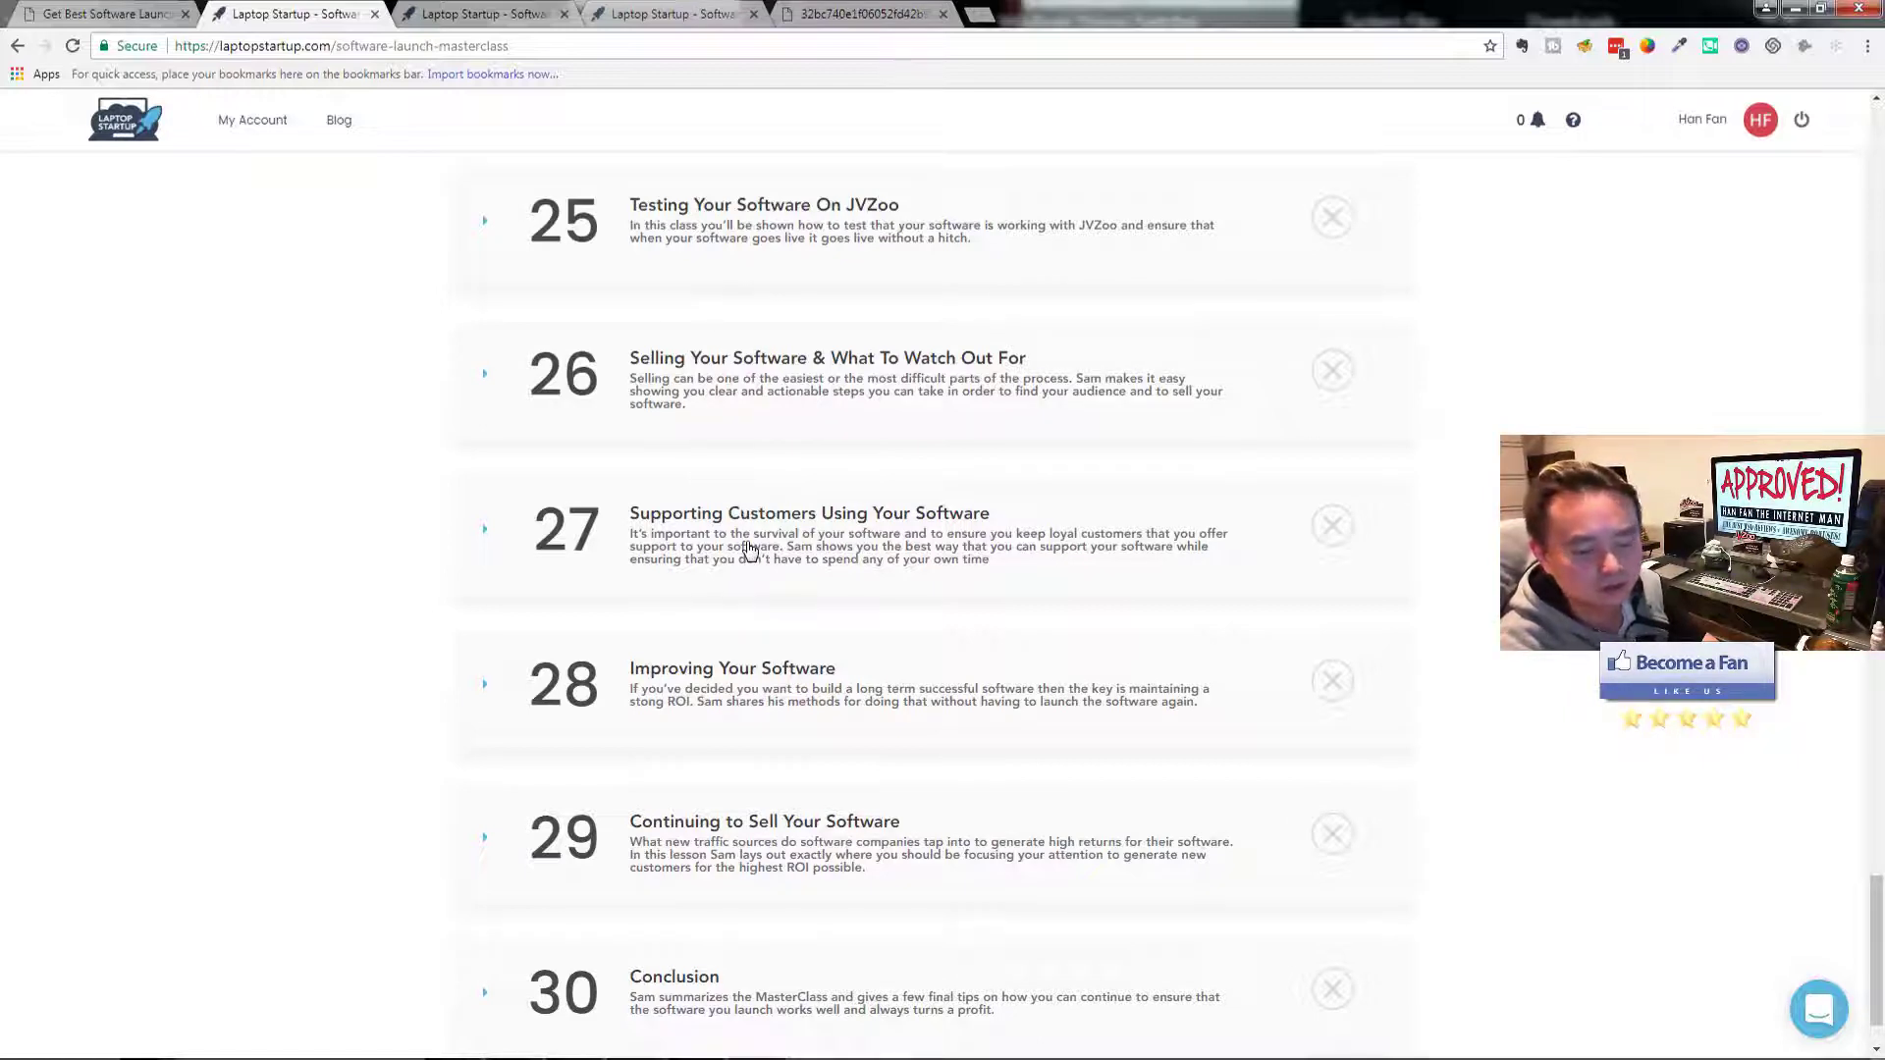
scroll(down, 3)
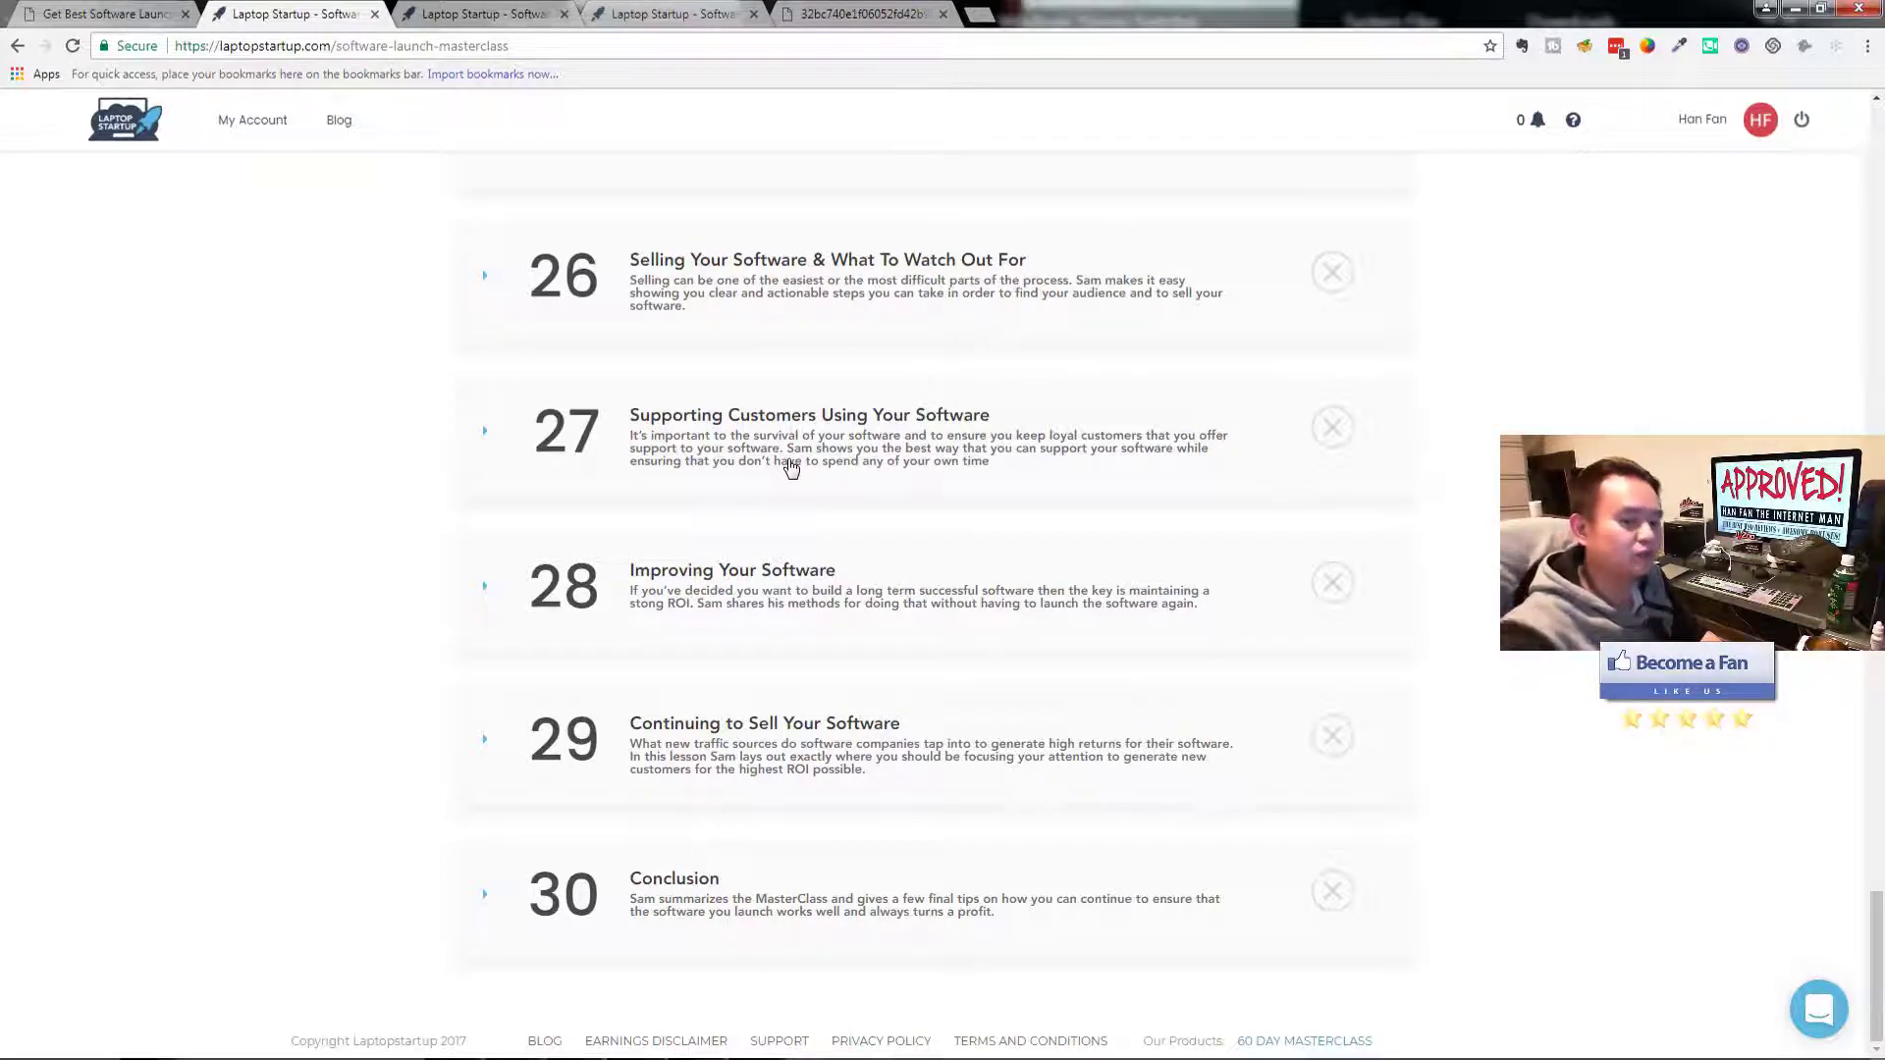
mouse_move(751, 571)
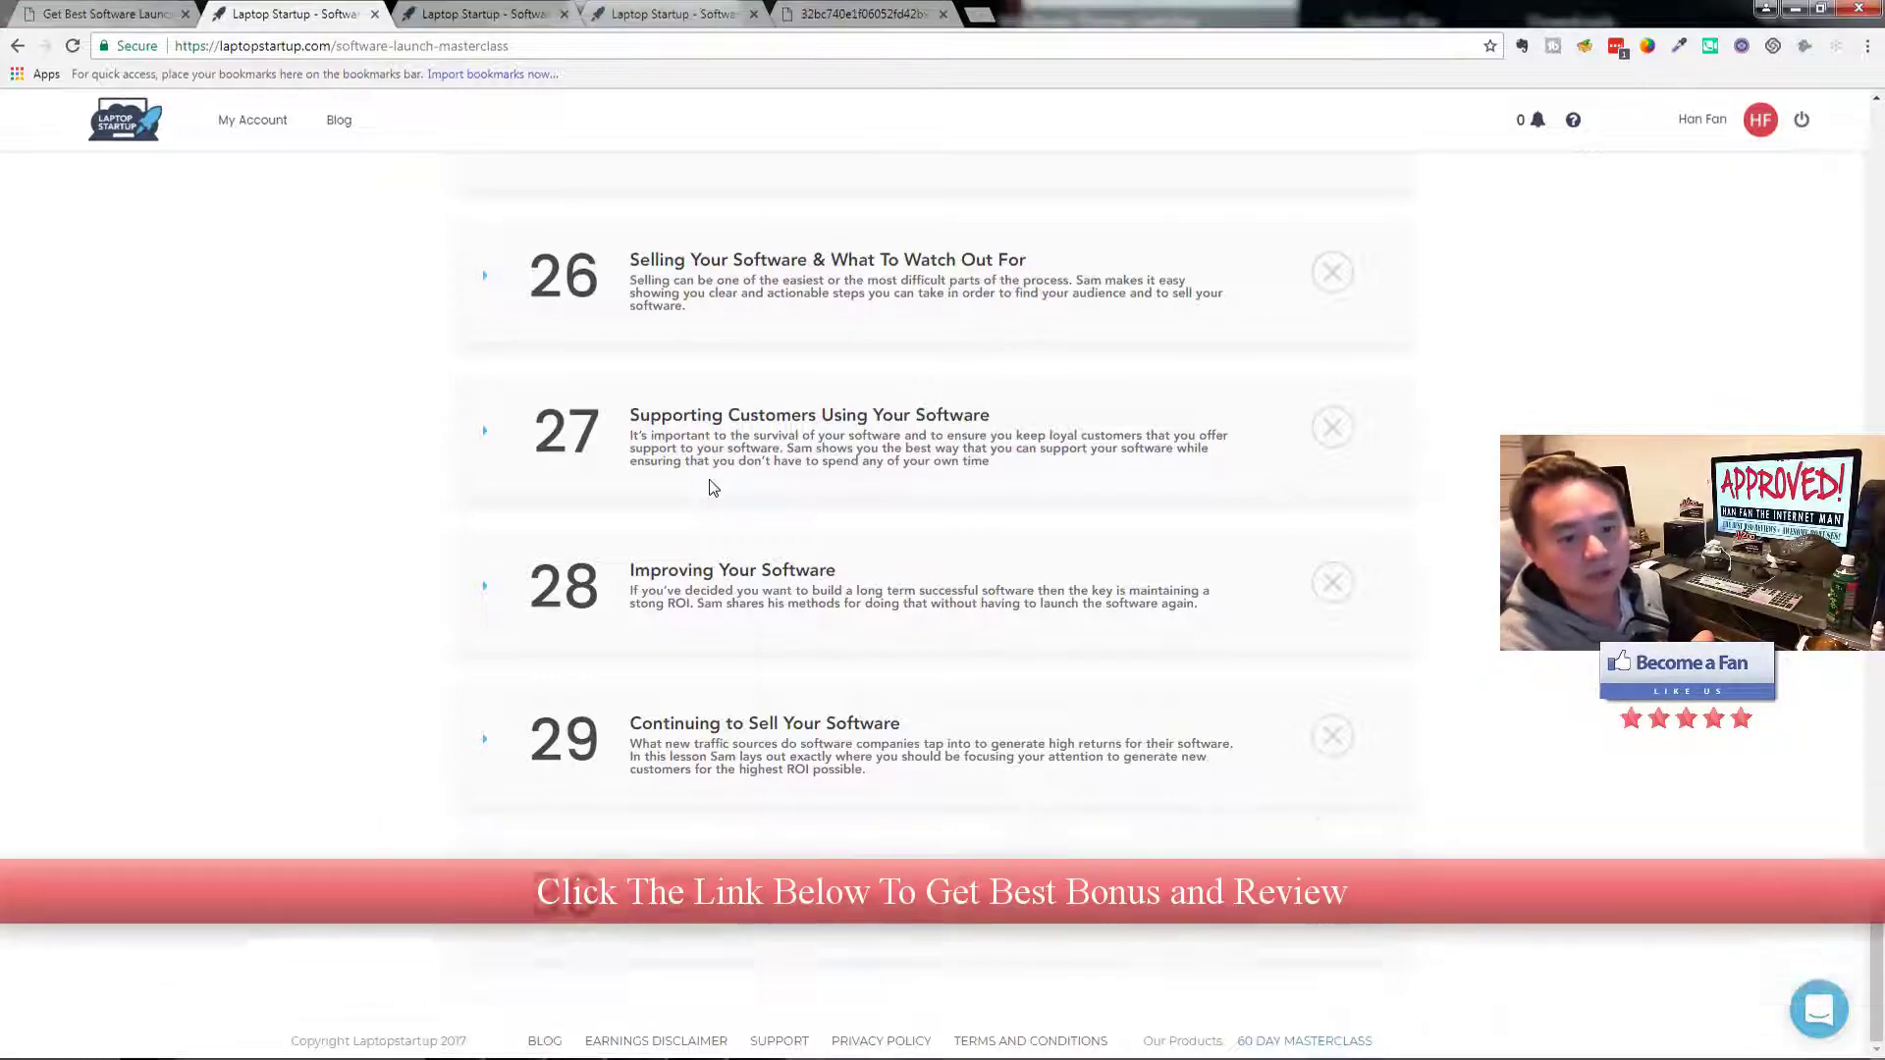
scroll(down, 3)
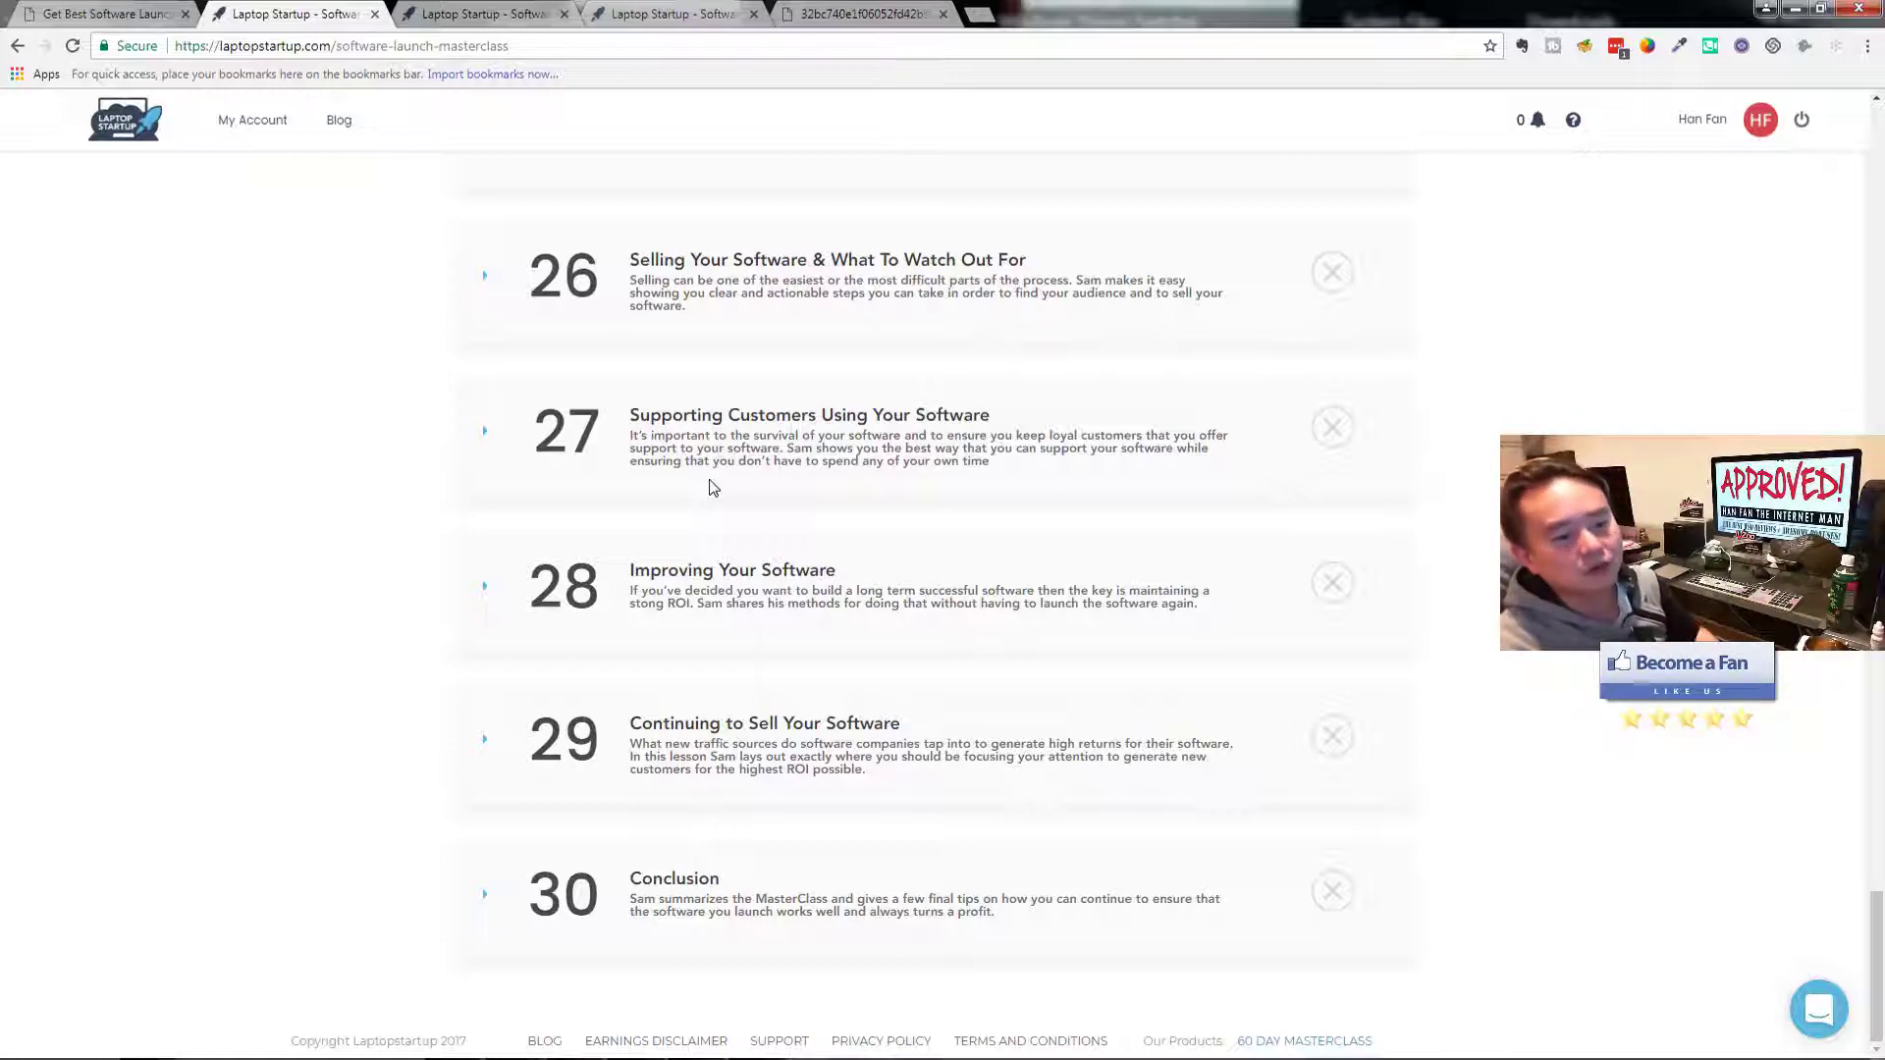
On the 'Get Best Software Launch' tab, scroll through the bonus sections and back up
click(102, 13)
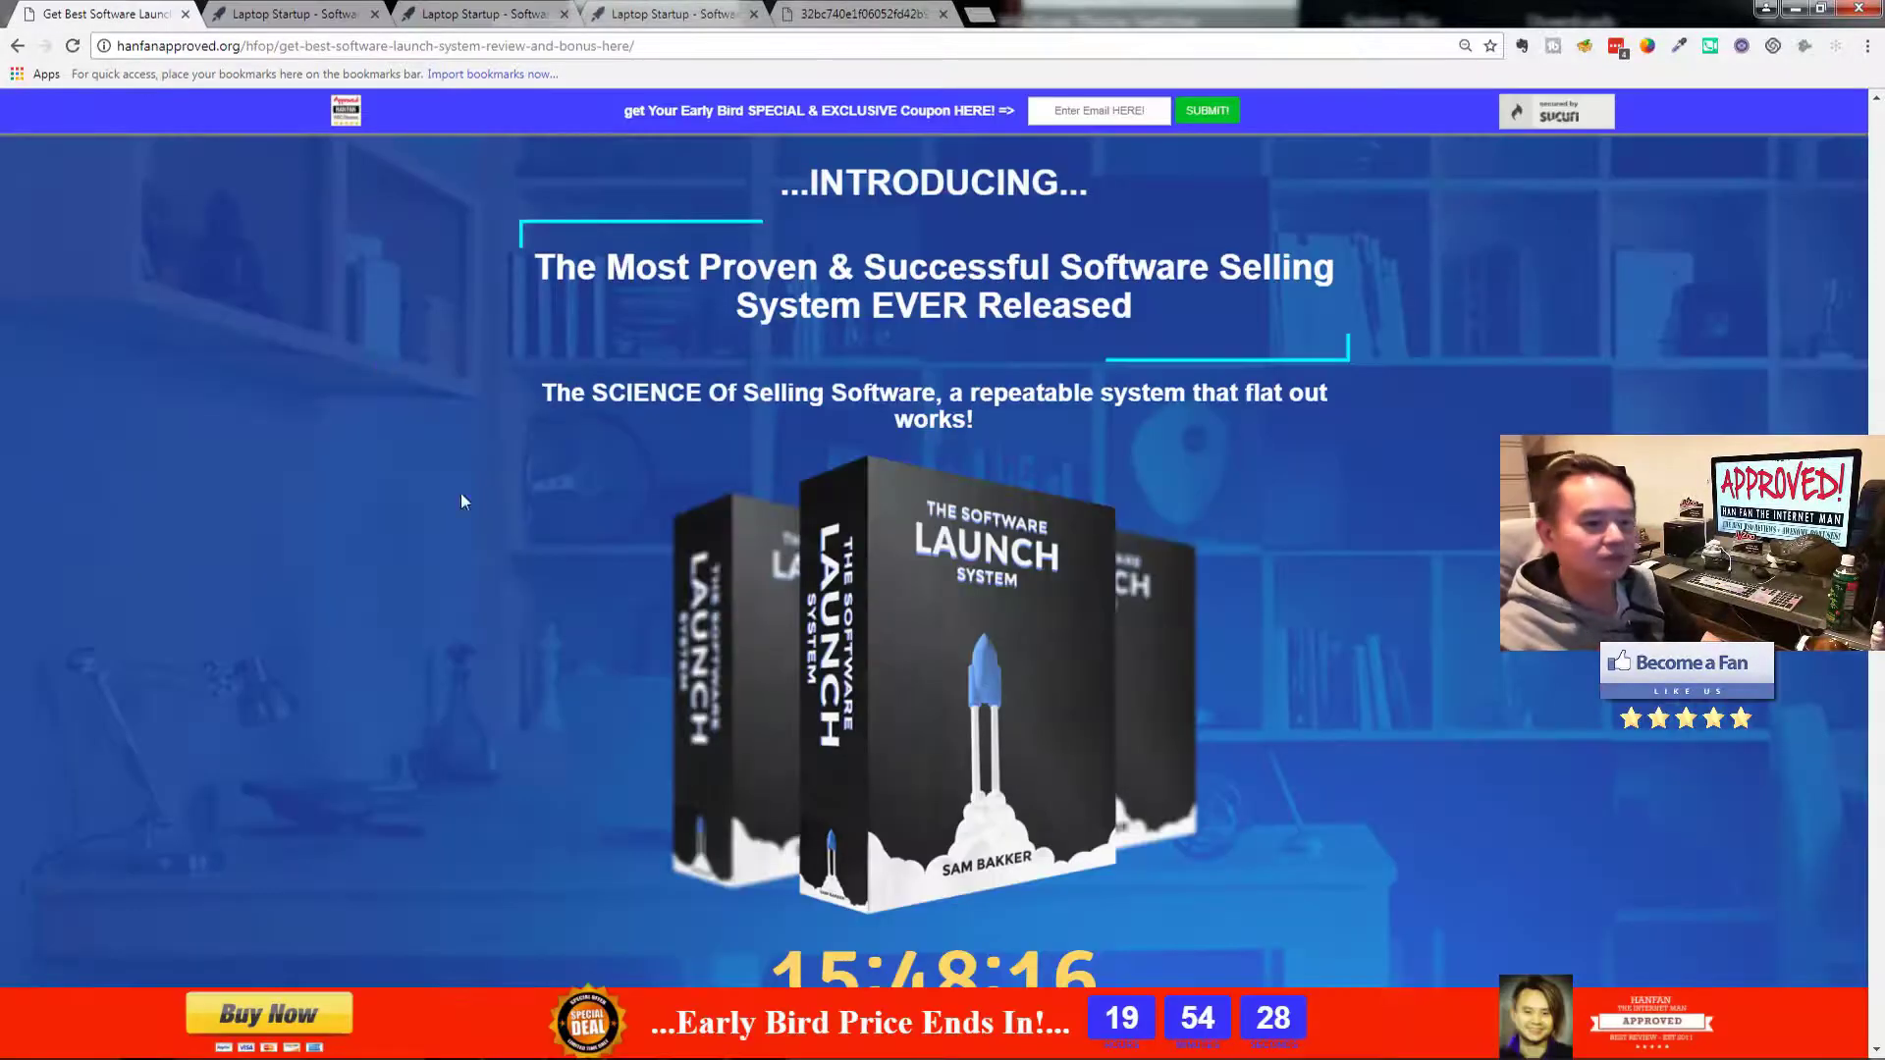
scroll(down, 3)
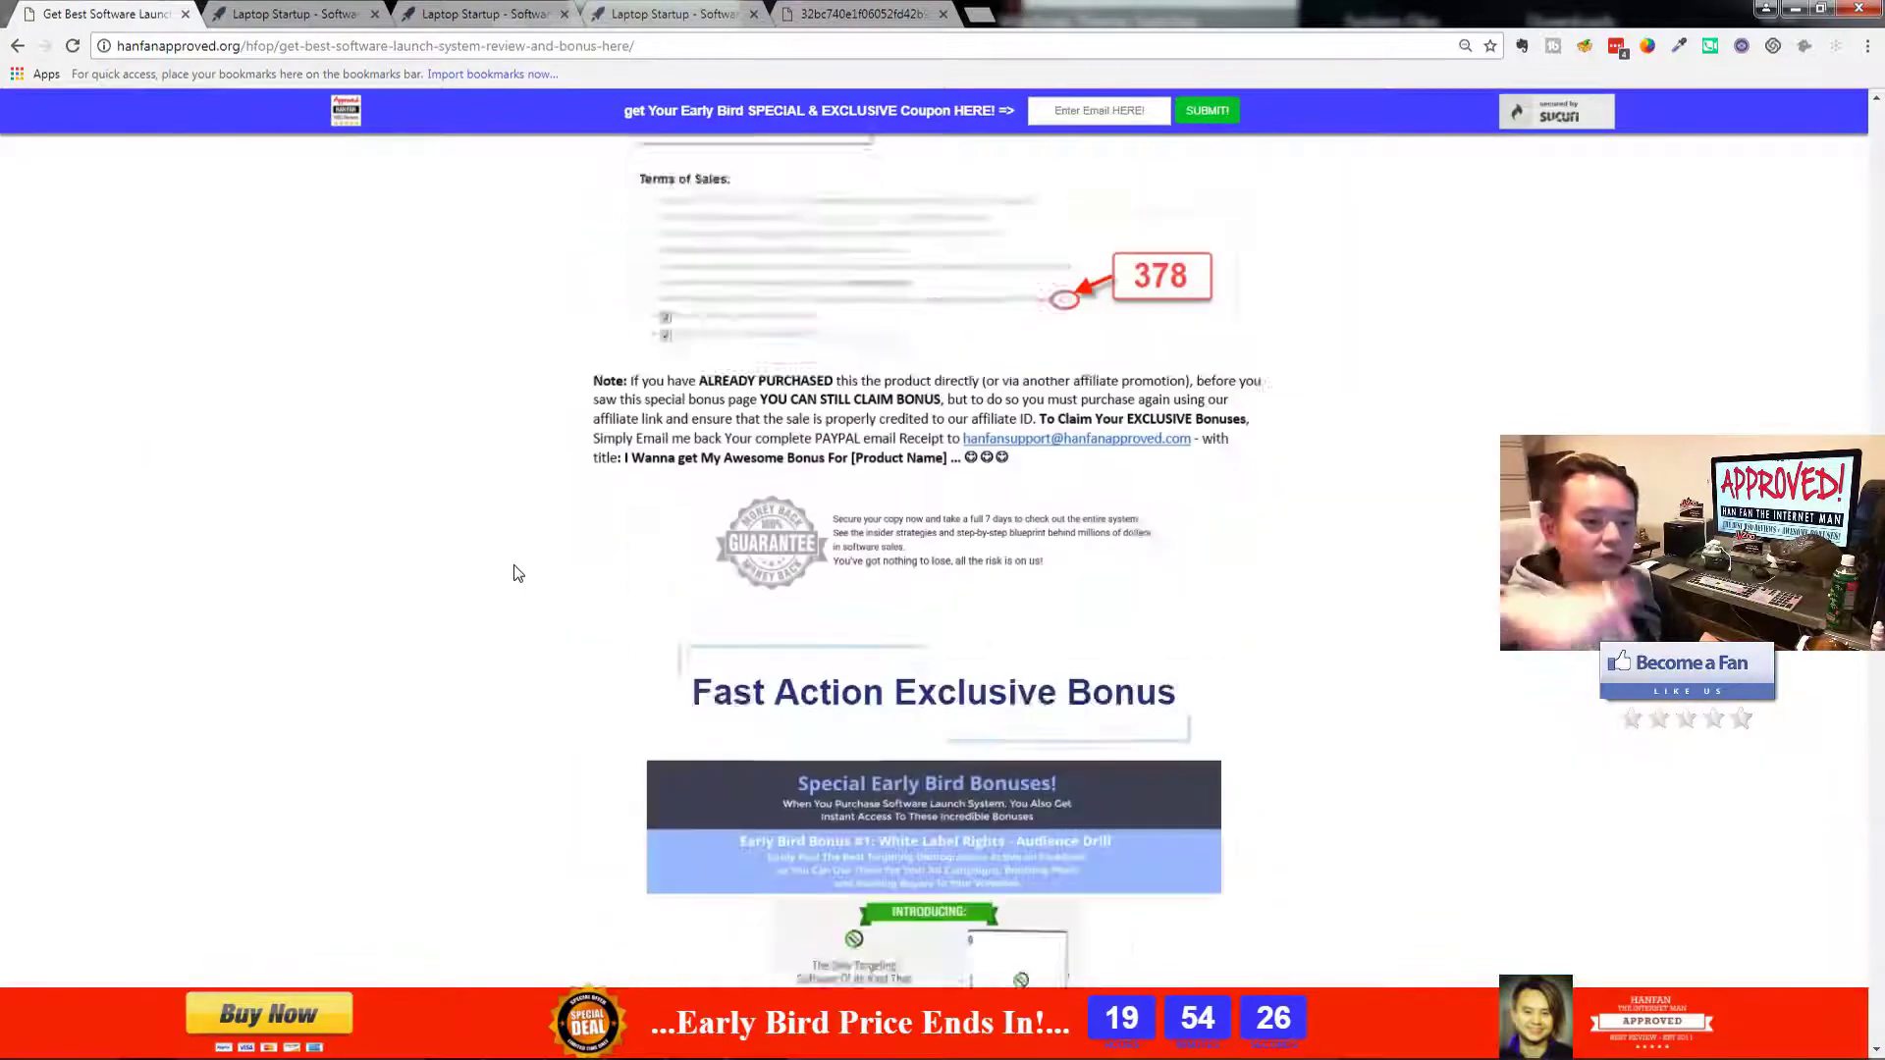
scroll(down, 3)
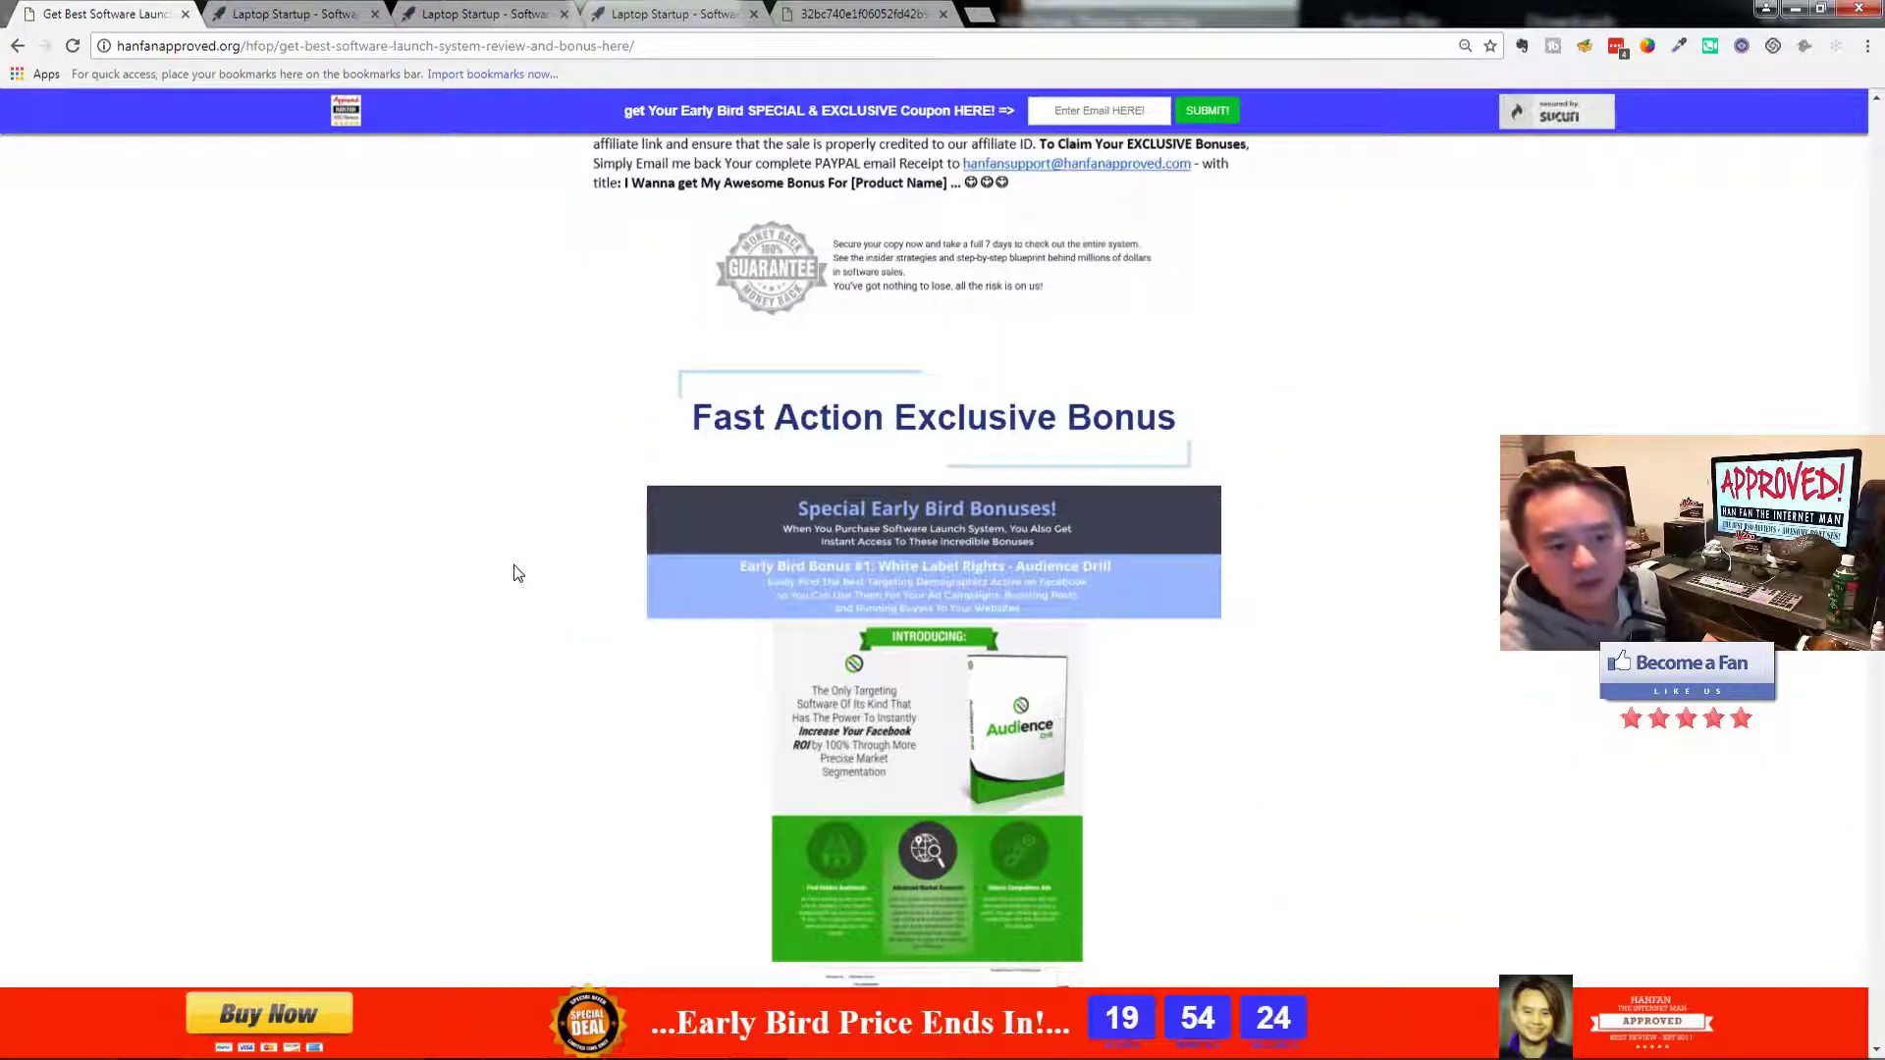
scroll(down, 3)
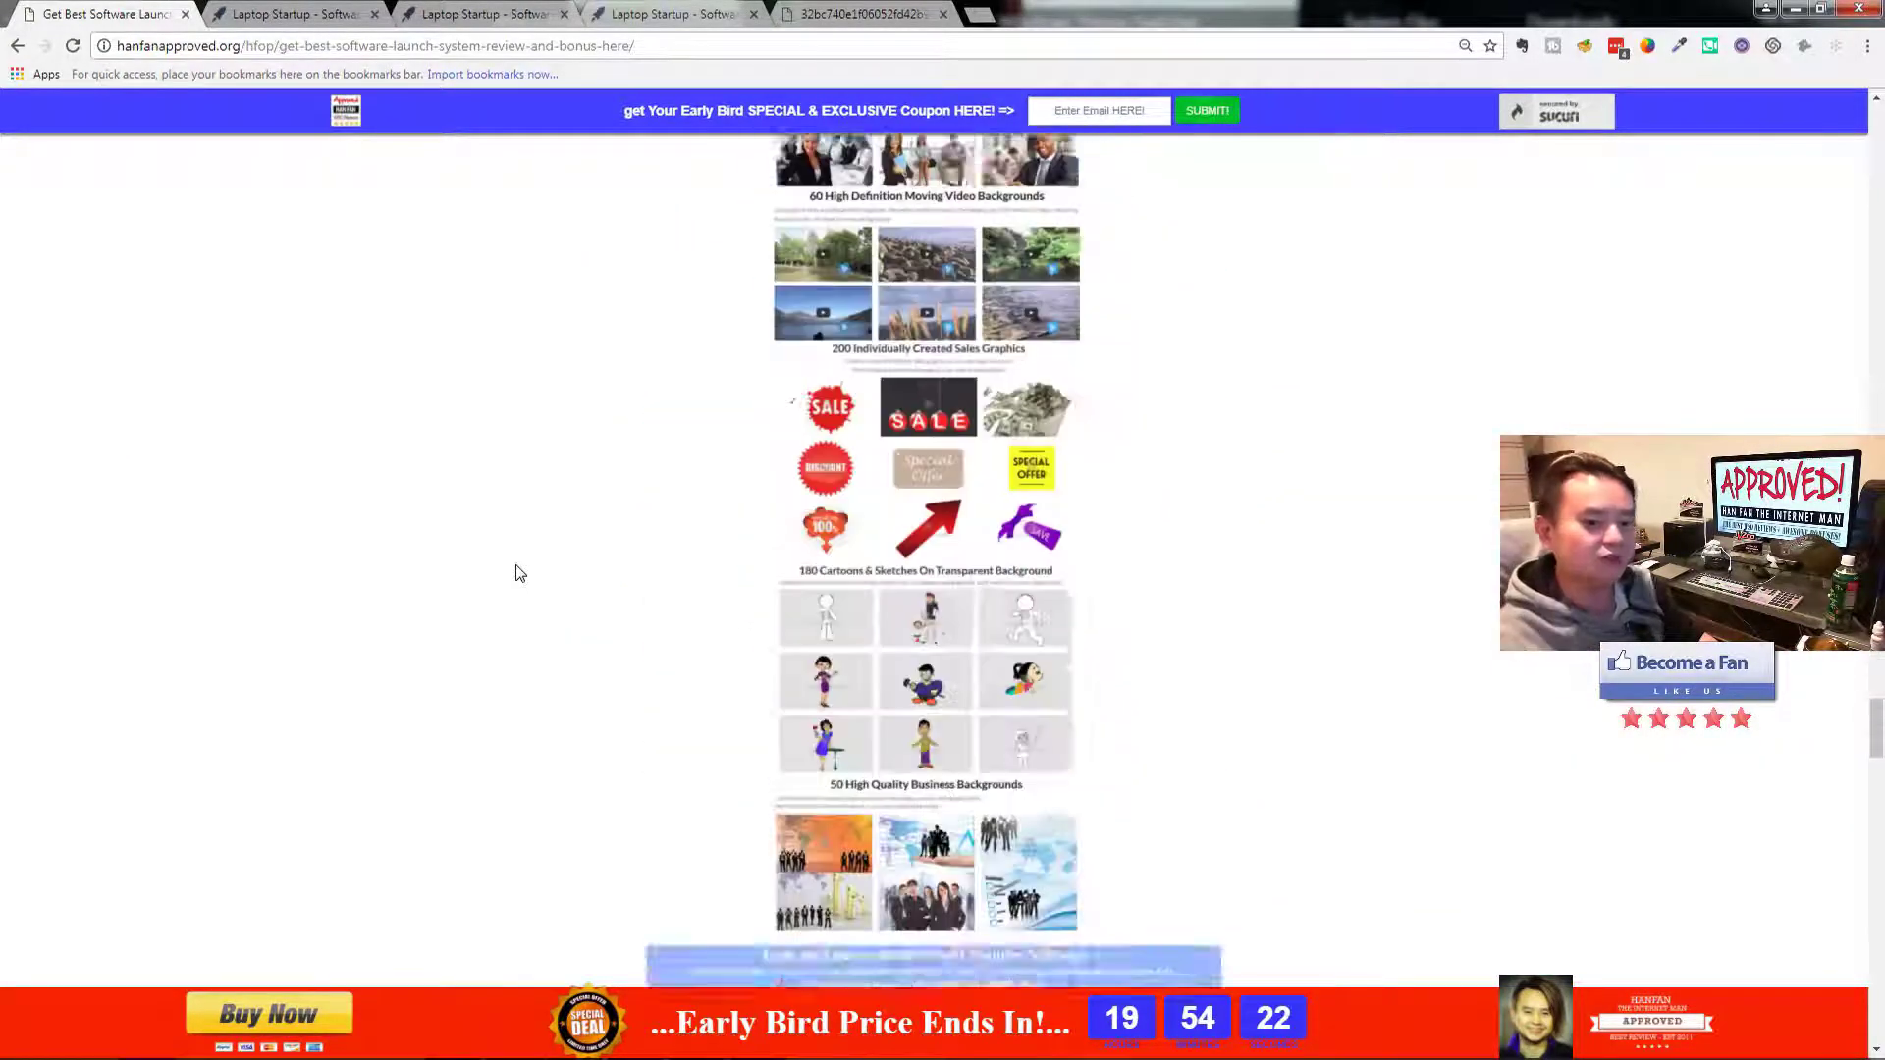
scroll(down, 3)
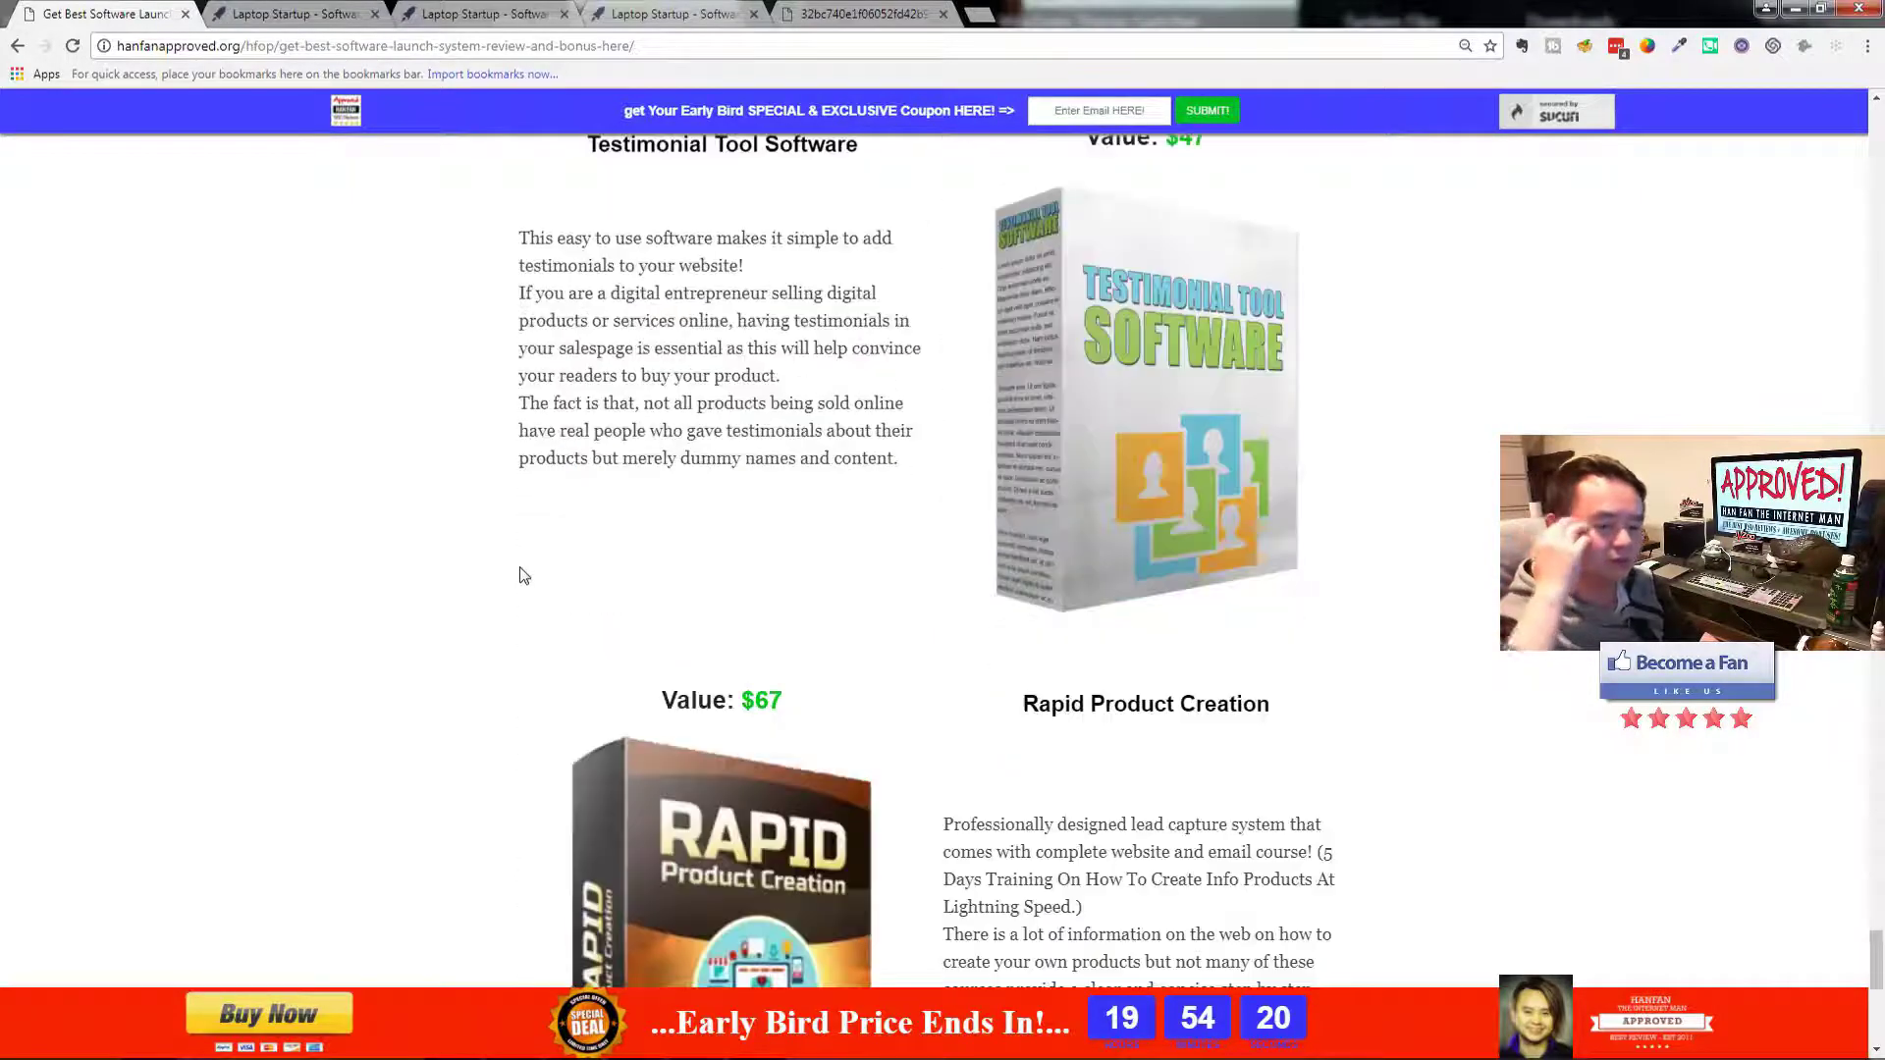
scroll(down, 3)
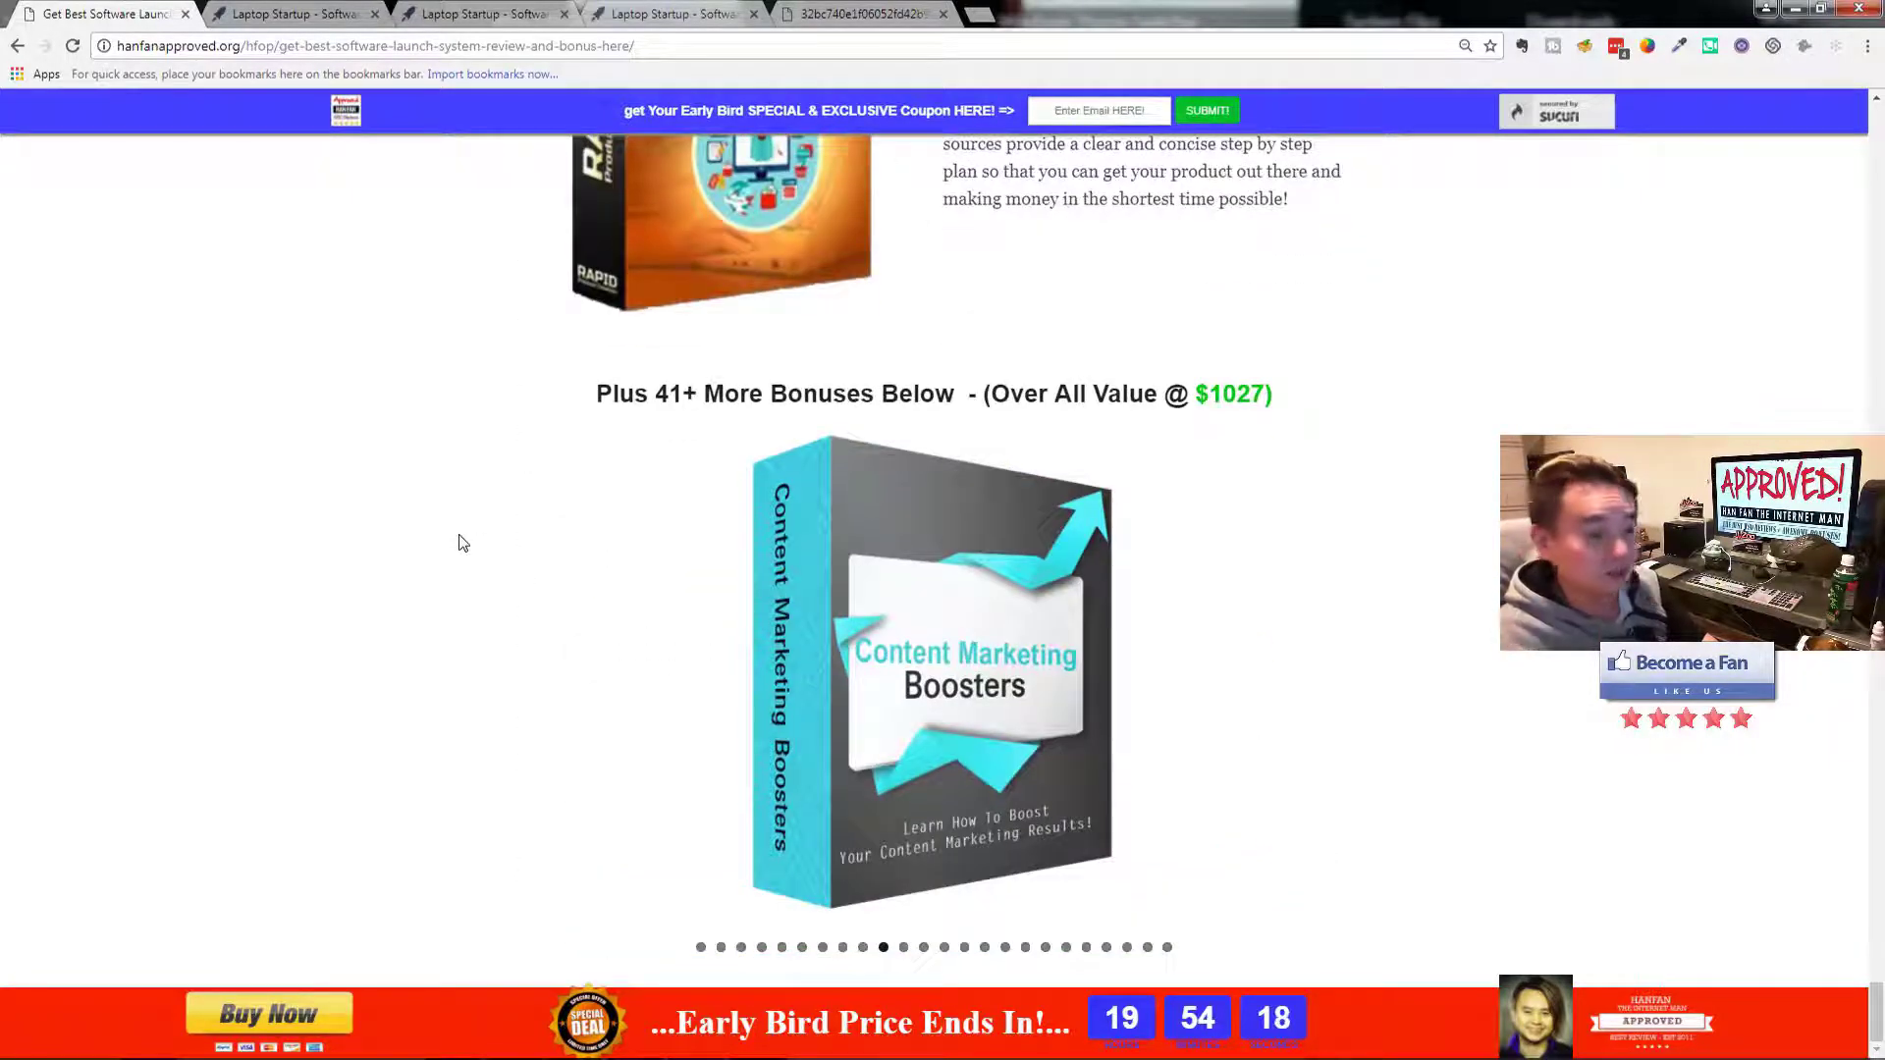
scroll(up, 3)
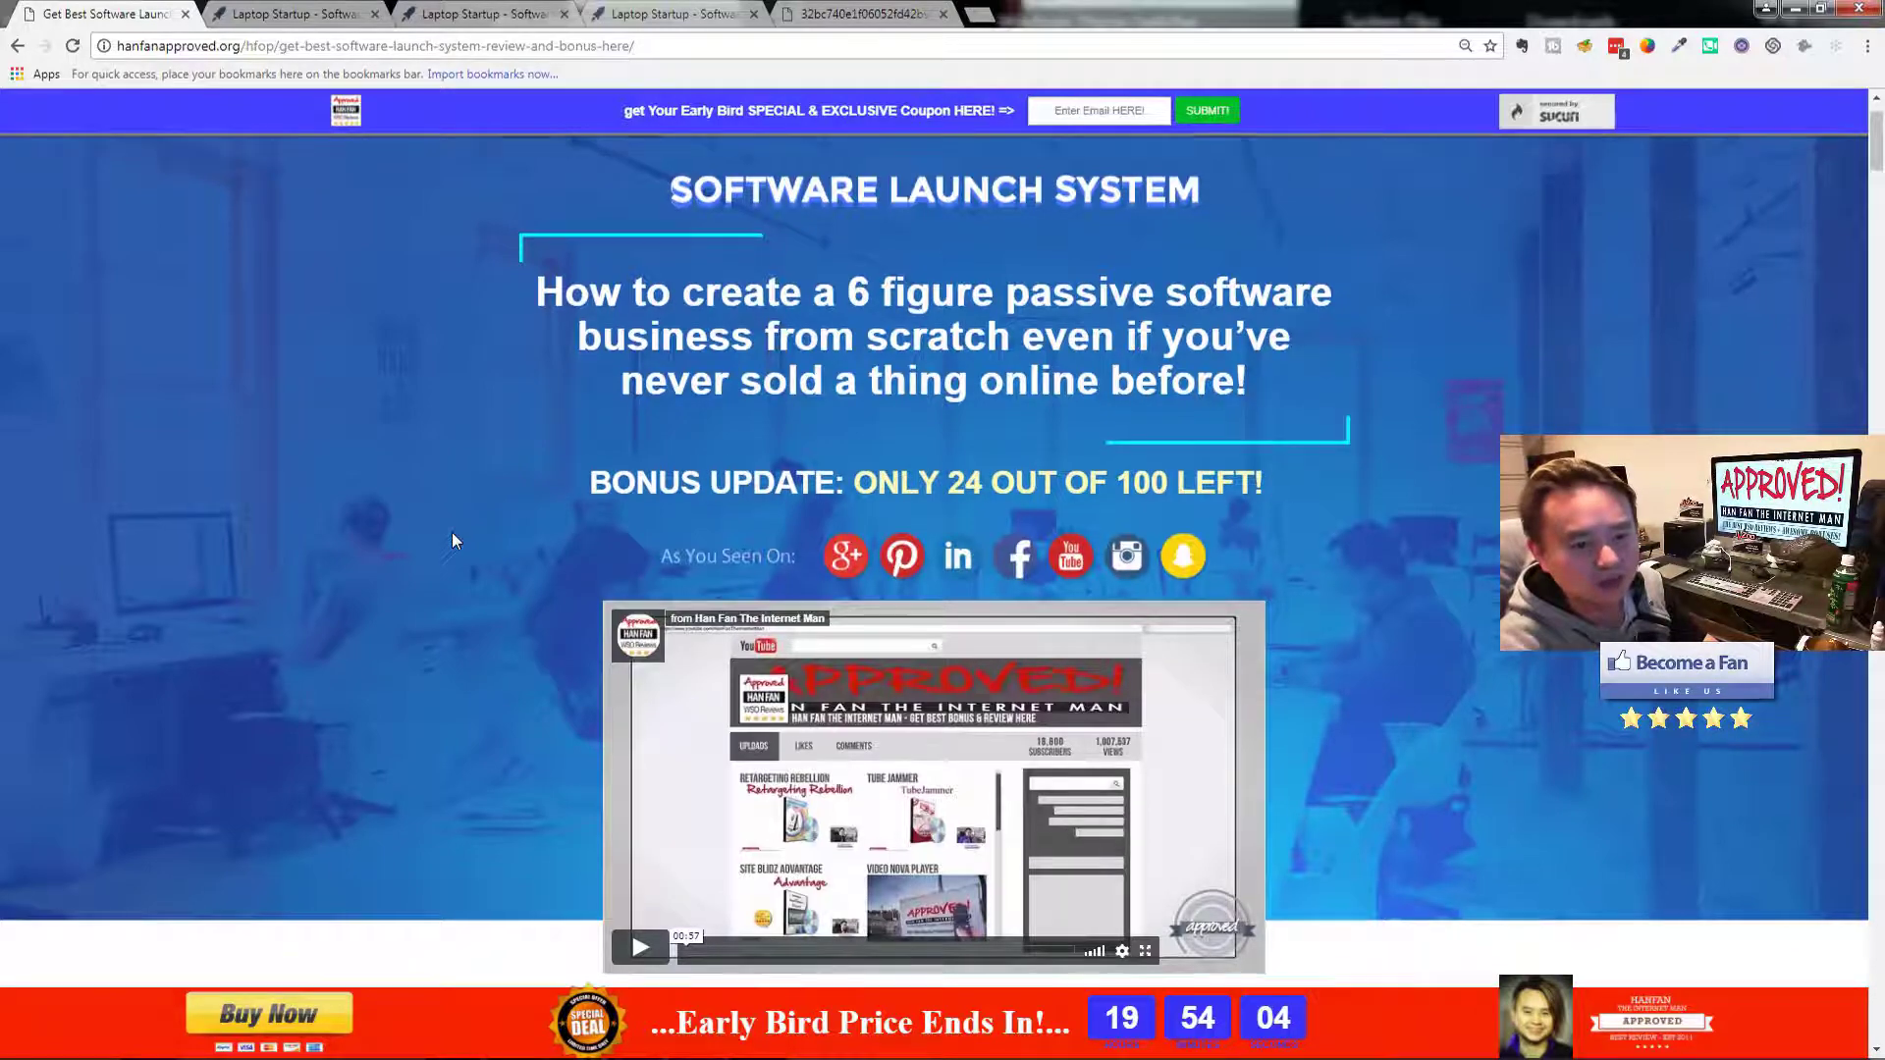
scroll(down, 3)
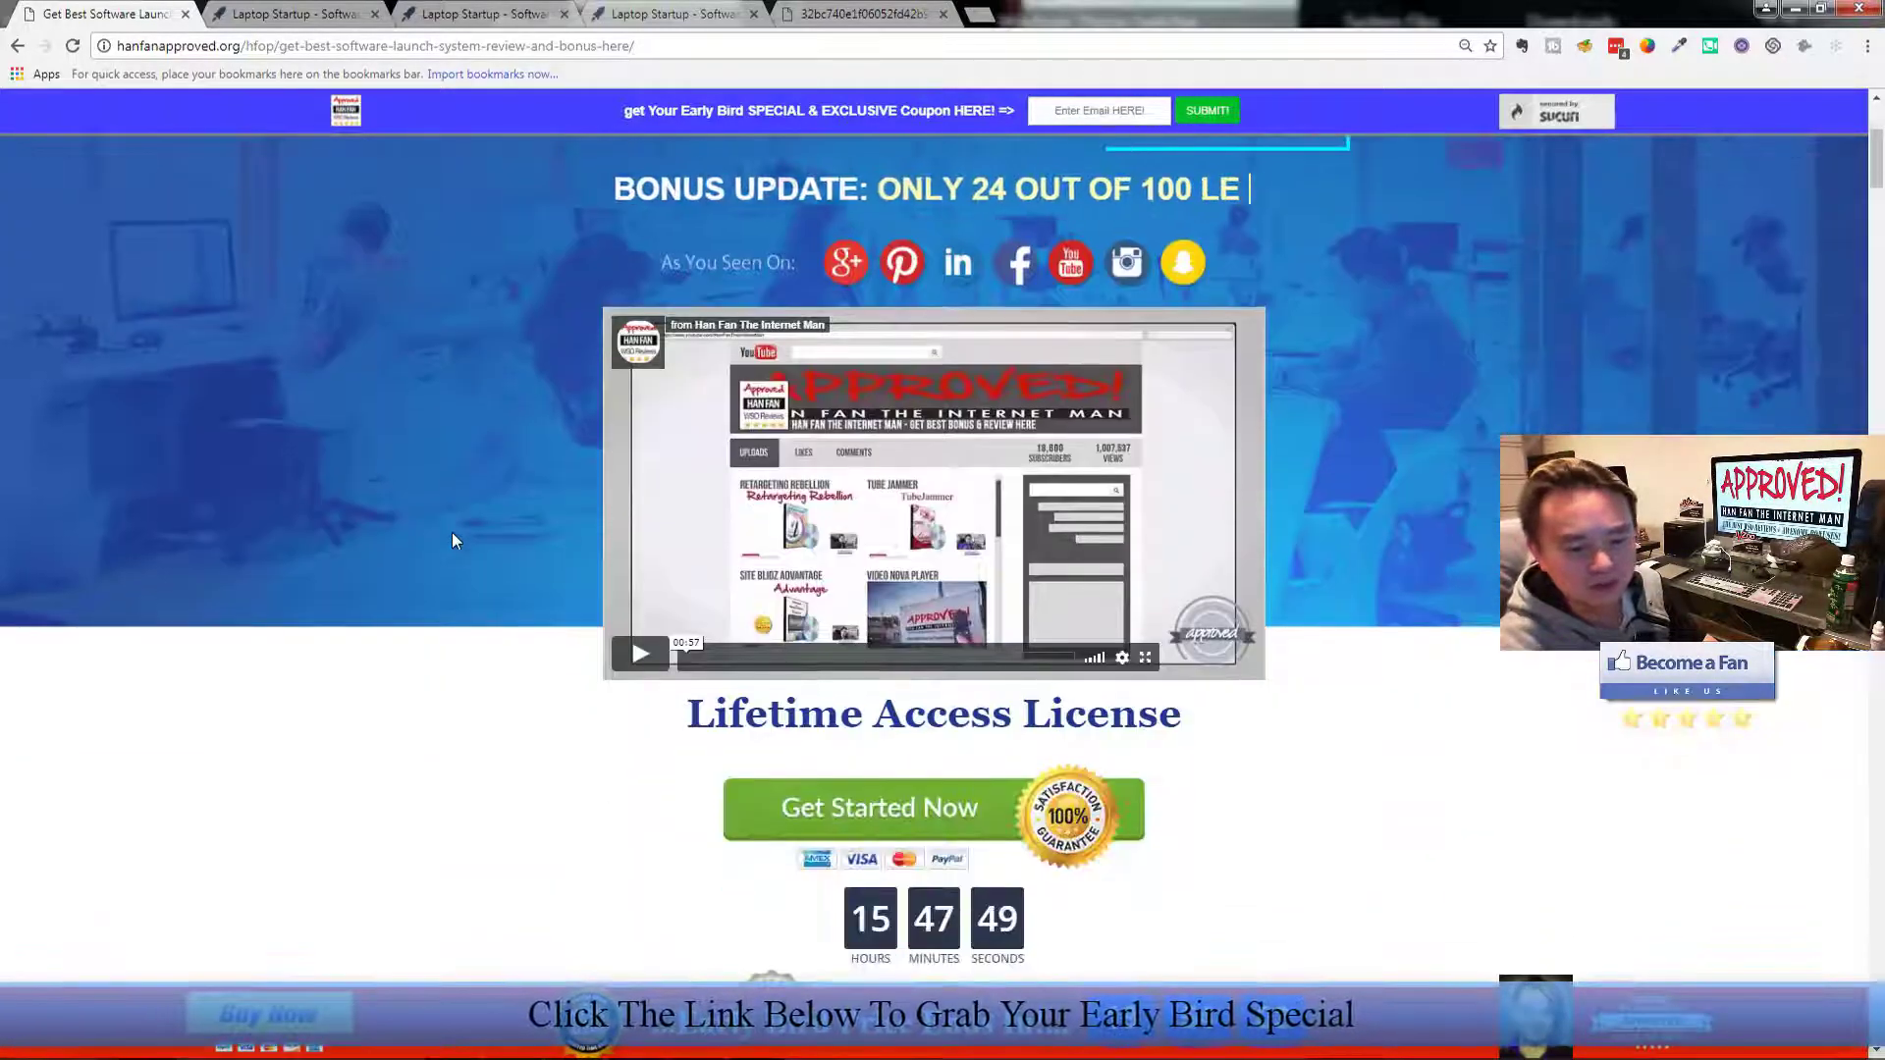
scroll(down, 3)
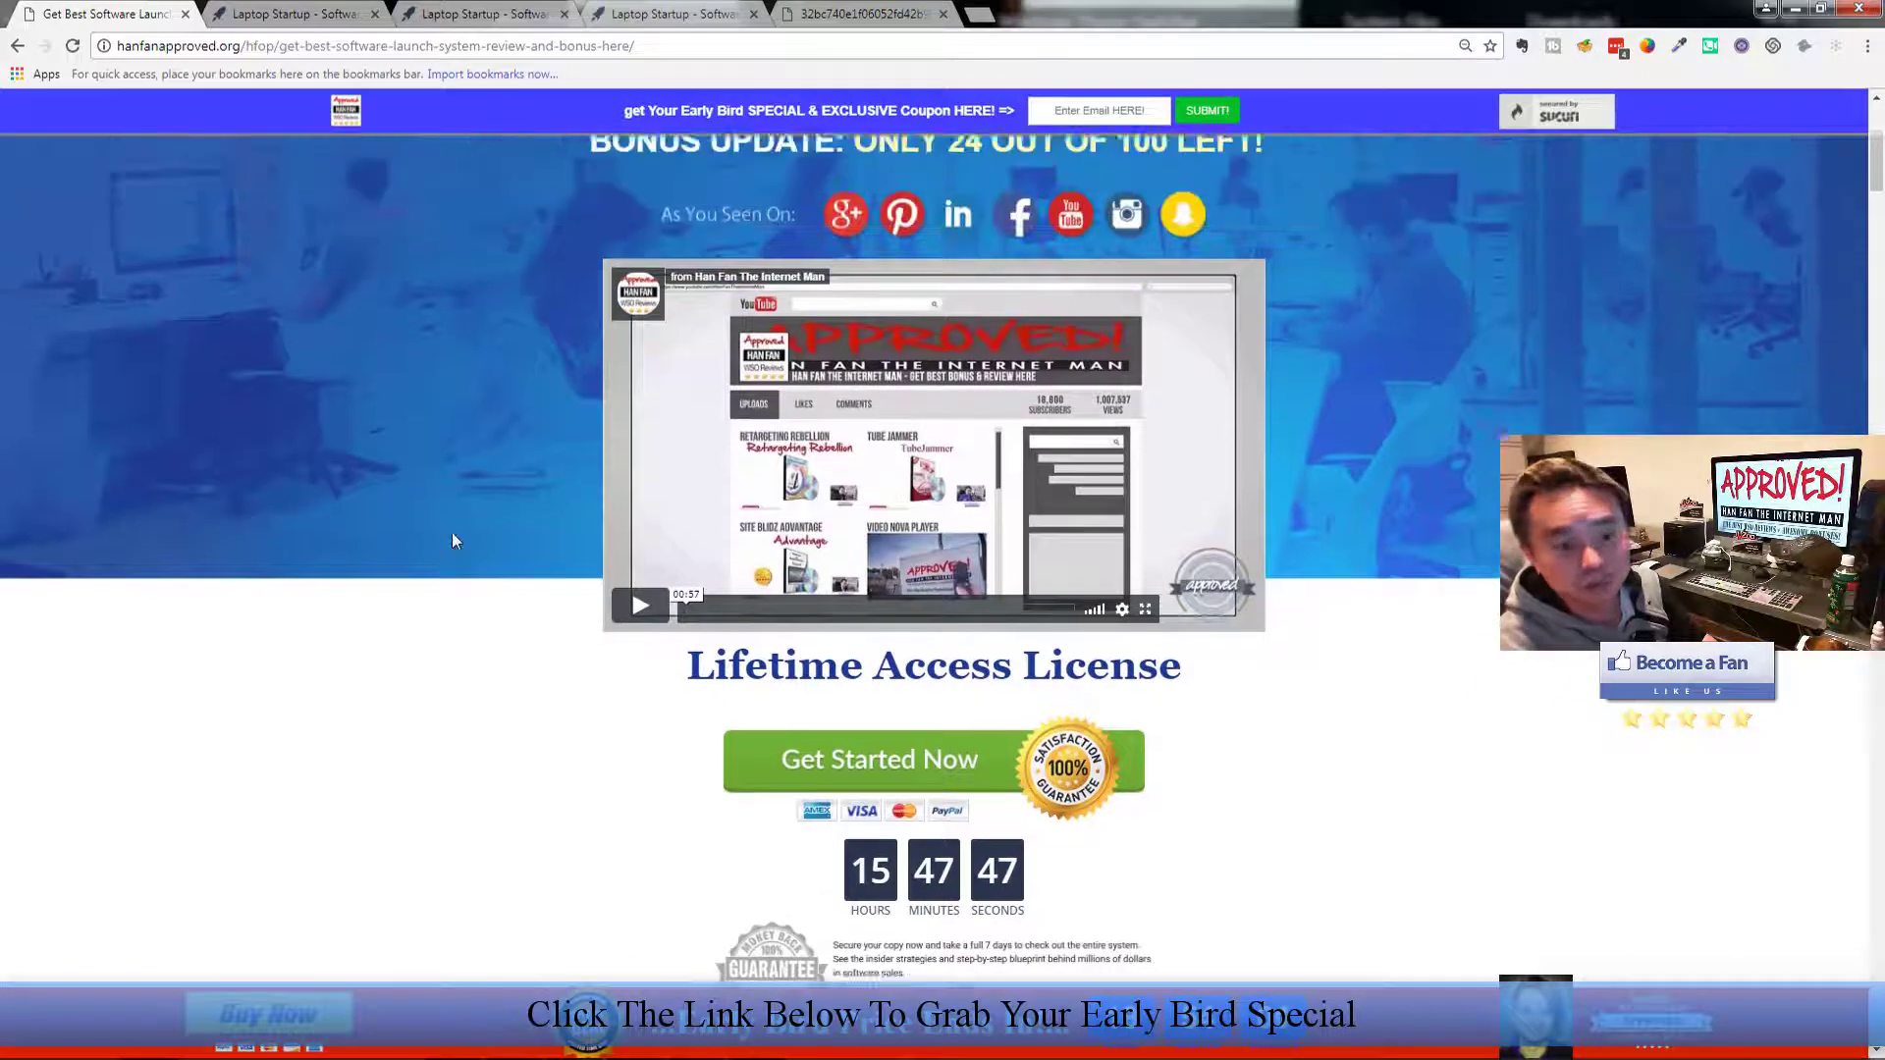
scroll(up, 3)
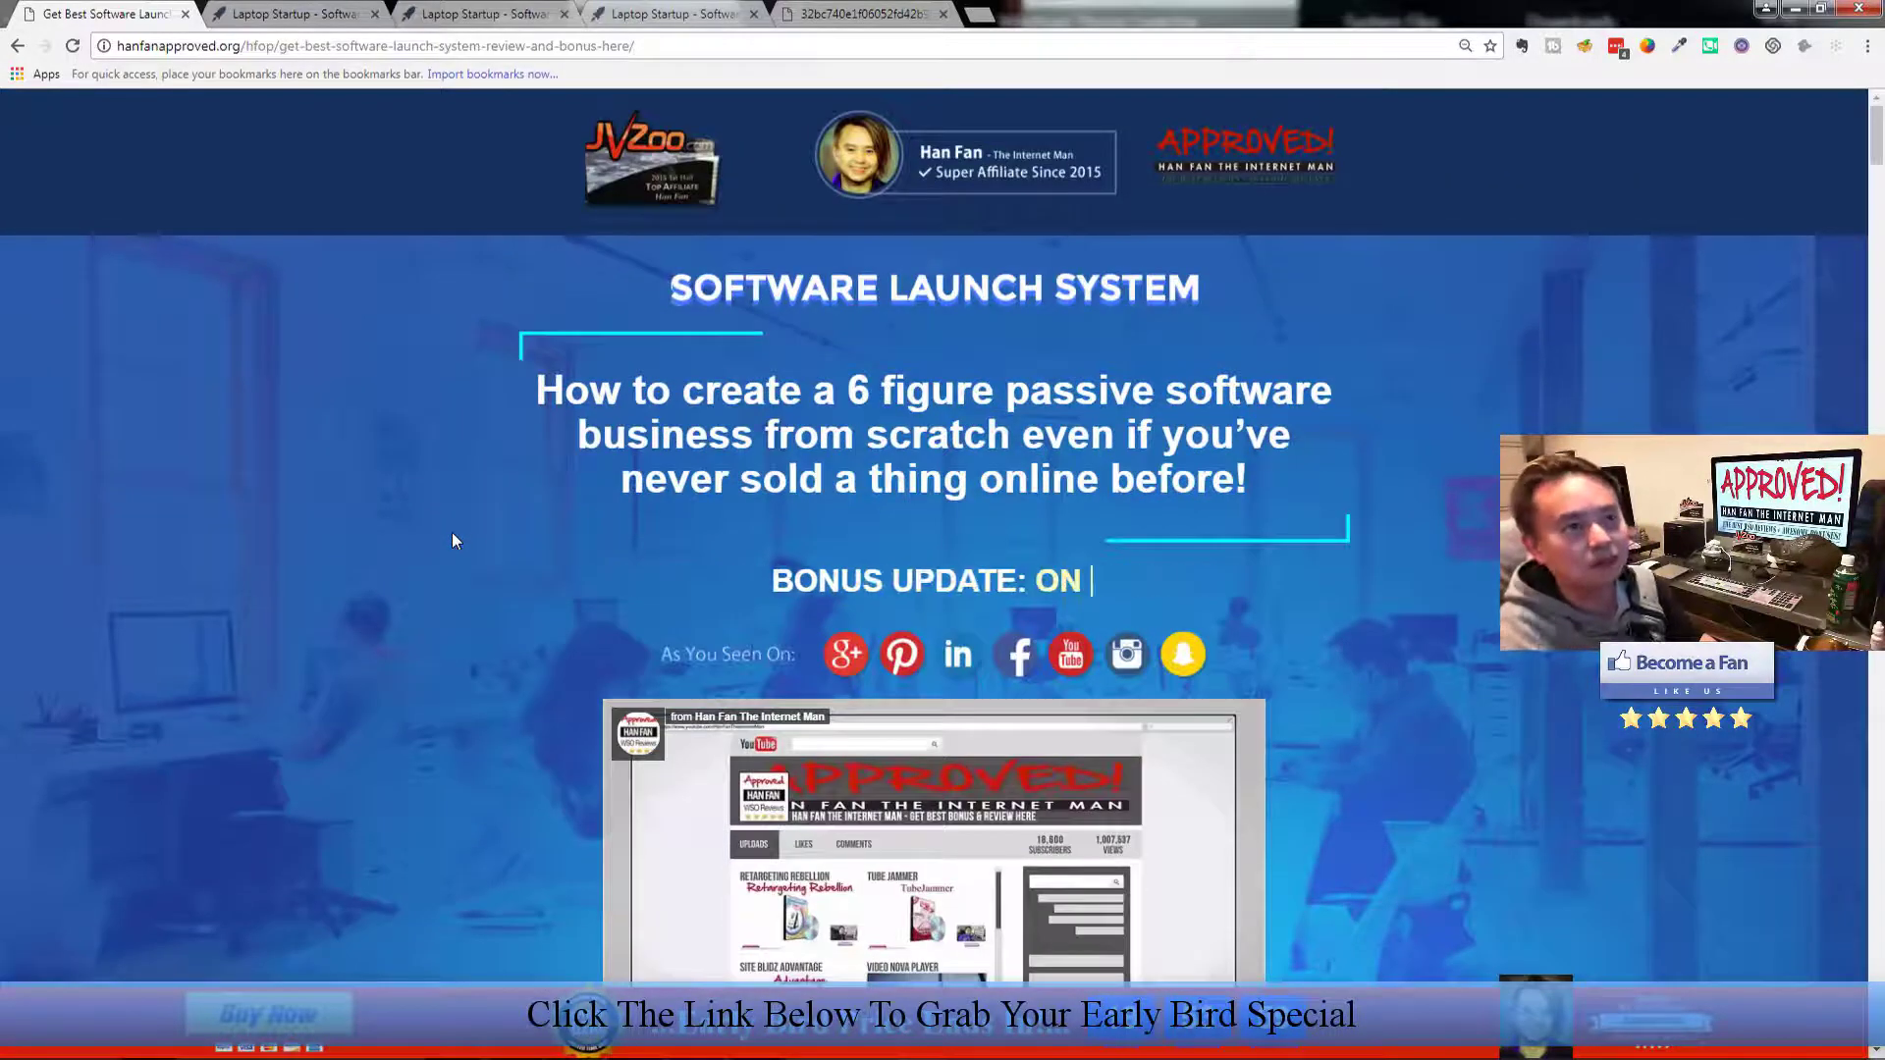